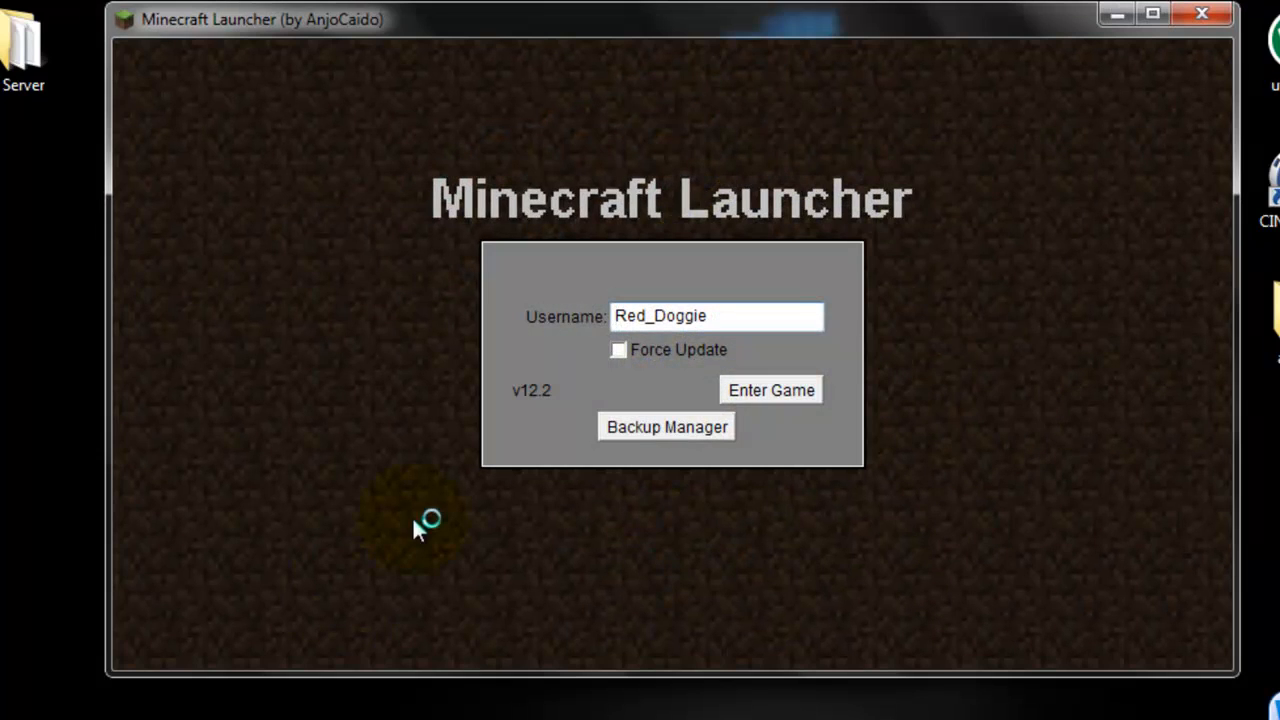
Enter Minecraft Beta 1.4_01, close it, and move the LogMeIn Hamachi shortcut to the desktop centre
left_click(770, 388)
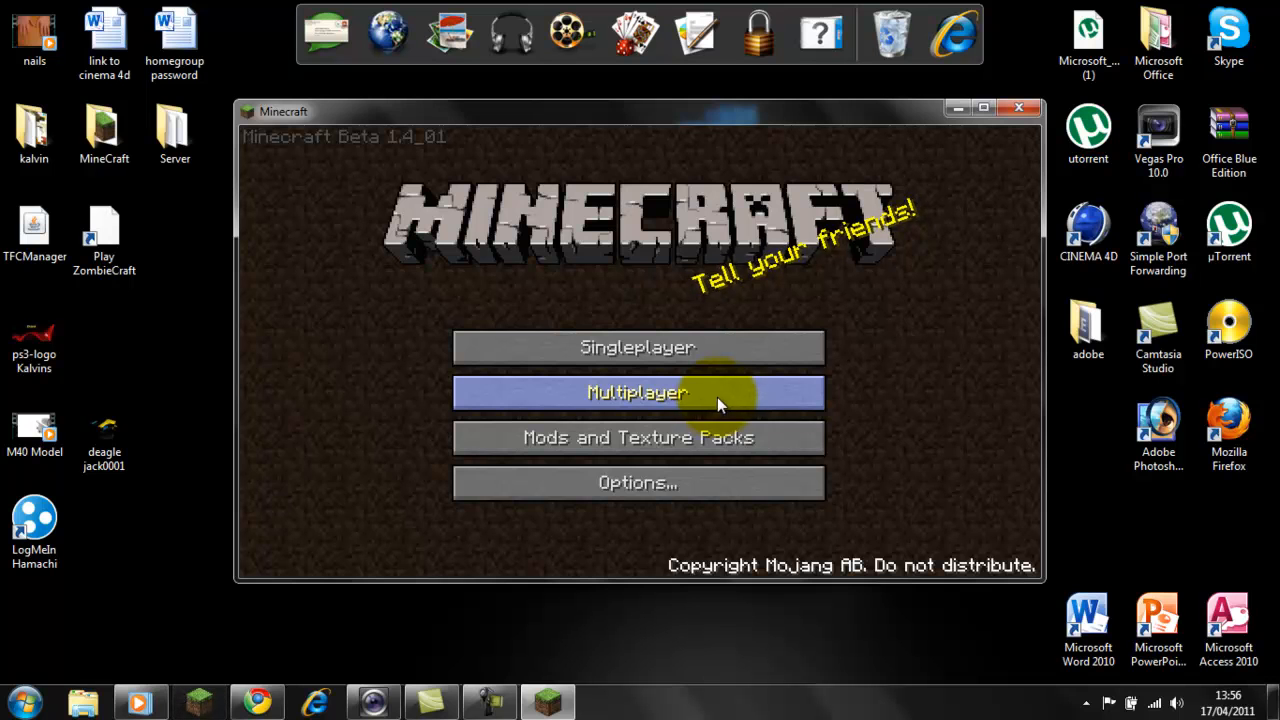
mouse_move(1048, 120)
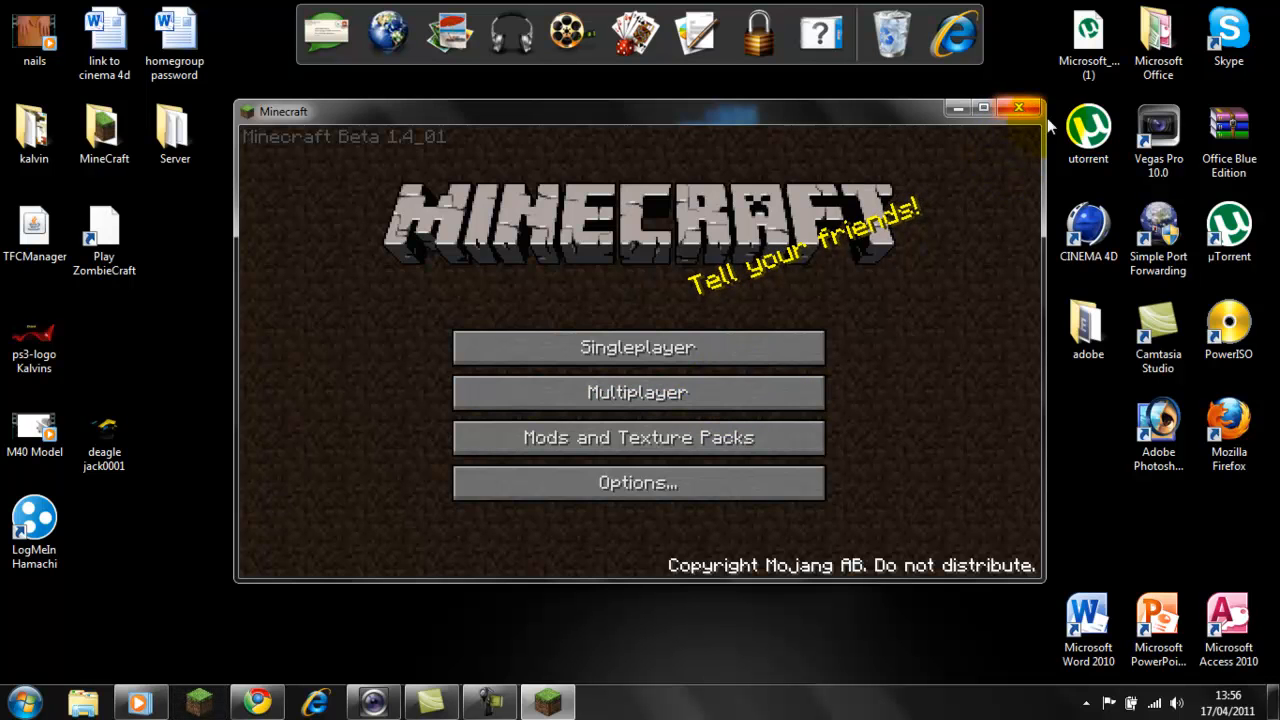
left_click(1020, 108)
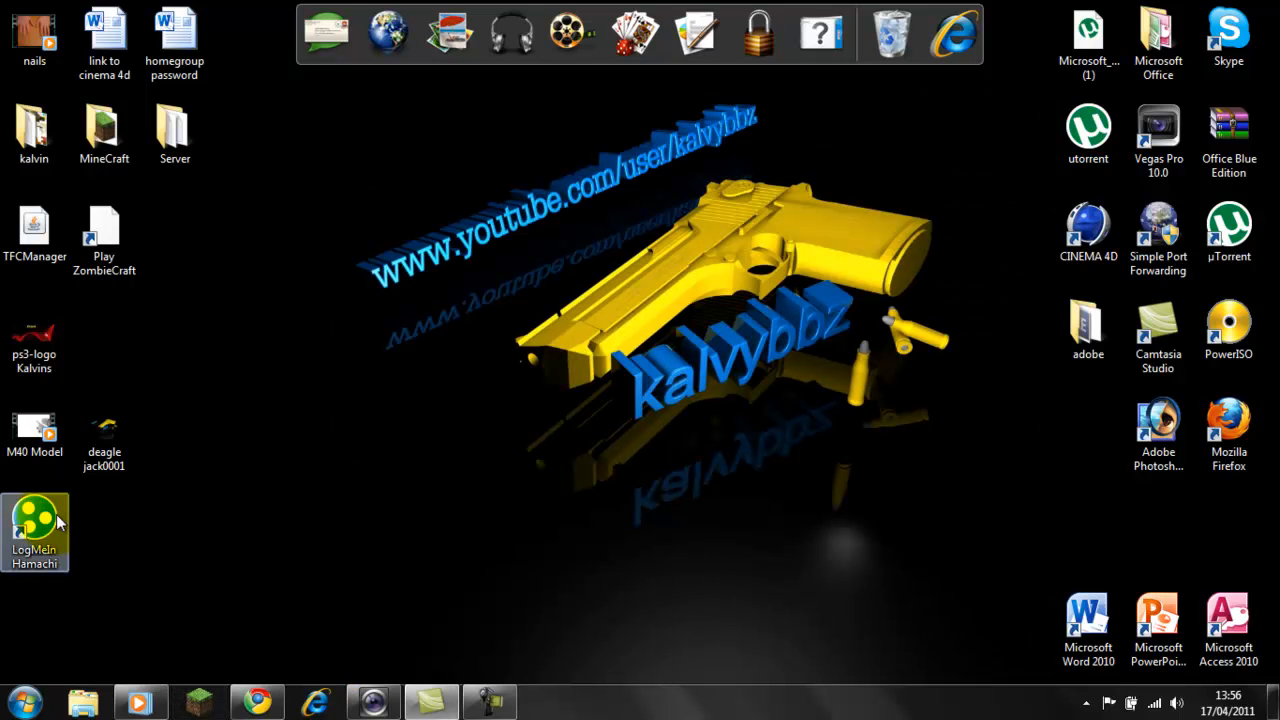
left_click_drag(36, 530, 668, 140)
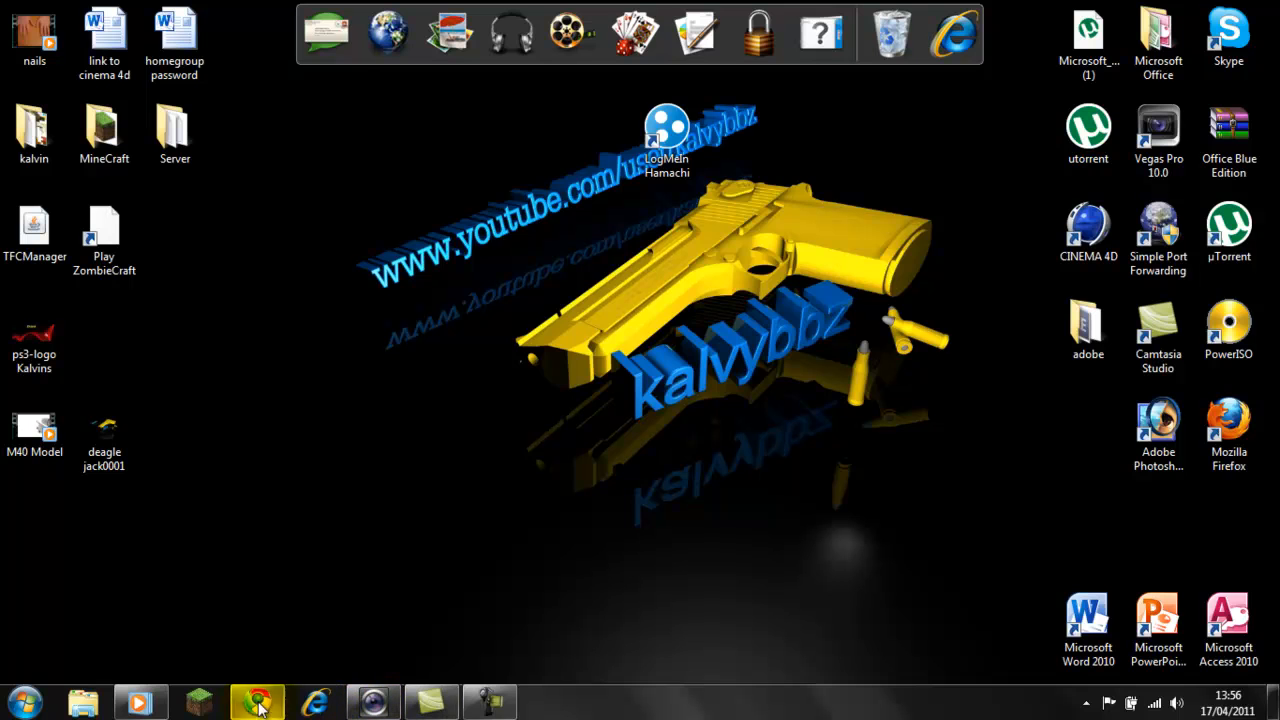
Switch to Chrome and follow the Softonic download link for Hamachi 2.0.3.111
left_click(256, 700)
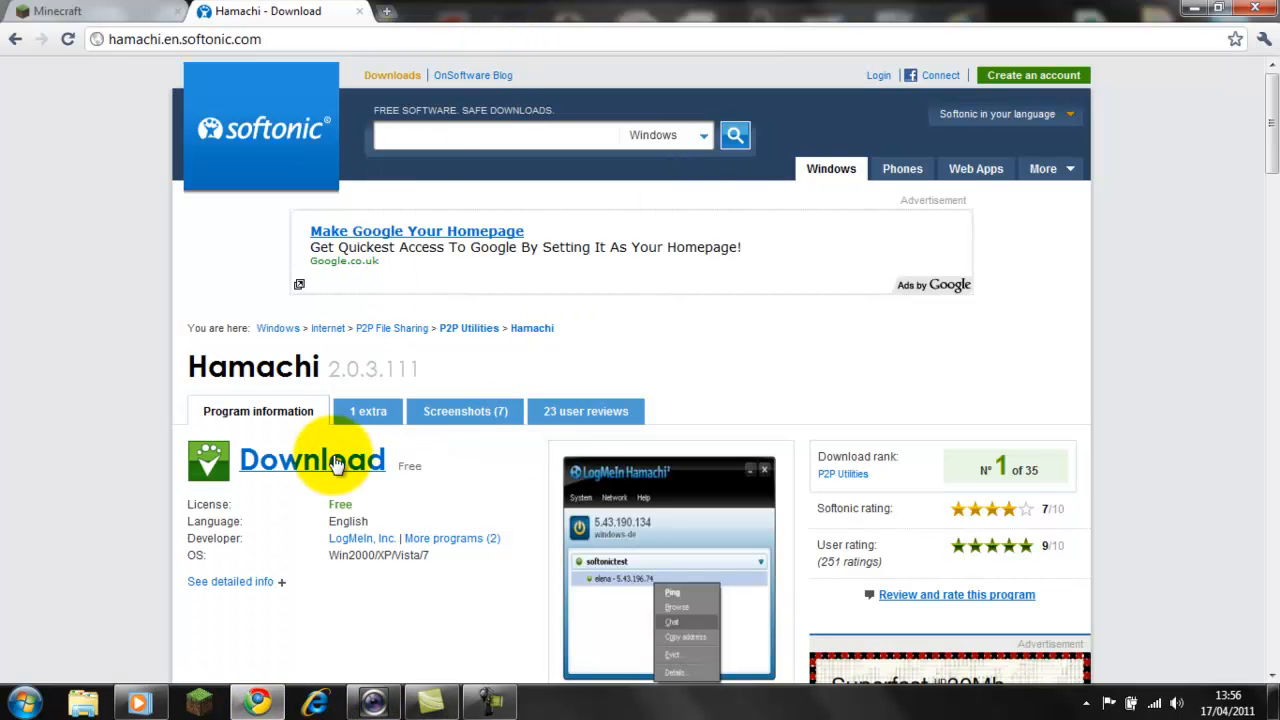
left_click(312, 458)
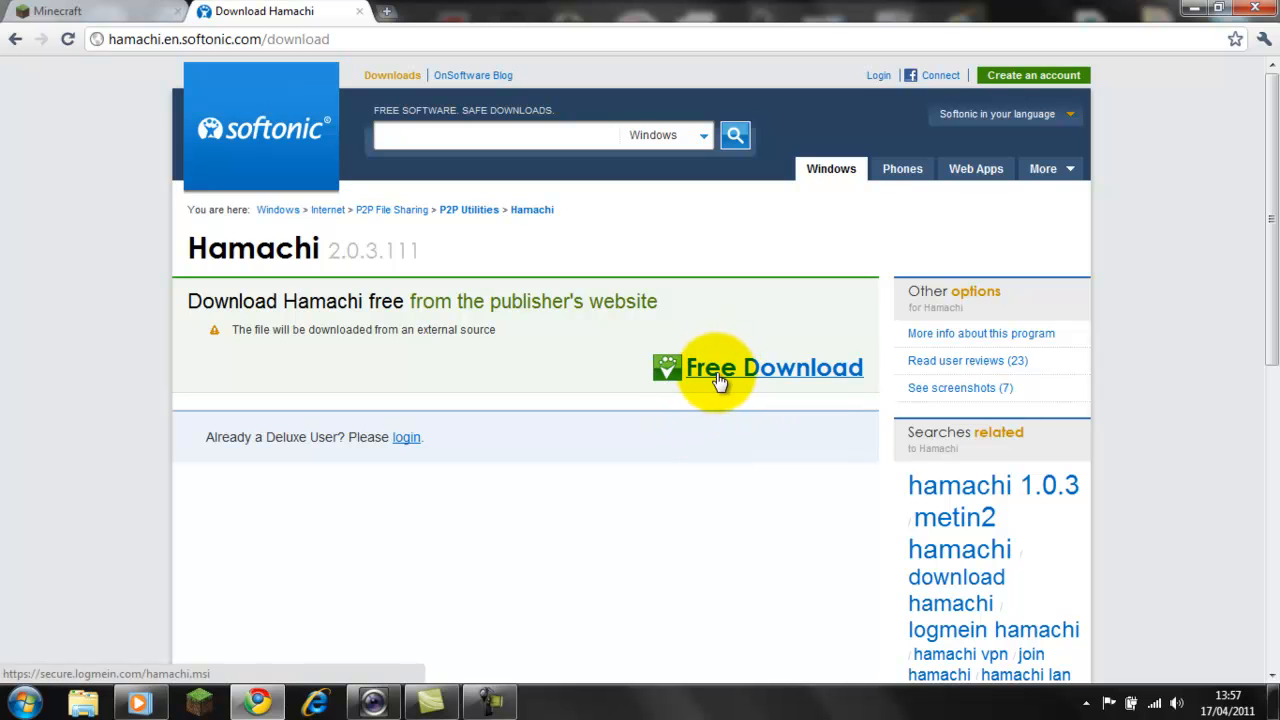
mouse_move(338, 74)
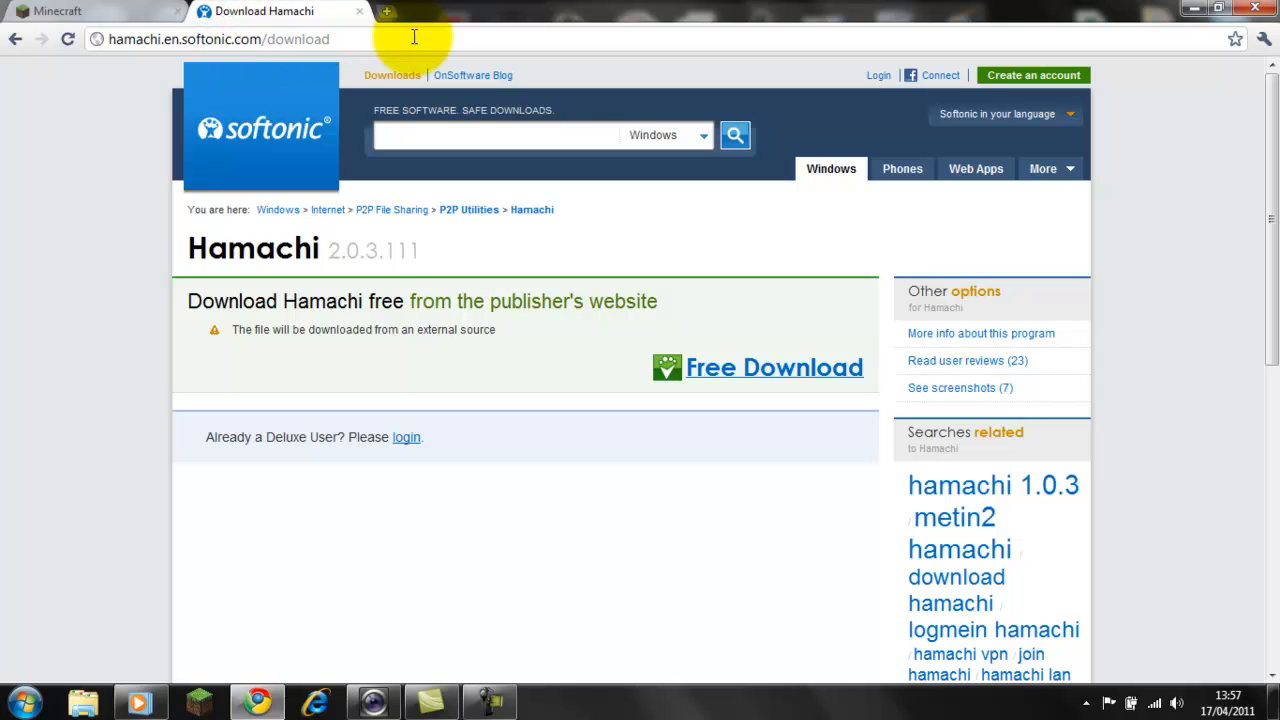
mouse_move(168, 24)
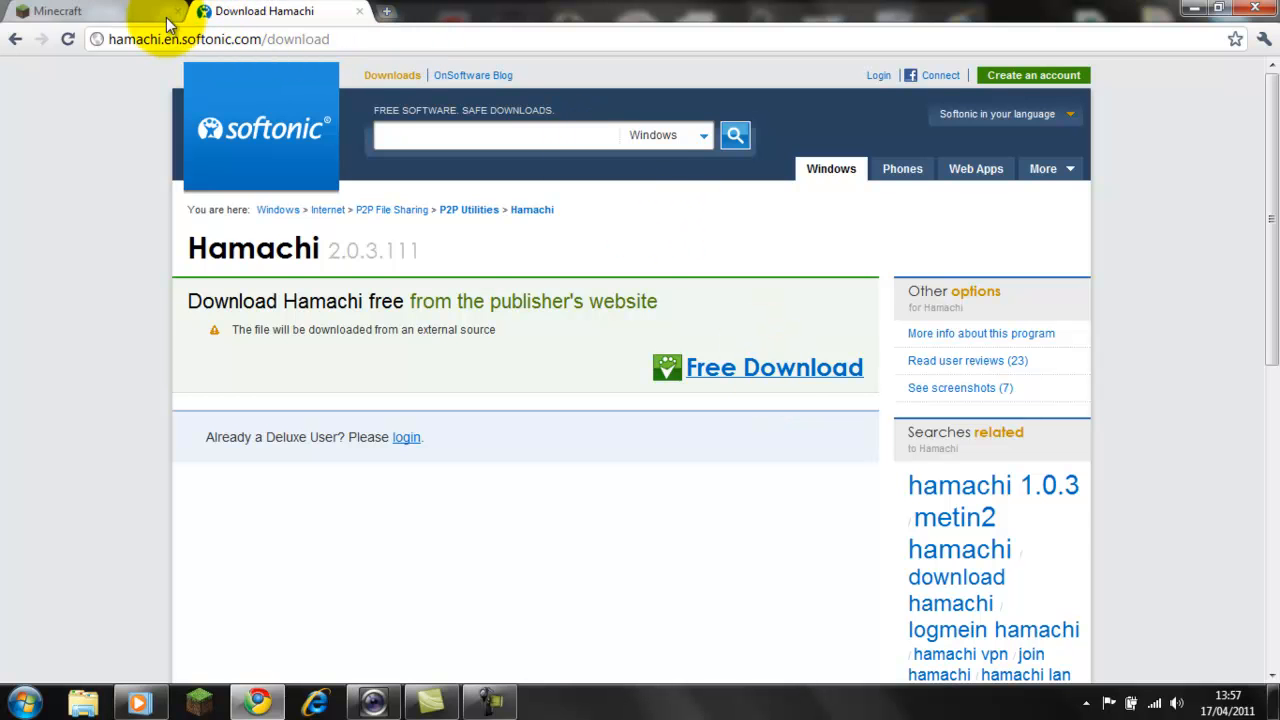
On minecraft.net, reach the Multiplayer beta server software and download Minecraft_Server.exe and minecraft_server.jar
left_click(56, 12)
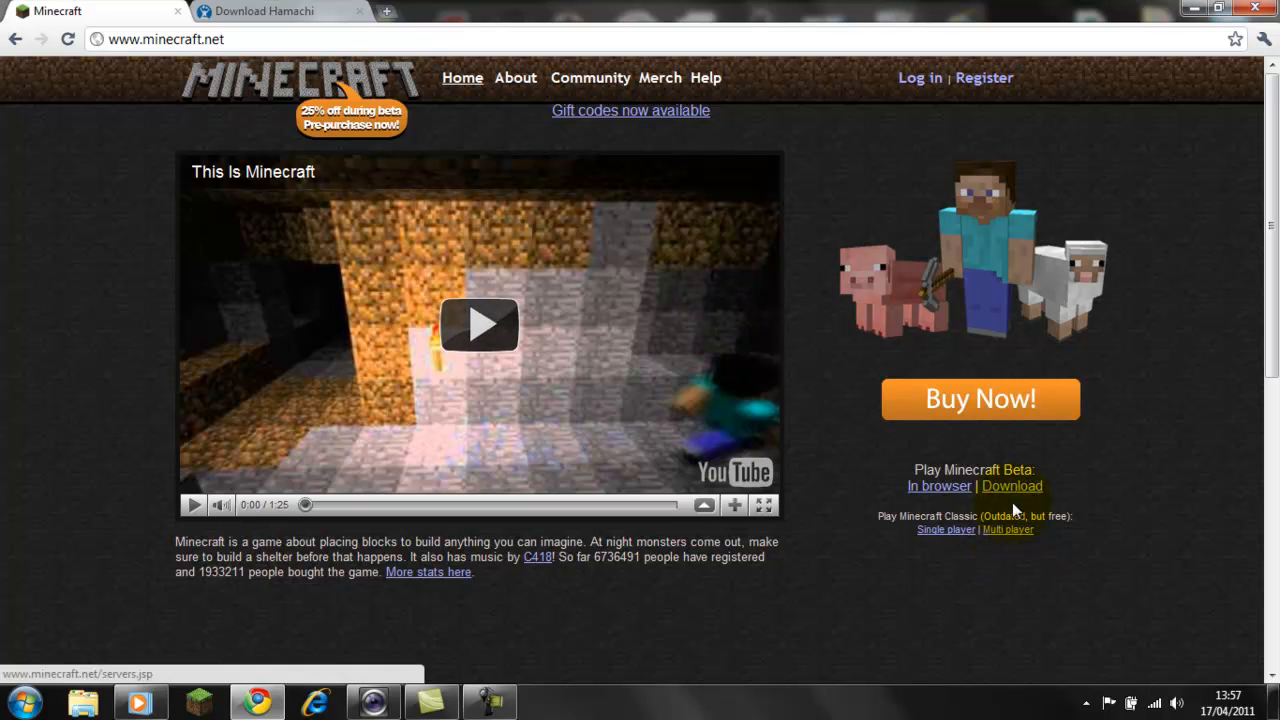
left_click(1012, 486)
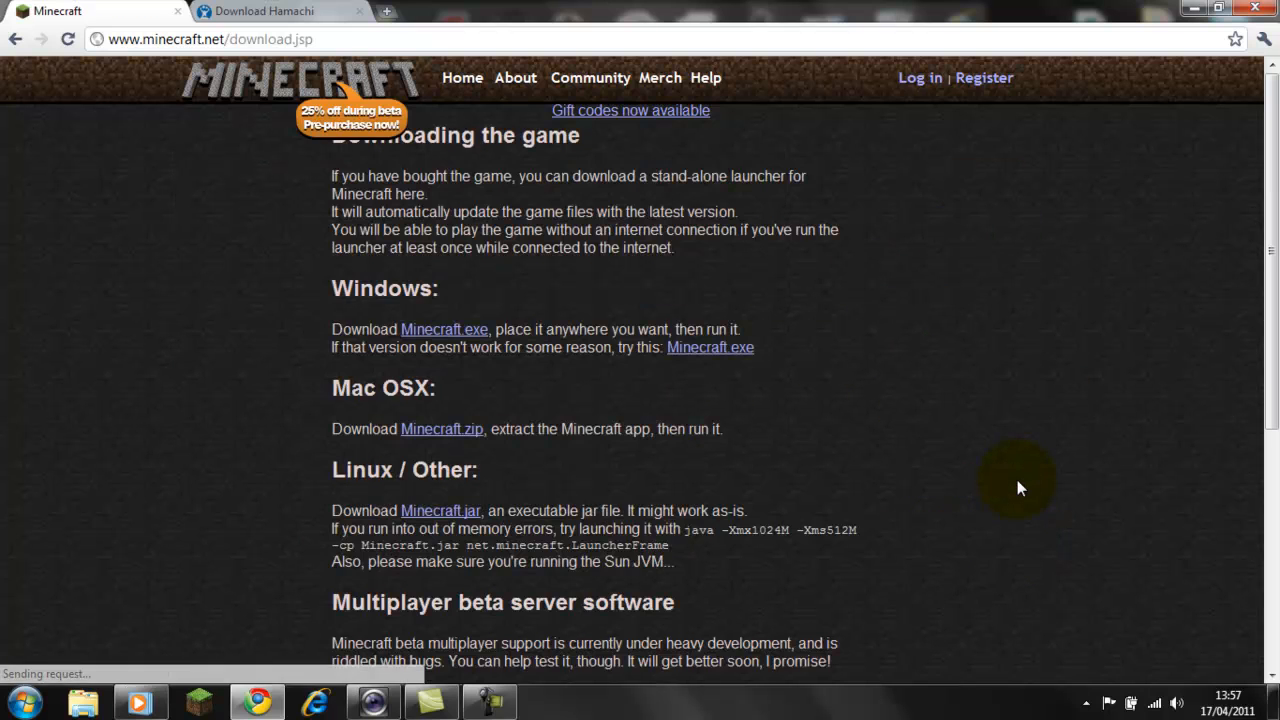
scroll("down", 3)
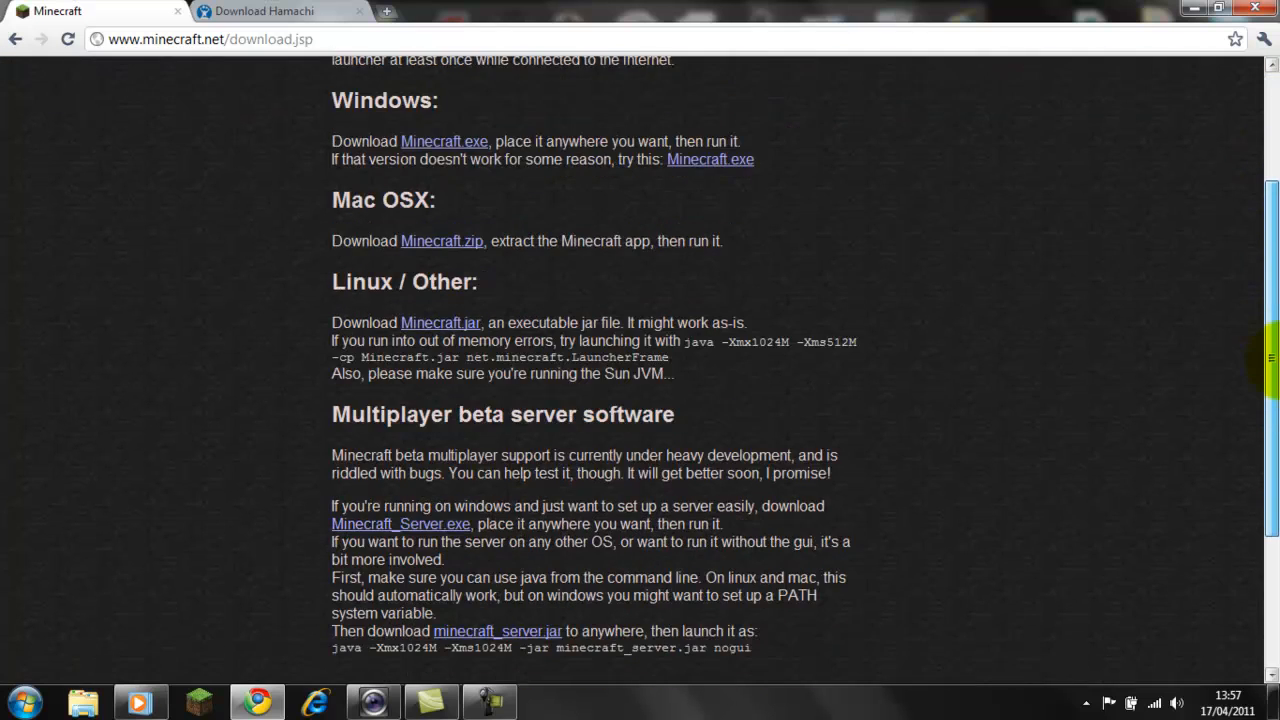
scroll("down", 3)
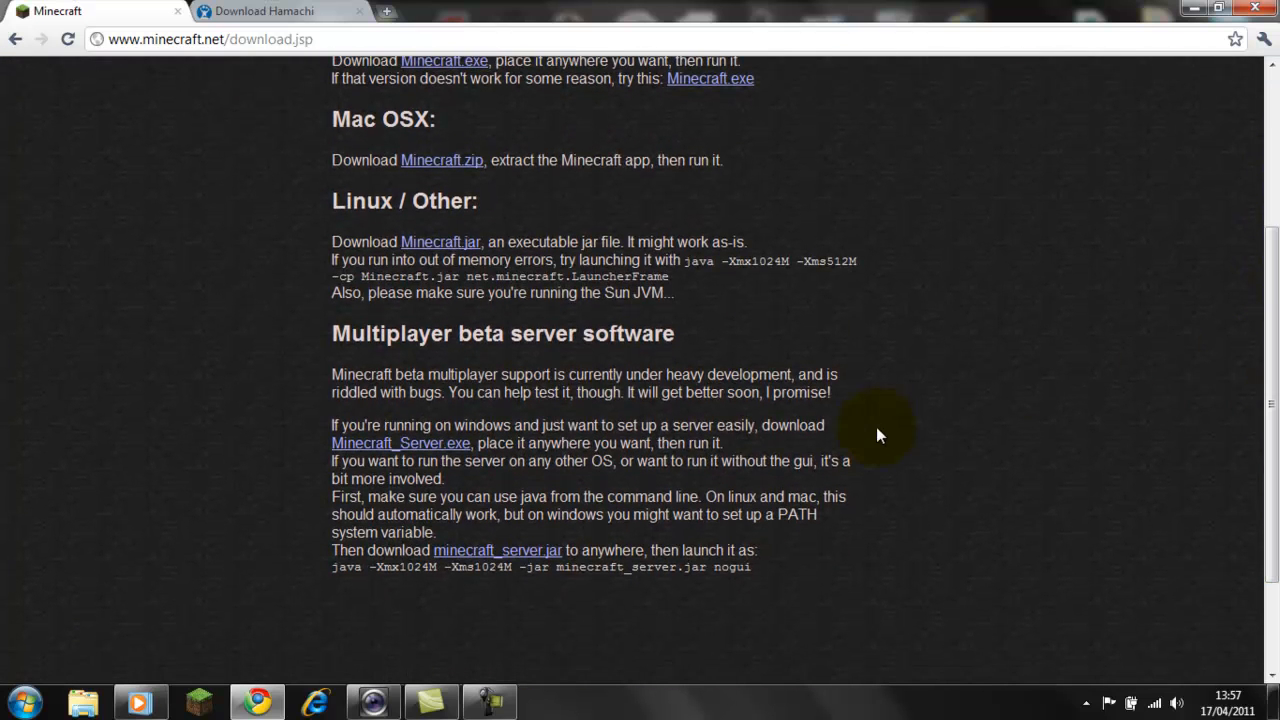
mouse_move(448, 452)
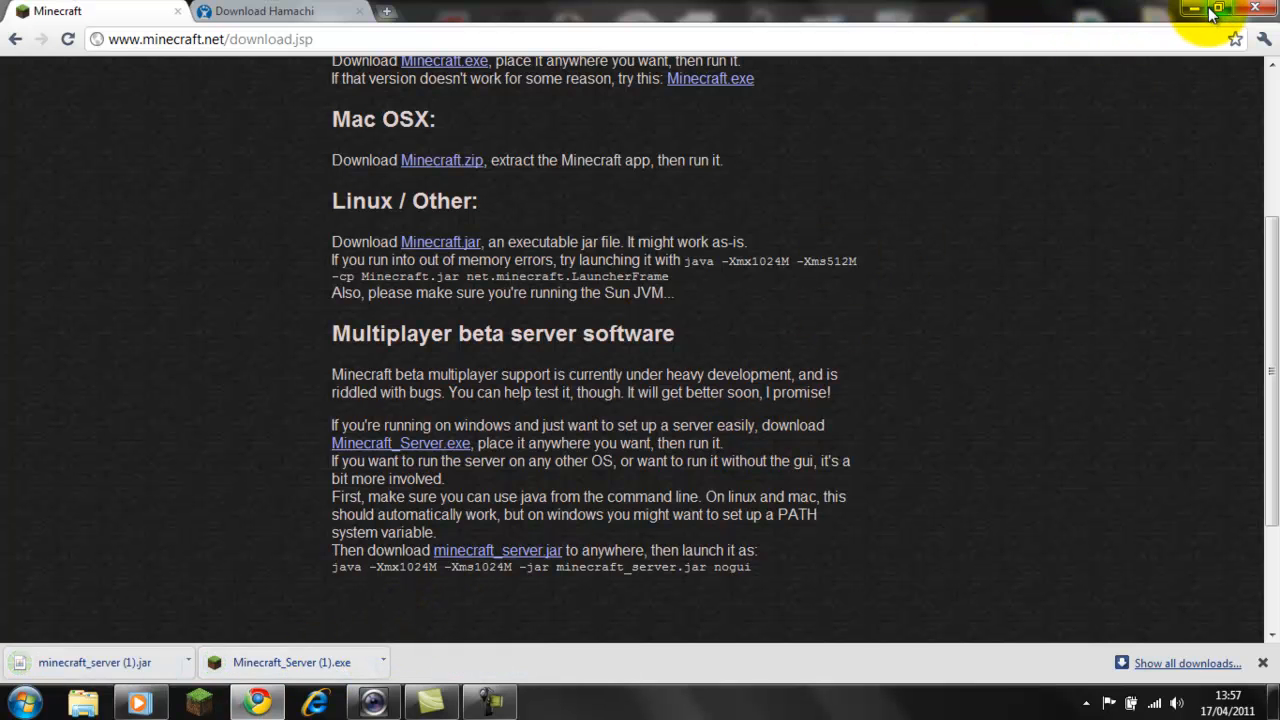
mouse_move(890, 316)
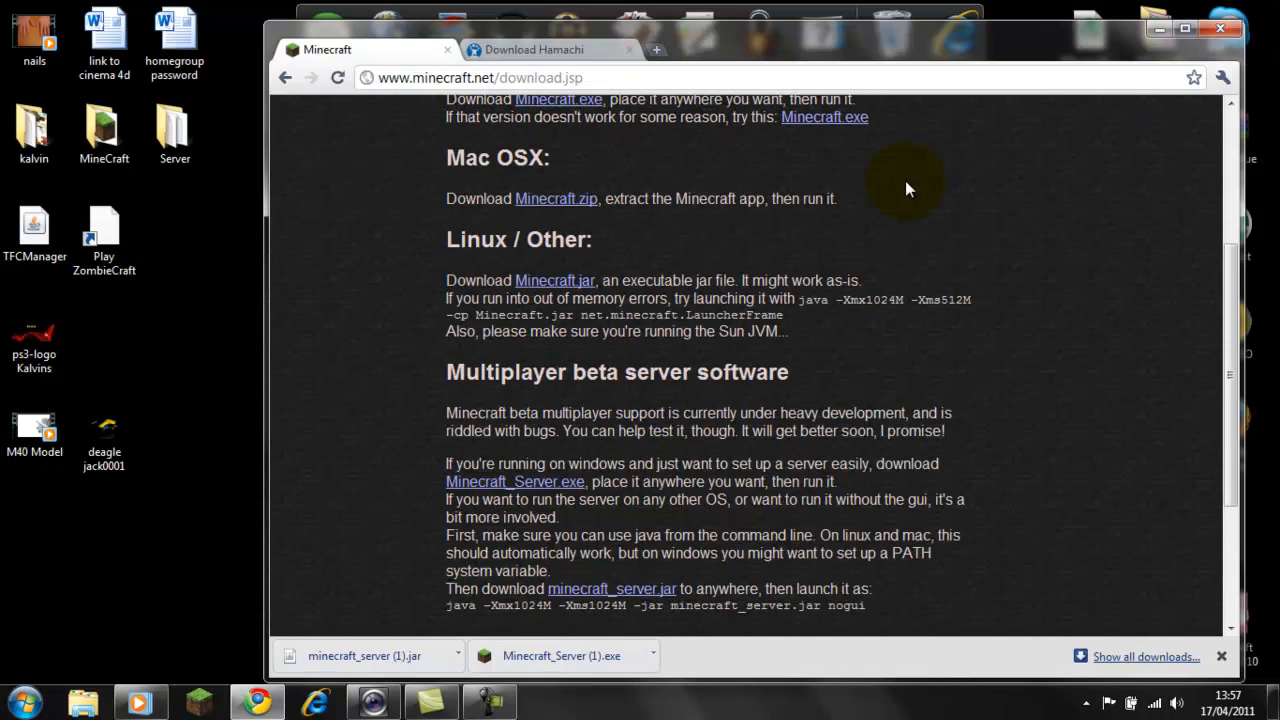
scroll("down", 3)
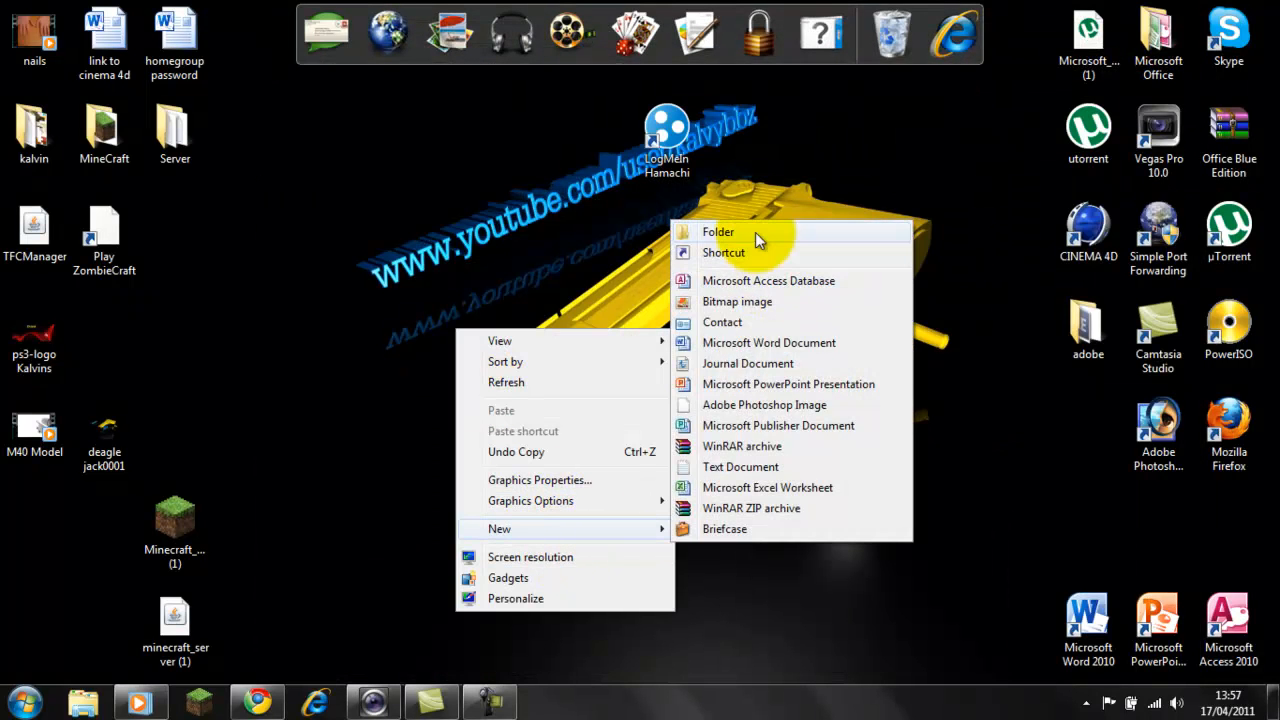
Create a new desktop folder named Server 2 beside the Minecraft_Server (1) file
left_click(716, 232)
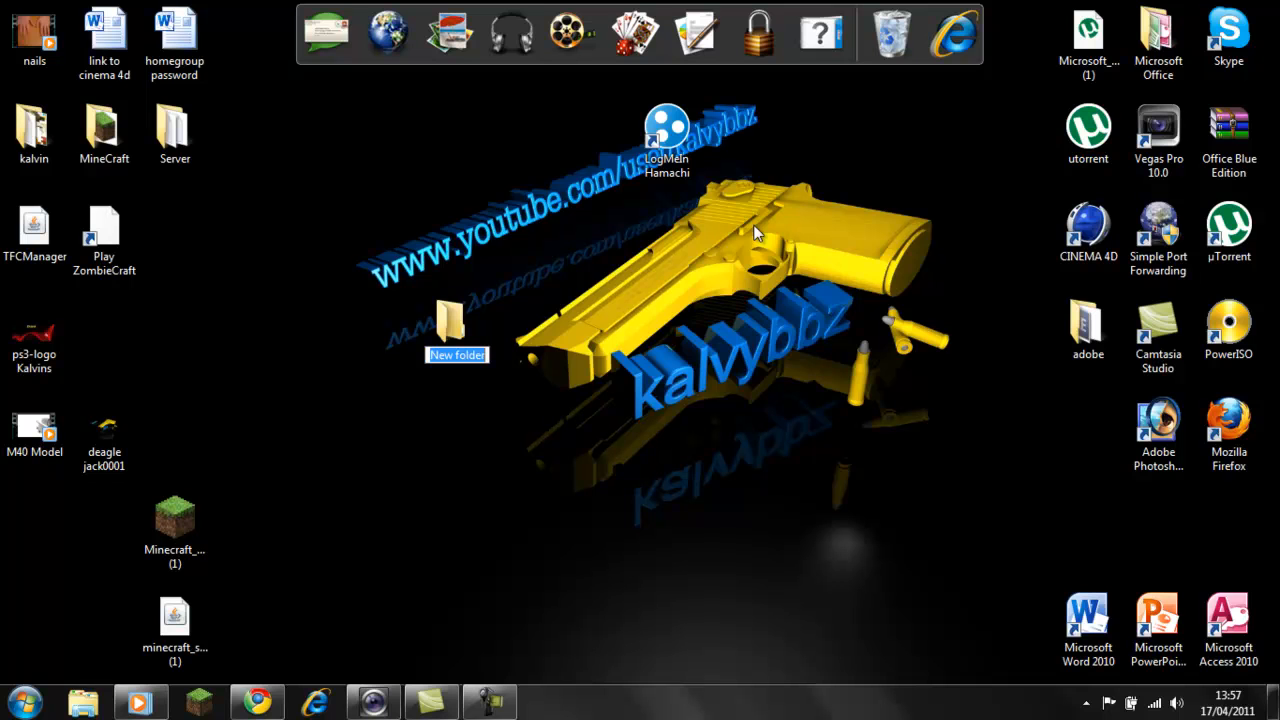
type("Server 2")
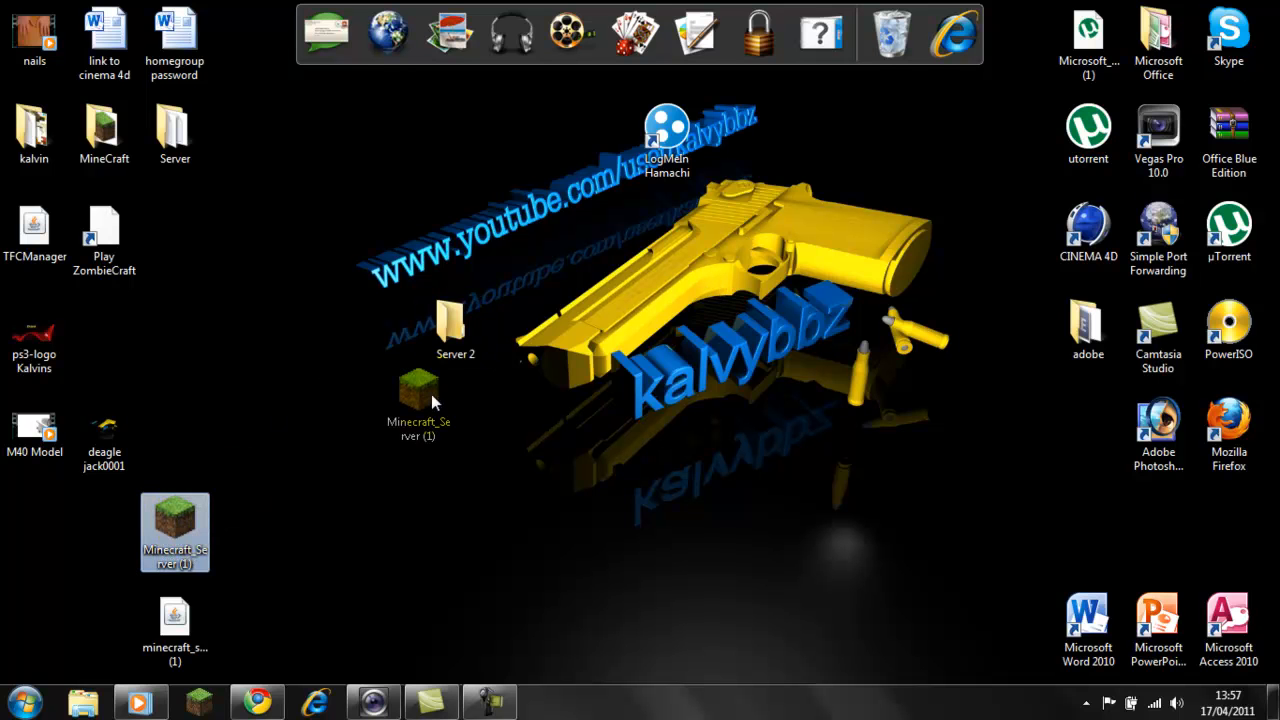
Run Minecraft_Server (1) inside Server 2, allowing the unverified program, so it generates world, ops and properties files
double_click(448, 324)
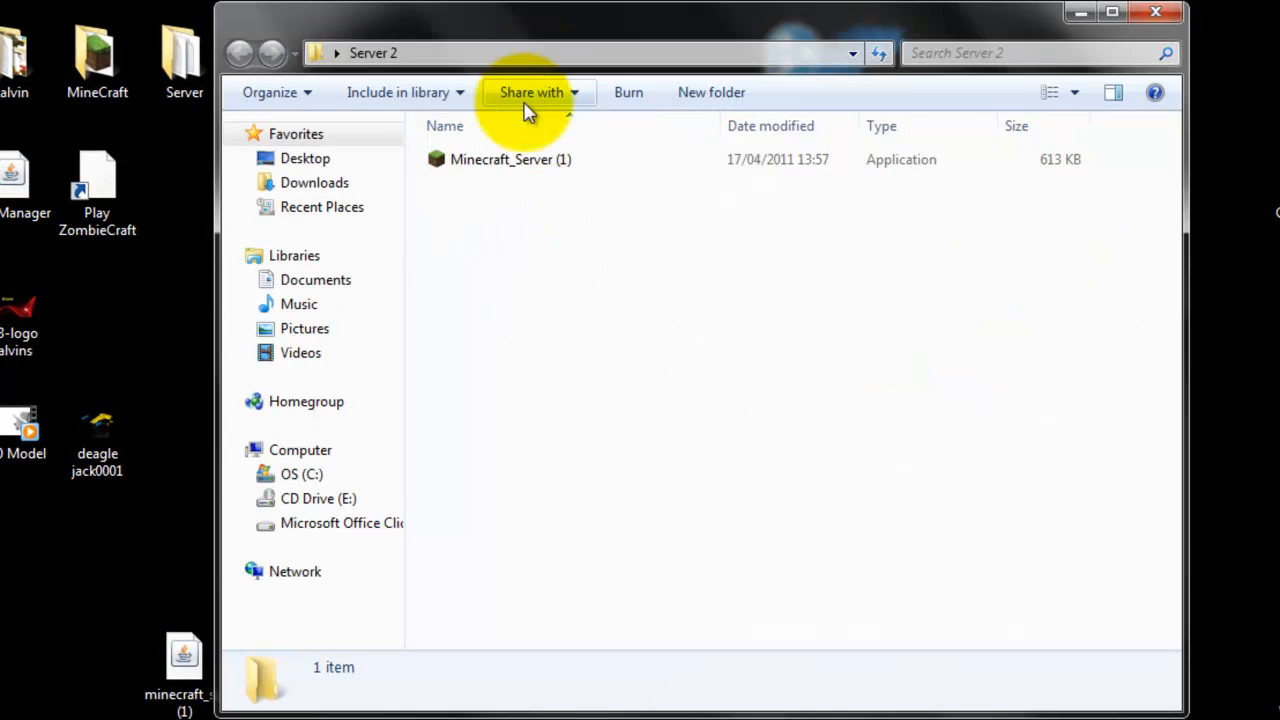
double_click(510, 160)
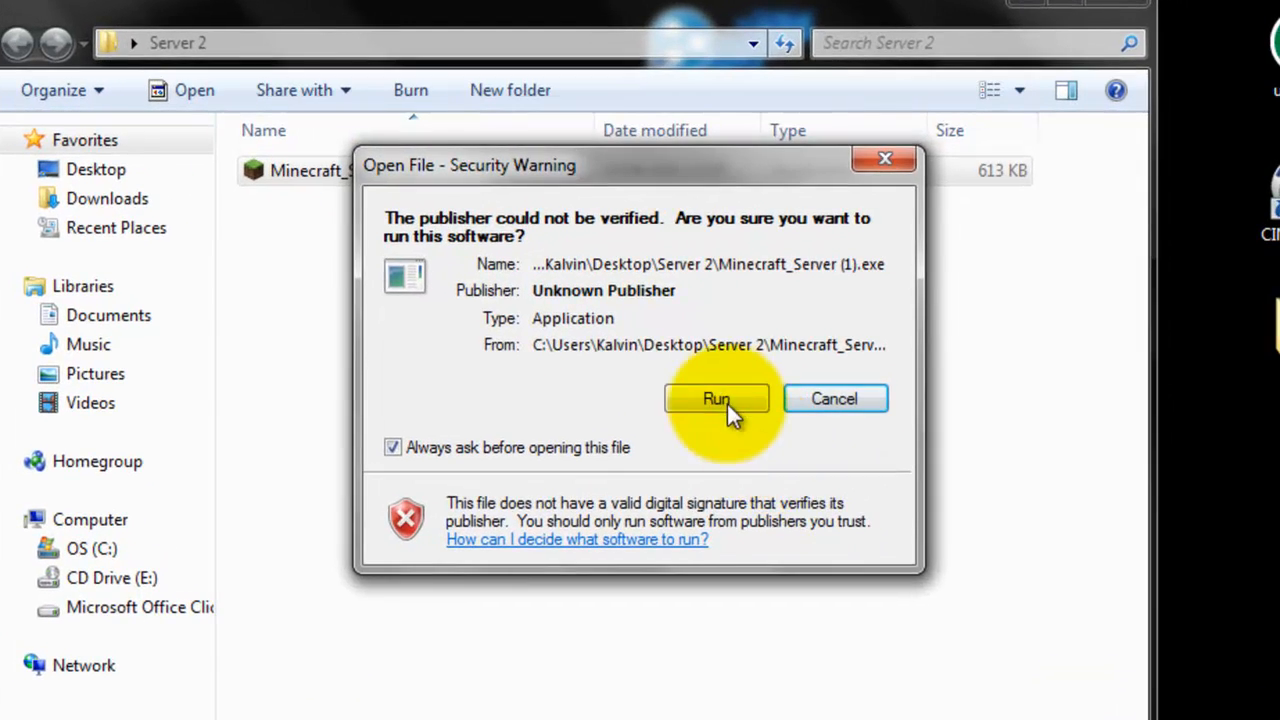
left_click(716, 398)
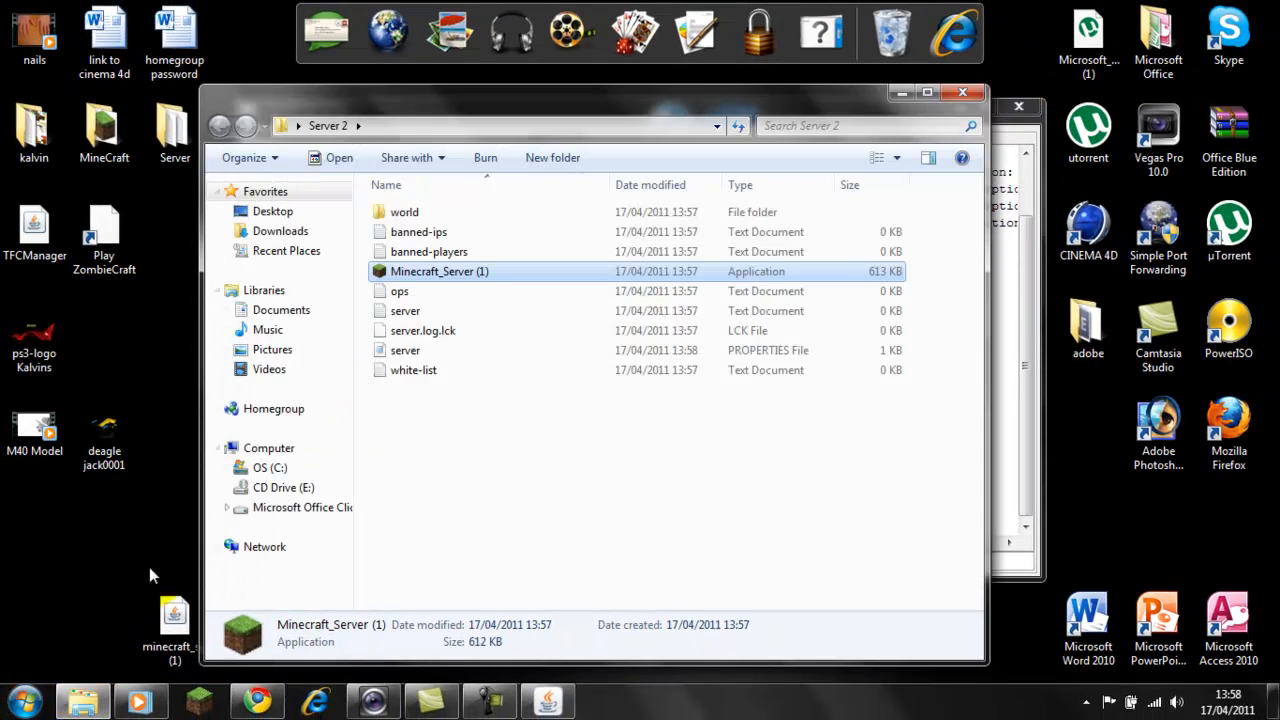
From the Start menu, browse the Documents library into the Downloads folder in a second window
left_click(16, 704)
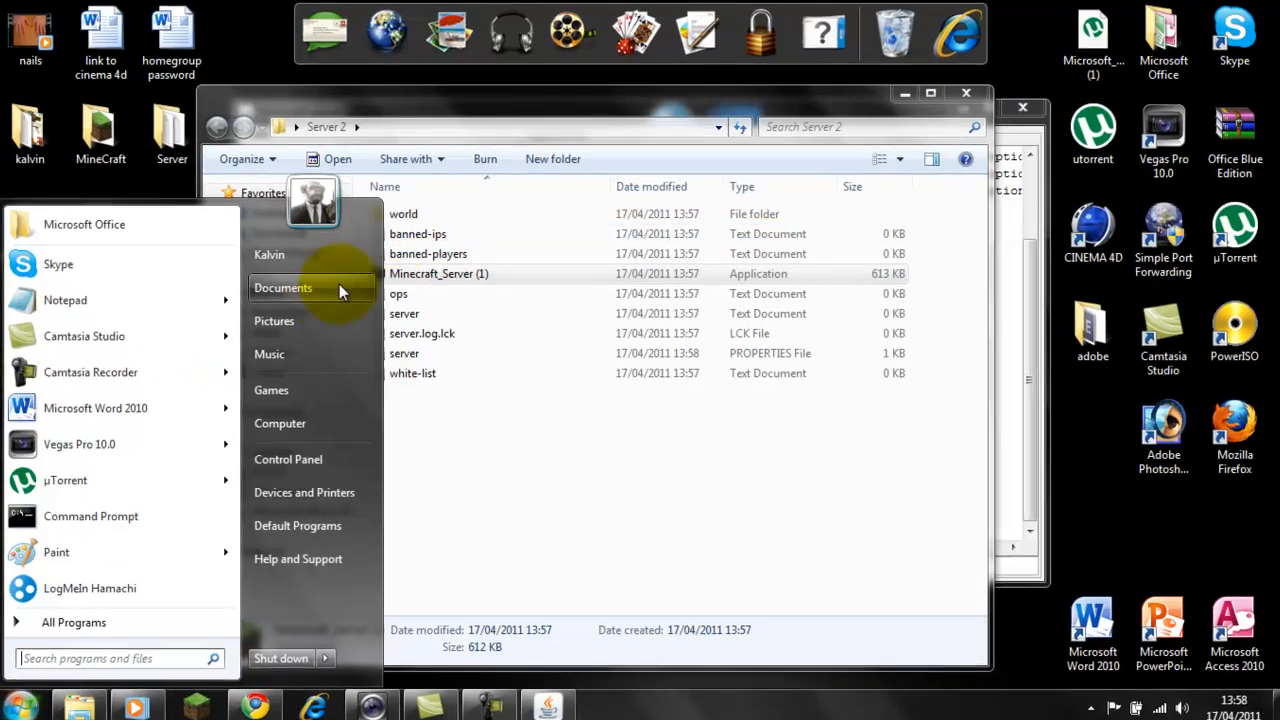
left_click(284, 288)
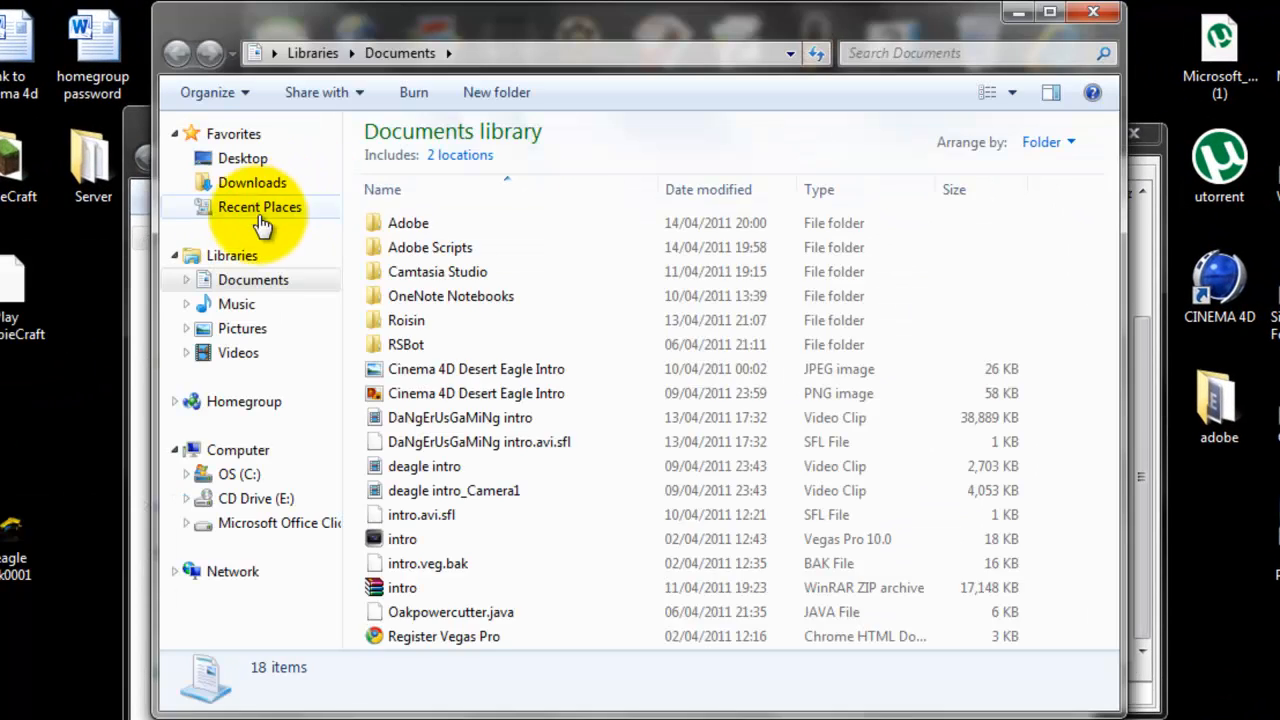
left_click(252, 182)
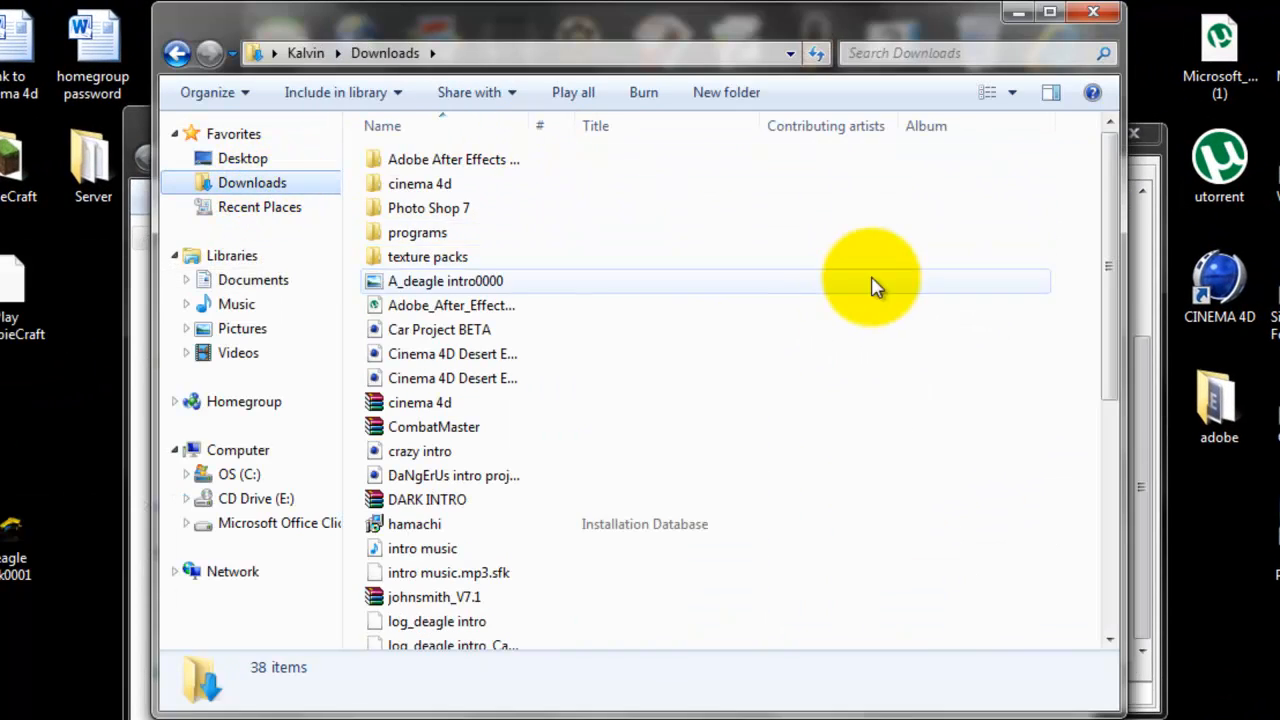
scroll("down", 3)
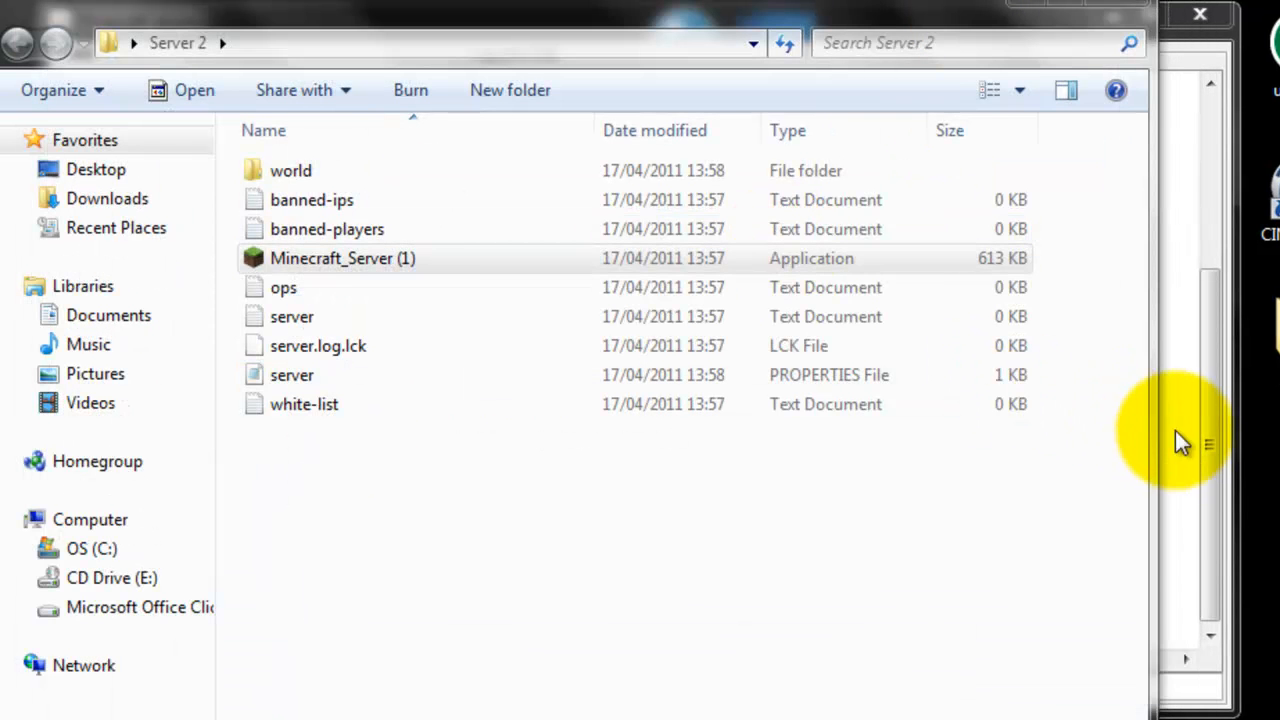
Delete Minecraft_Server (1) from Server 2 and start the minecraft_server (1) jar instead
double_click(342, 258)
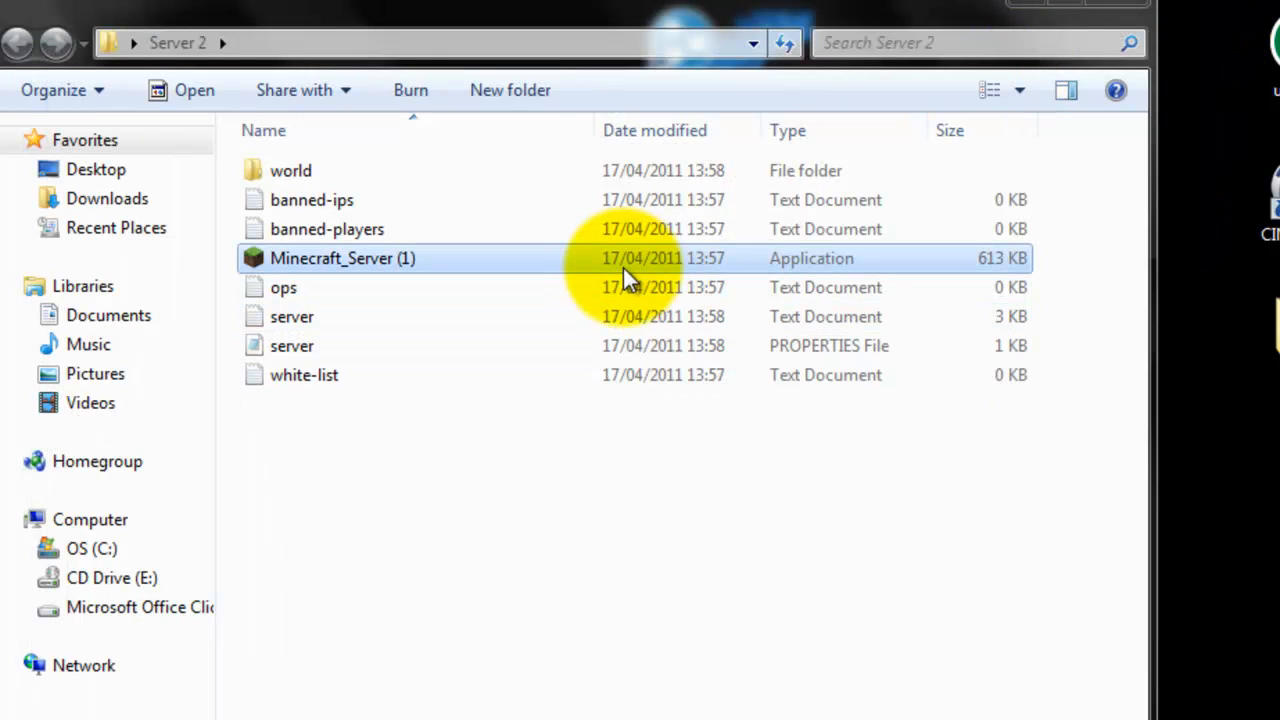
right_click(342, 258)
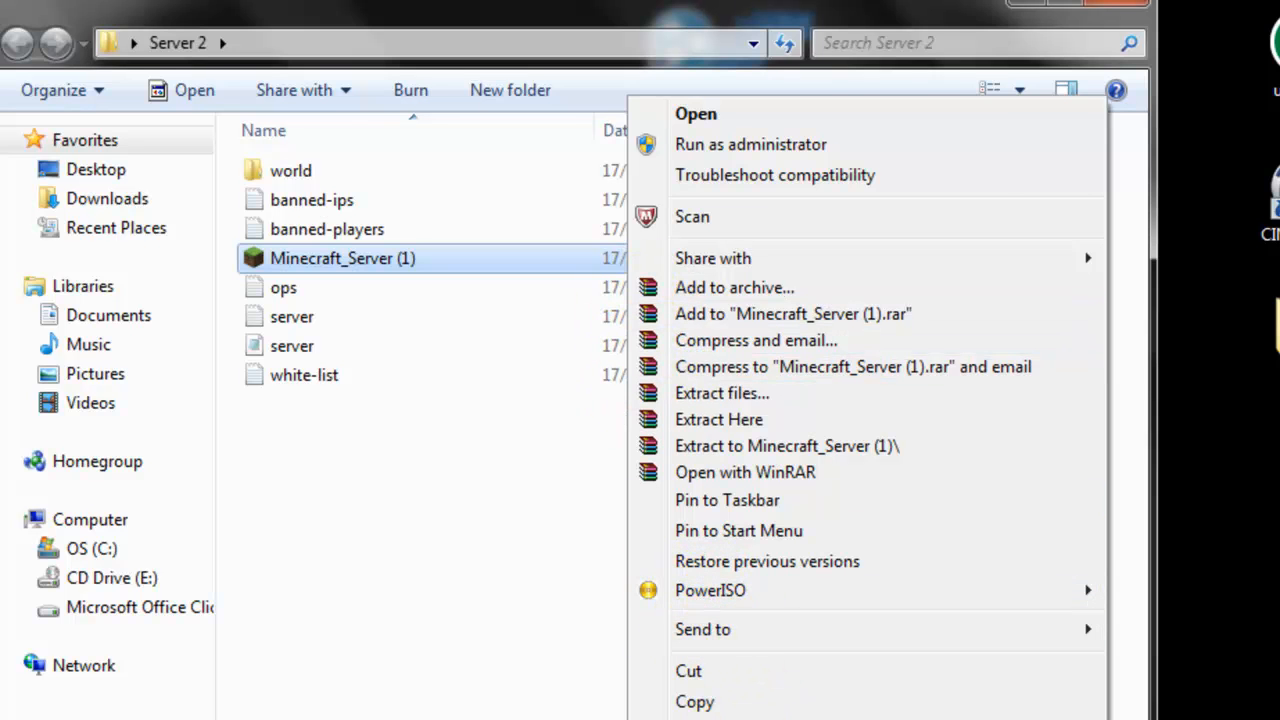
left_click(694, 719)
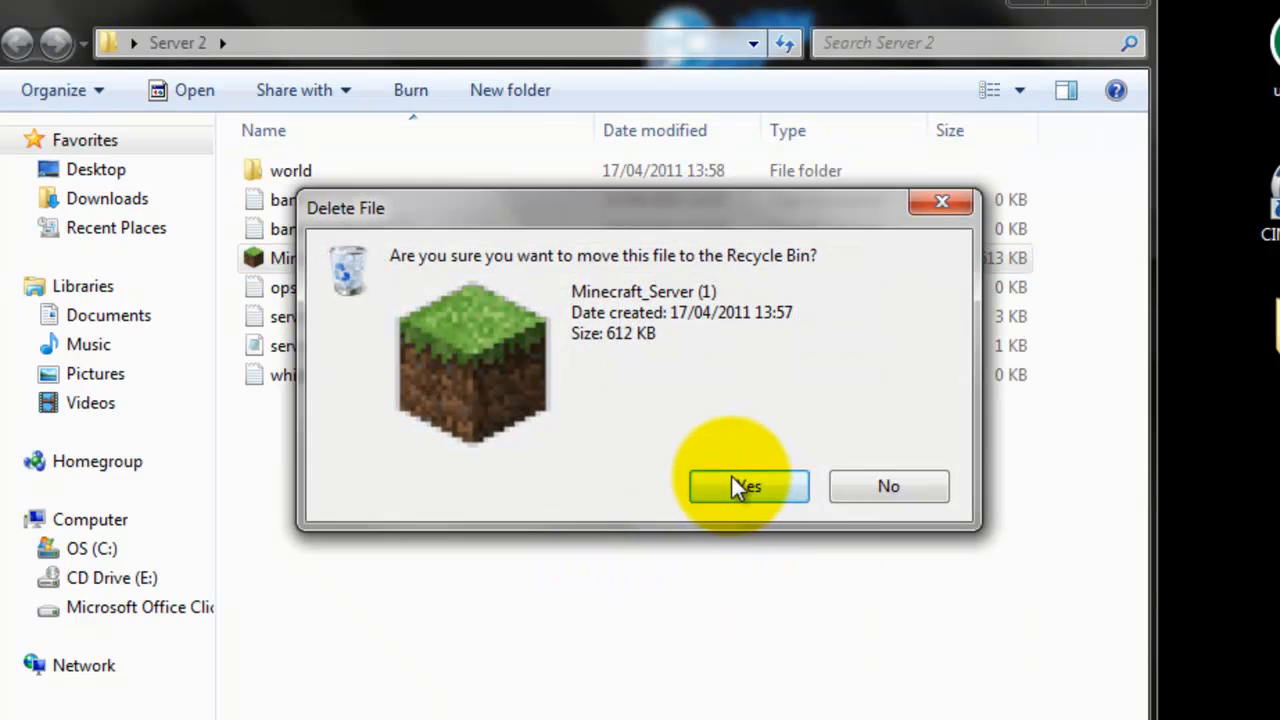
left_click(748, 486)
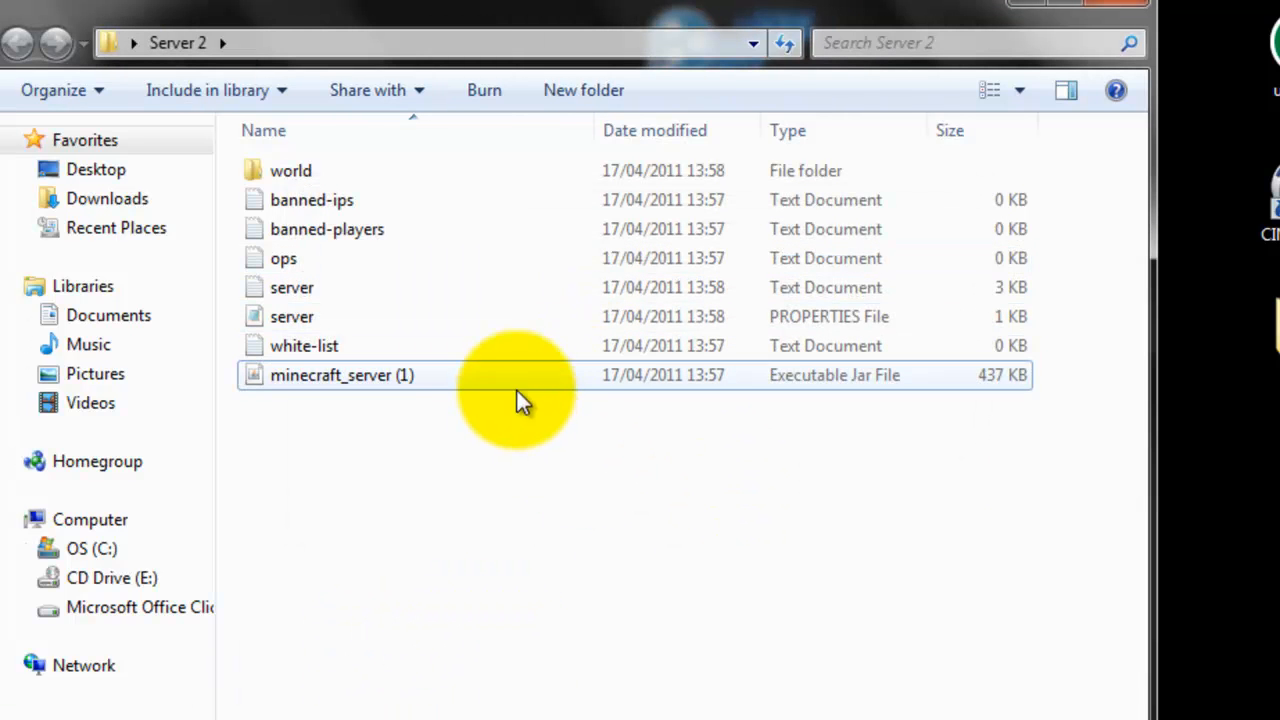
double_click(340, 376)
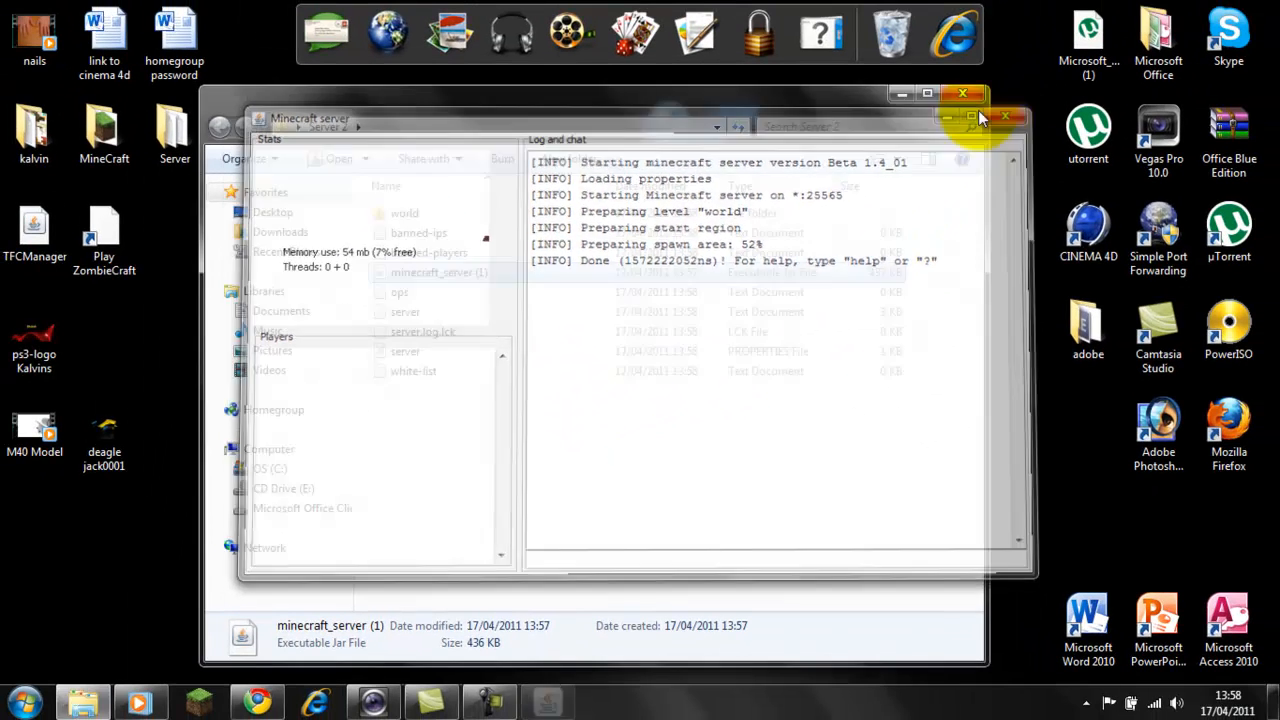
left_click(1004, 116)
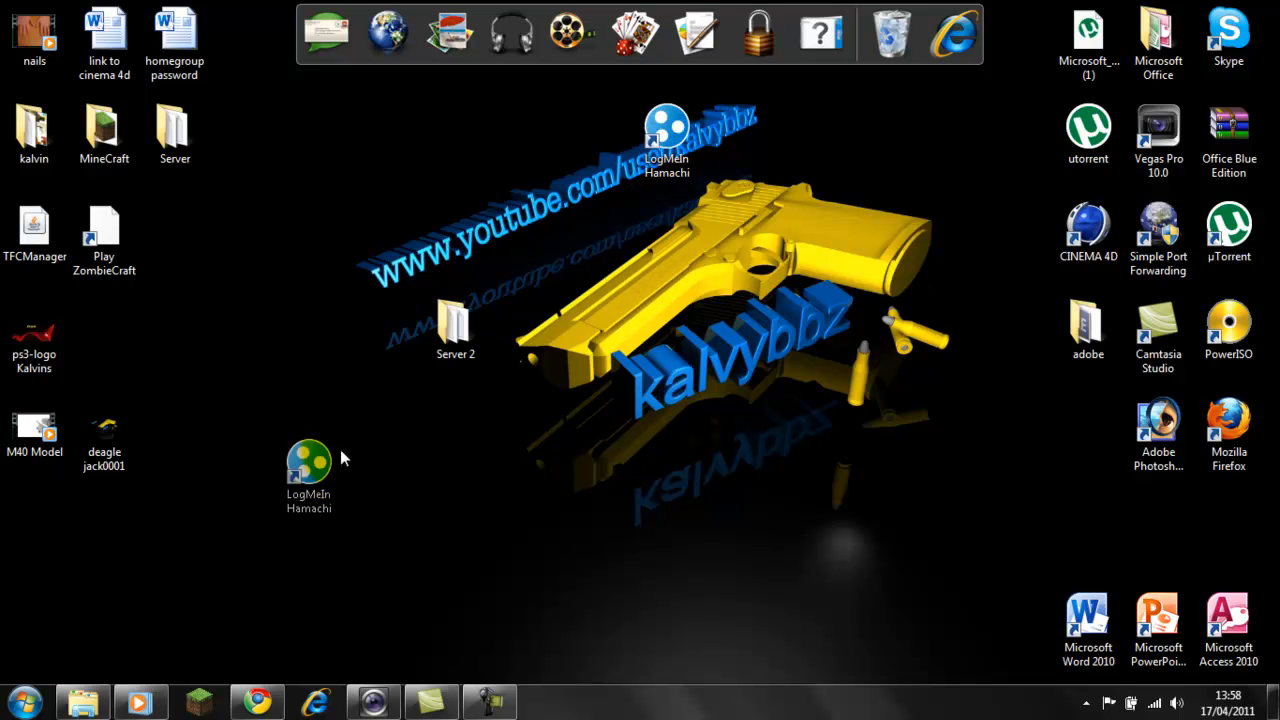
double_click(308, 470)
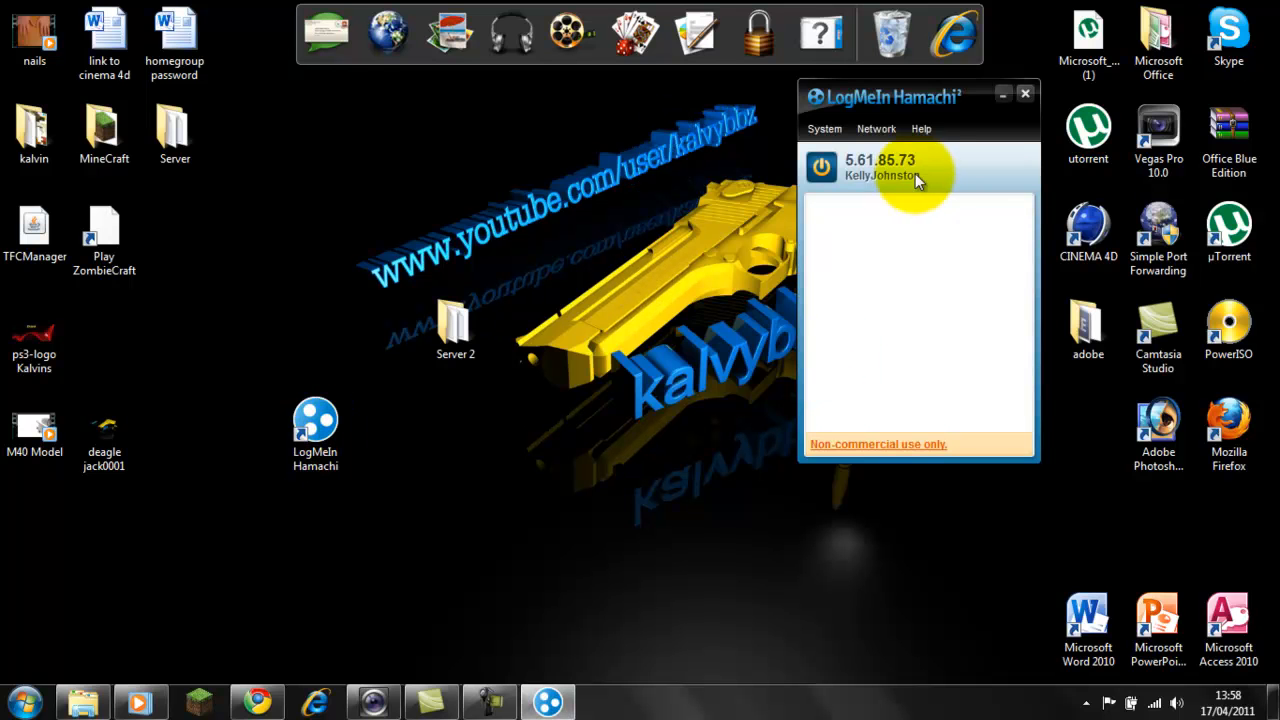
mouse_move(970, 190)
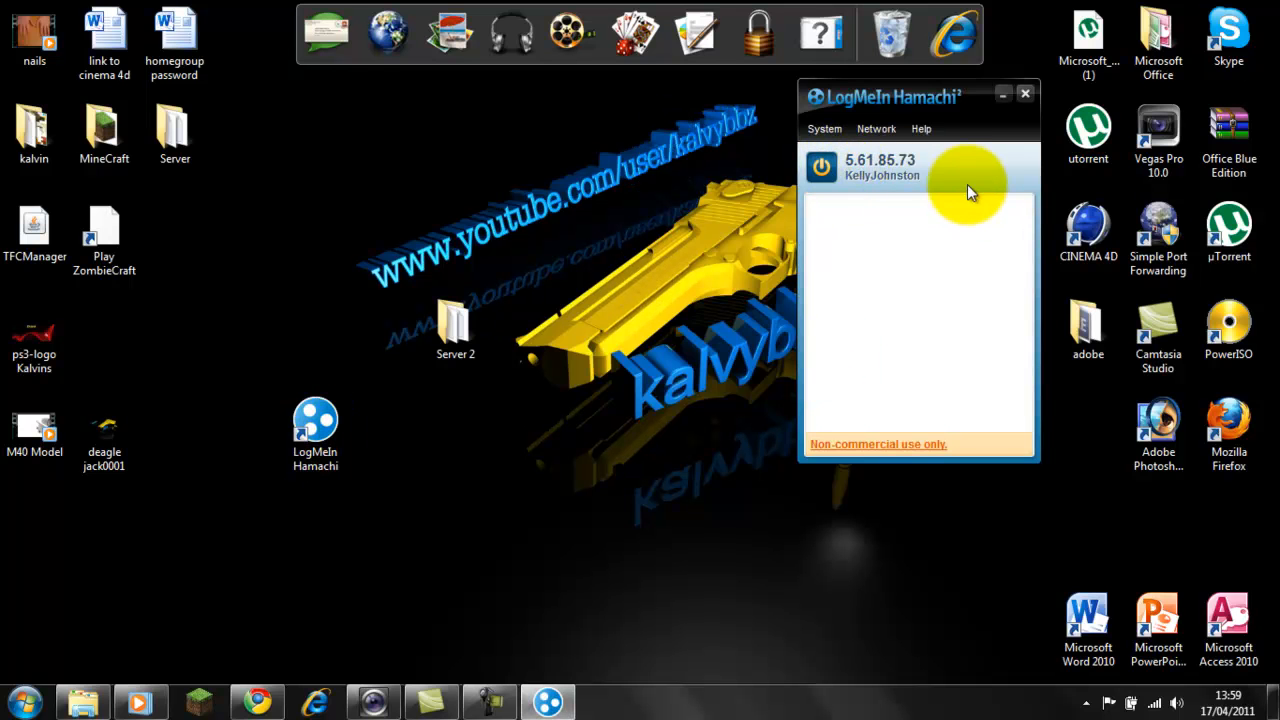
left_click(820, 168)
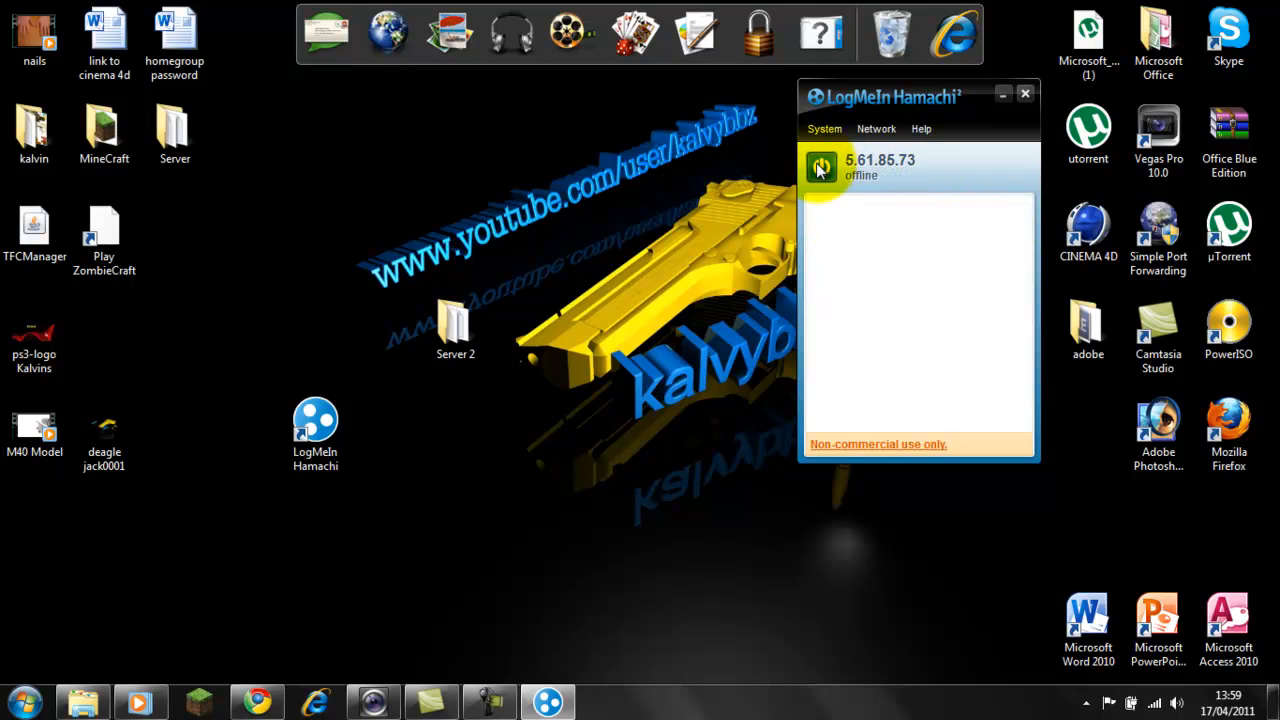
left_click(820, 168)
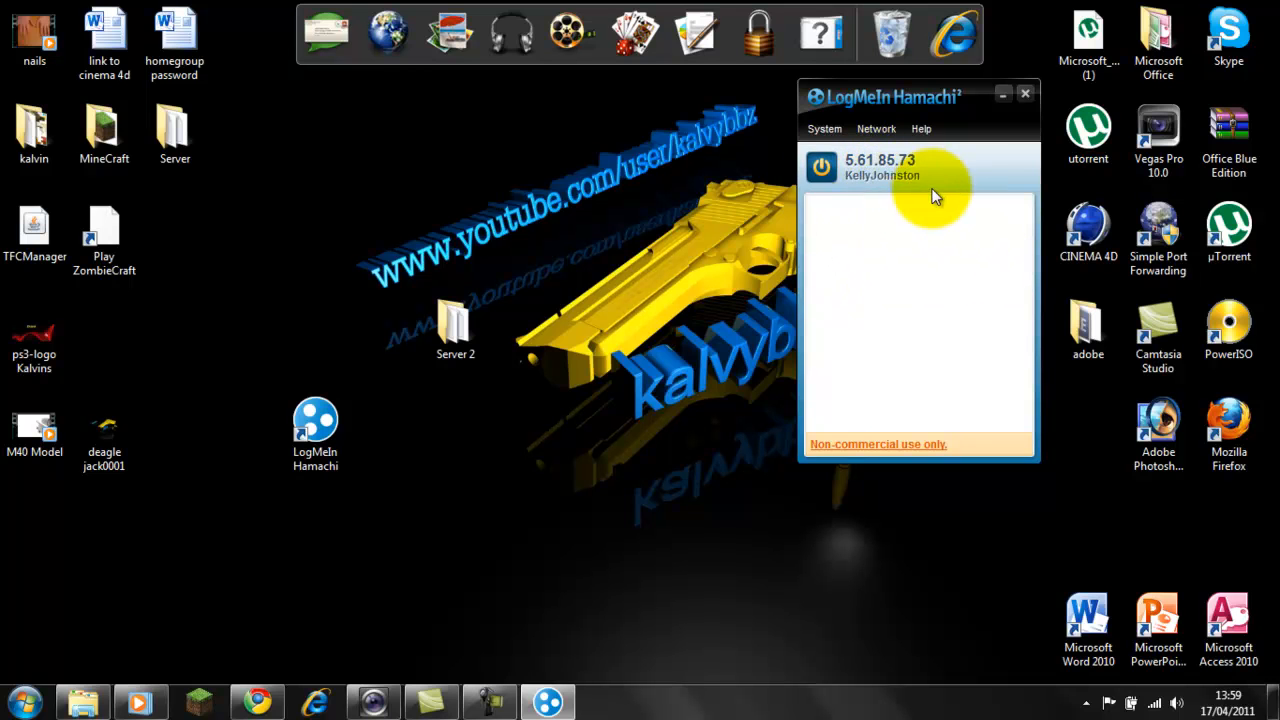
mouse_move(876, 128)
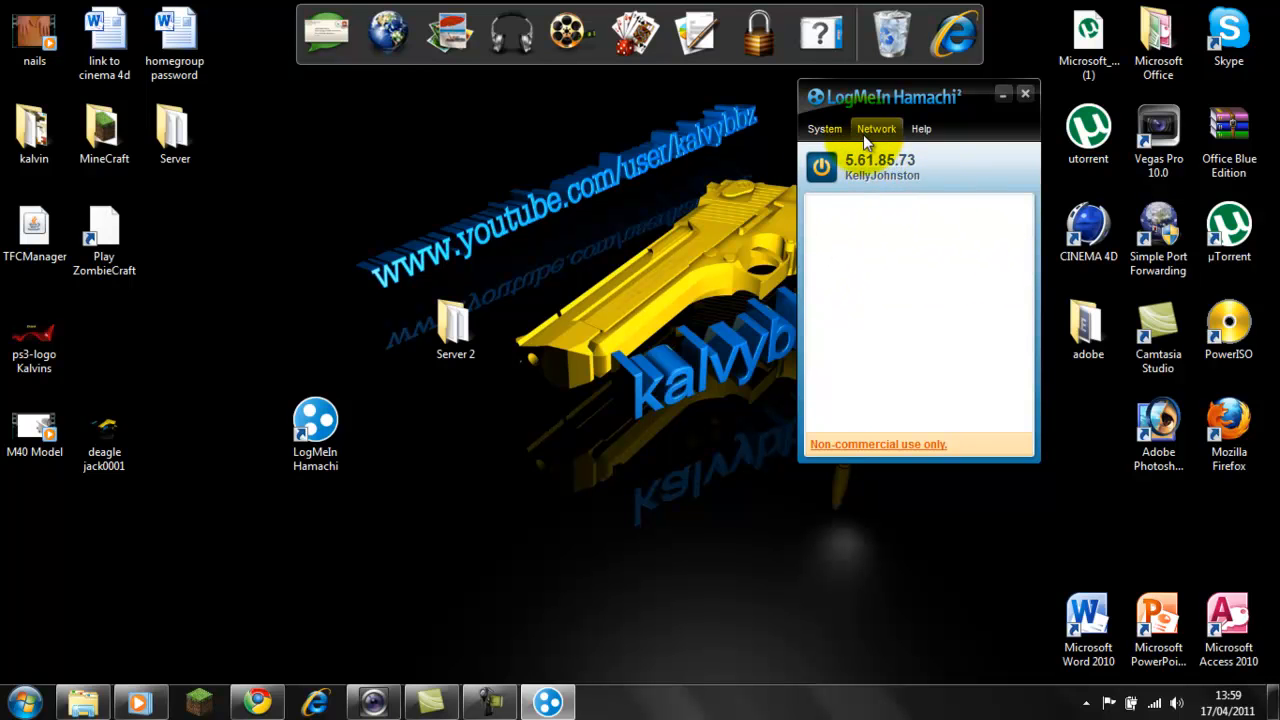
mouse_move(624, 568)
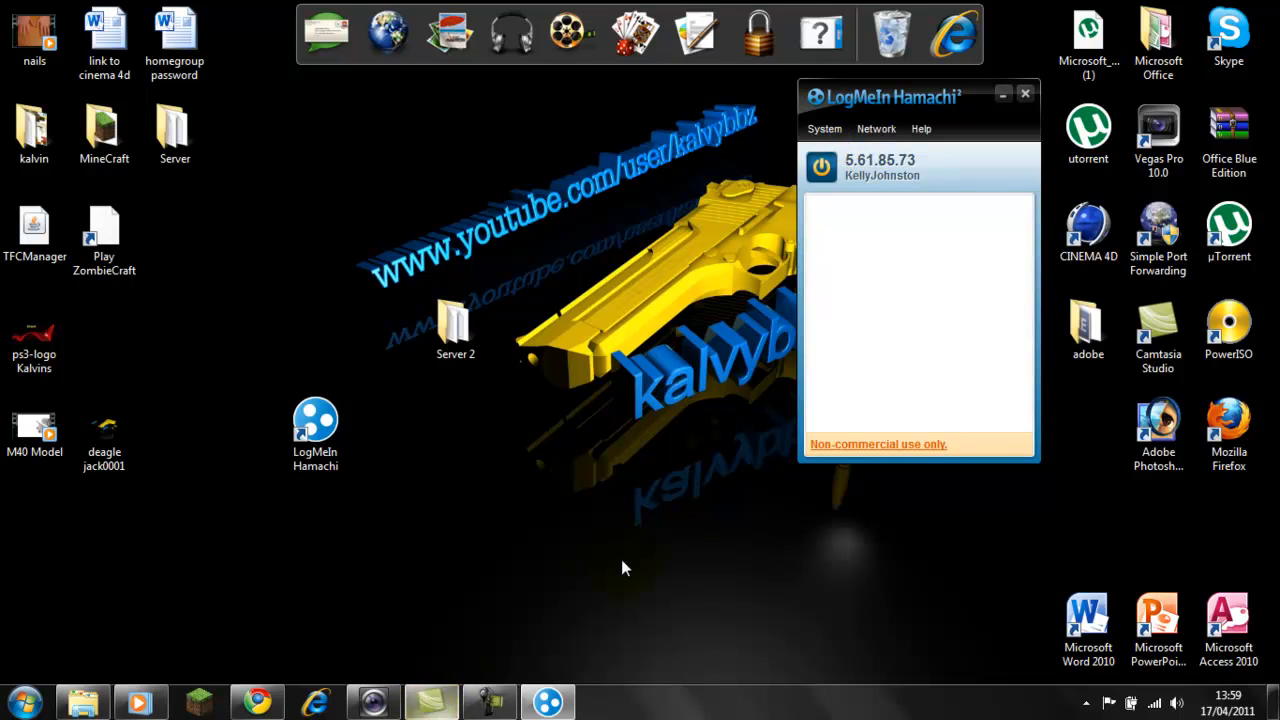
mouse_move(360, 534)
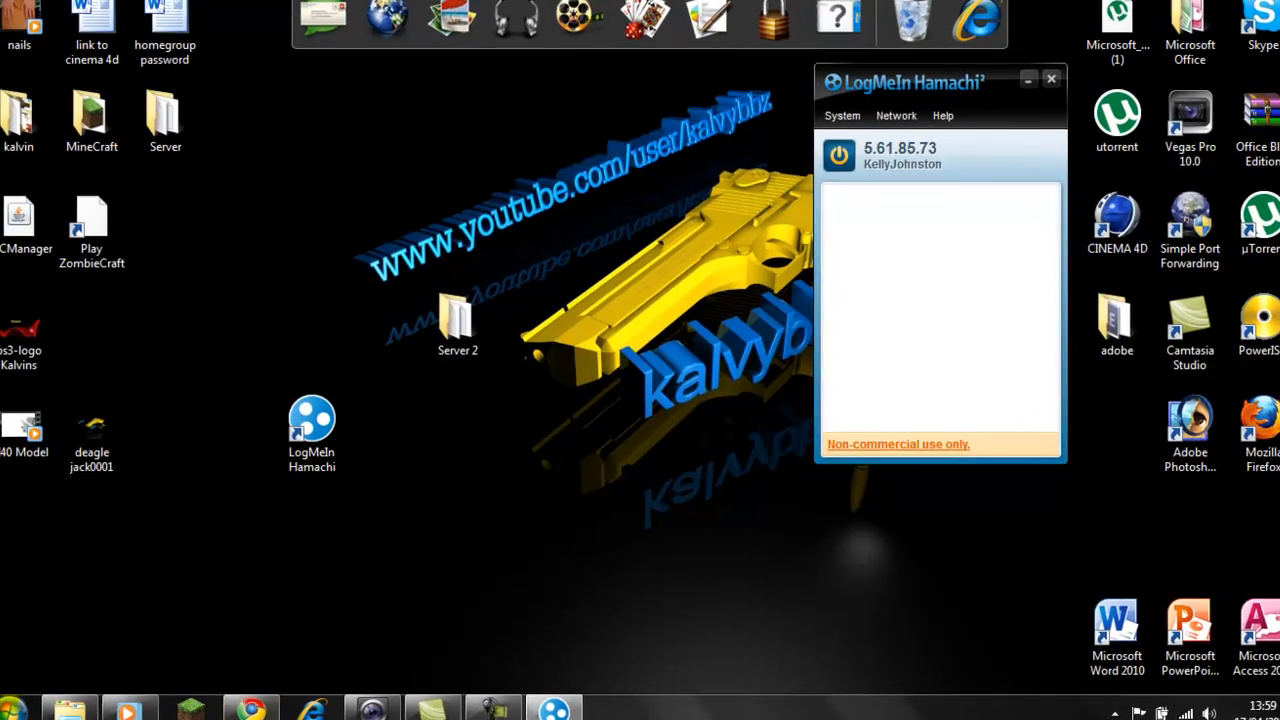
In Server 2's server.properties, change spawn-monsters and online-mode from true to false
double_click(456, 320)
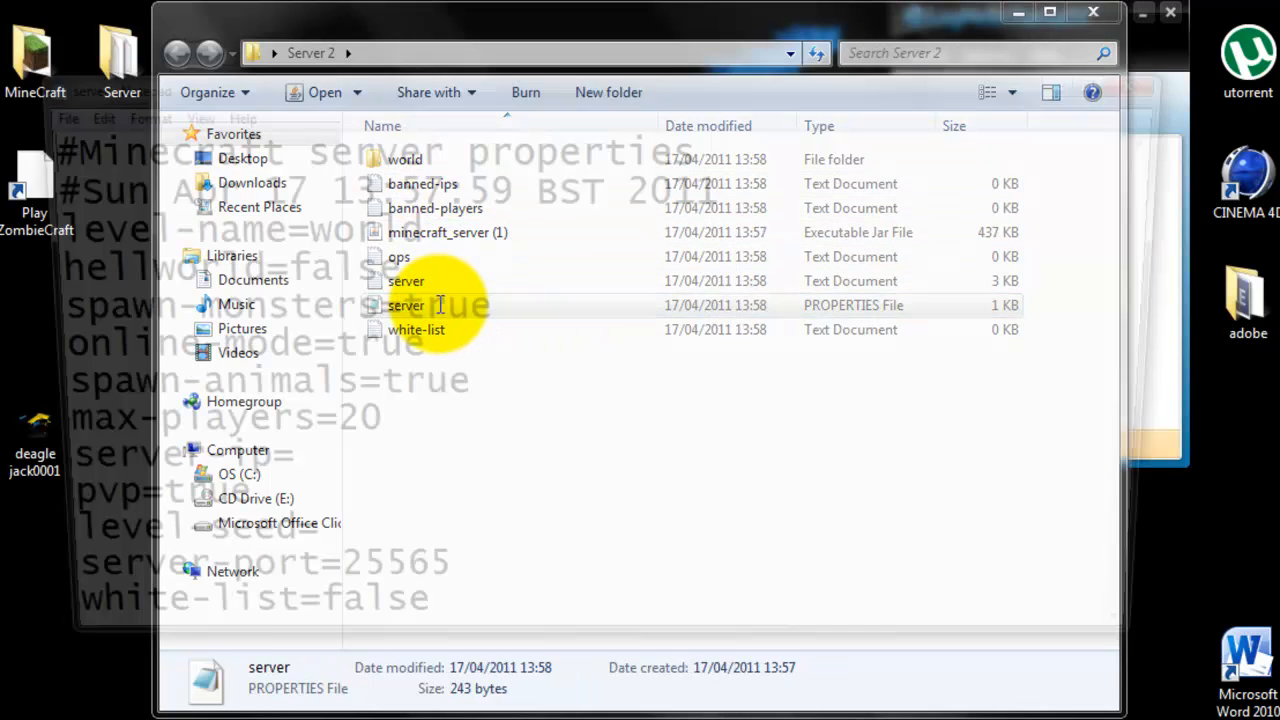
double_click(406, 304)
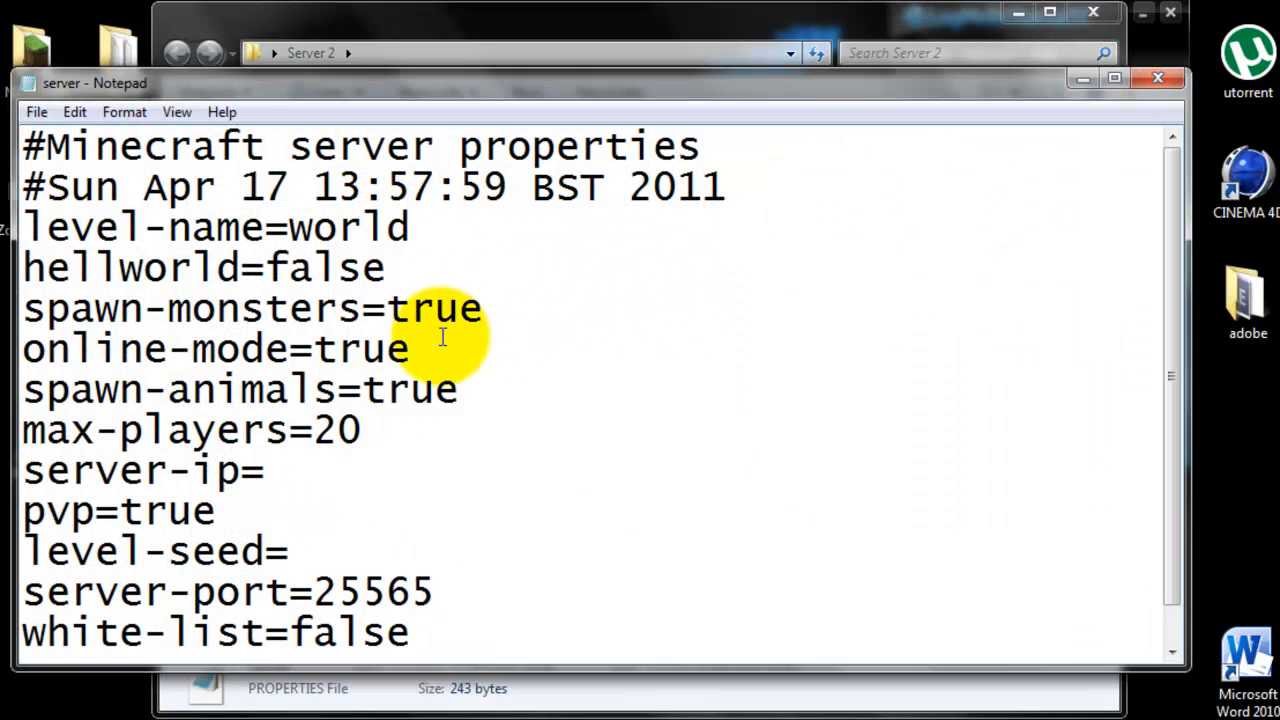
mouse_move(516, 384)
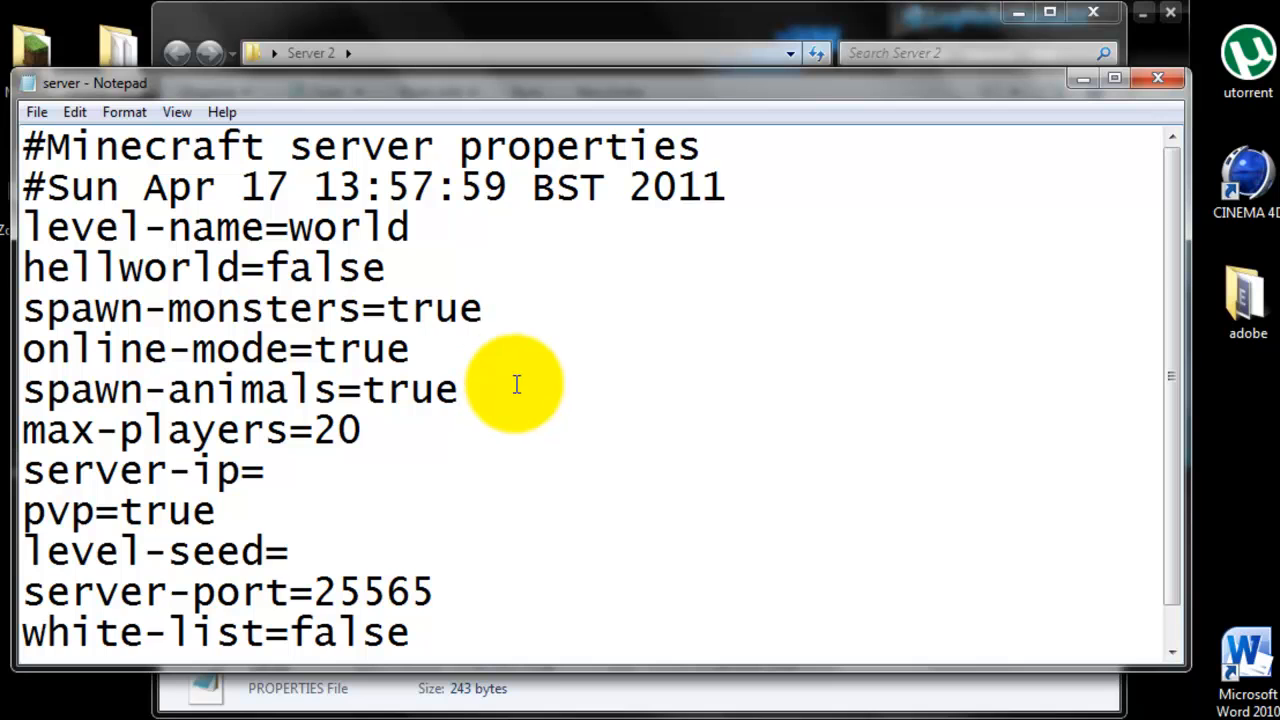
double_click(430, 308)
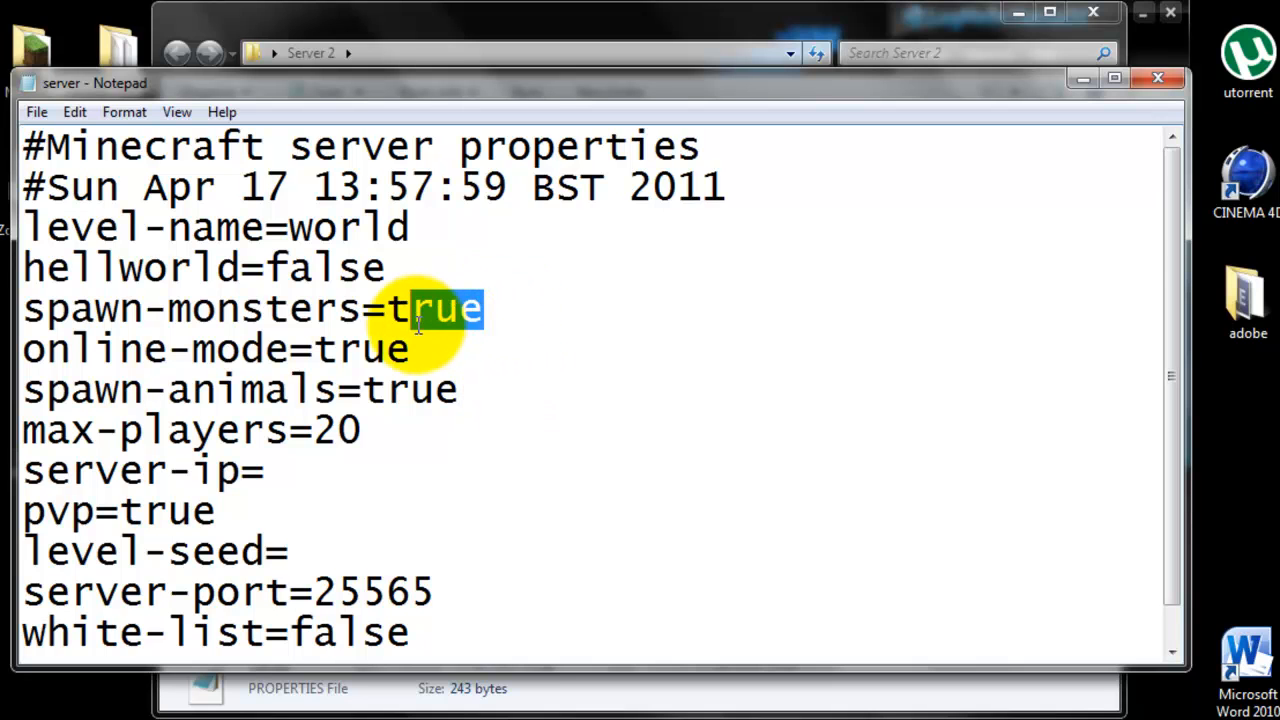
type("fal")
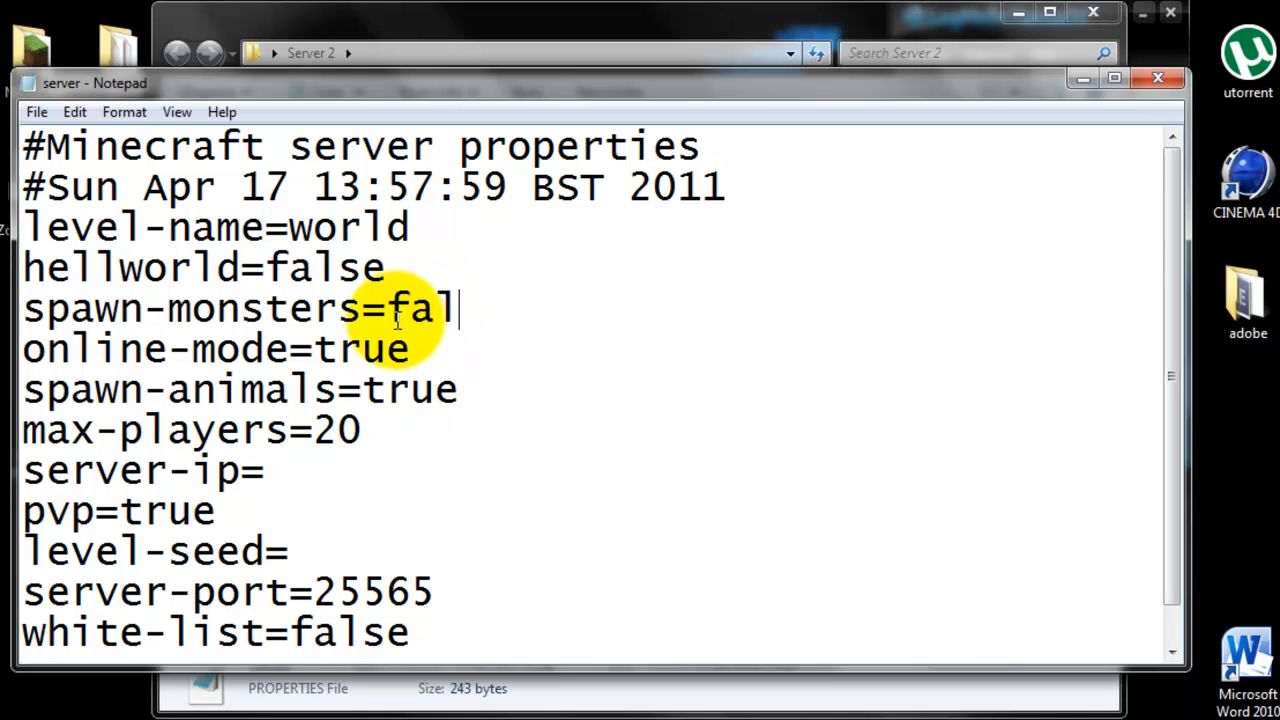
type("se")
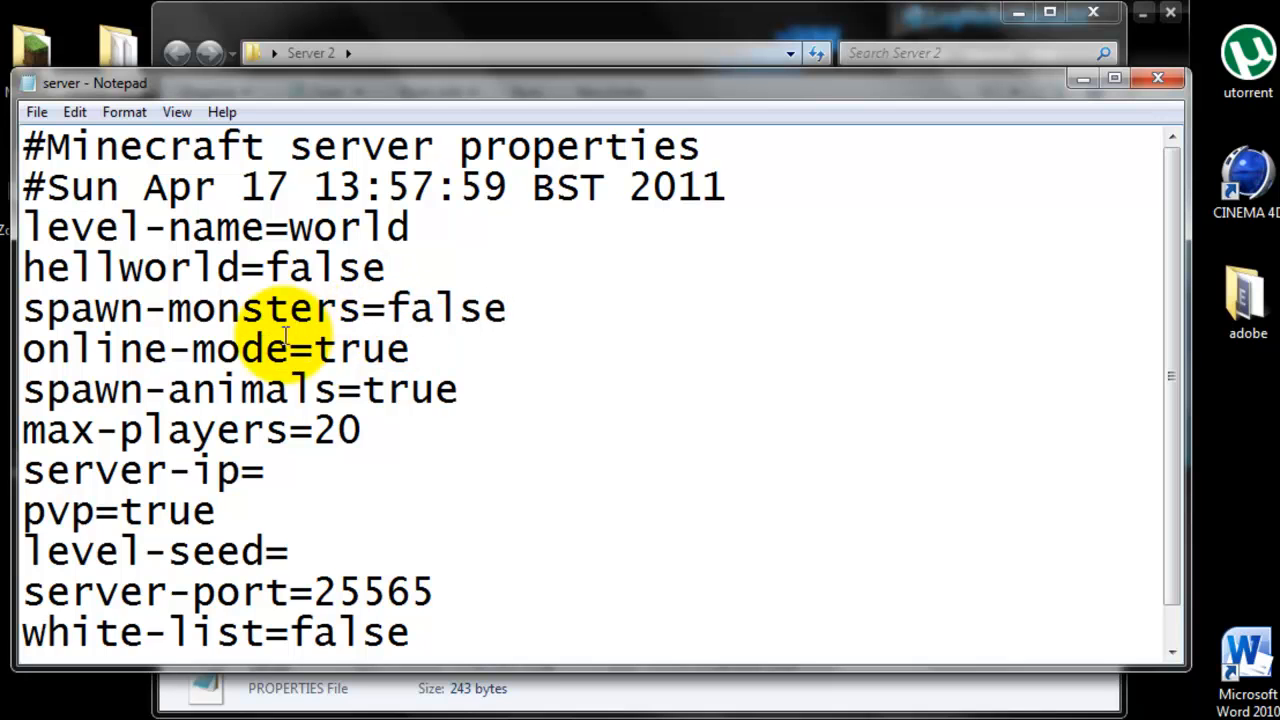
double_click(364, 348)
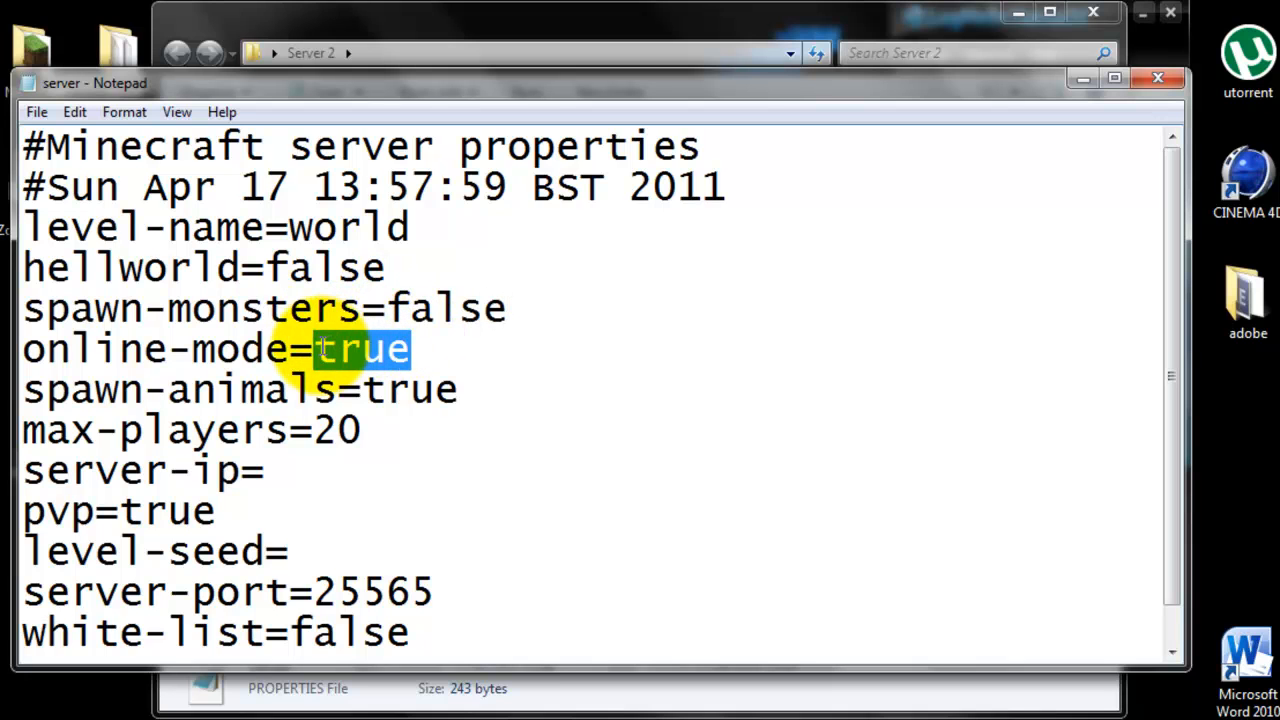
type("false")
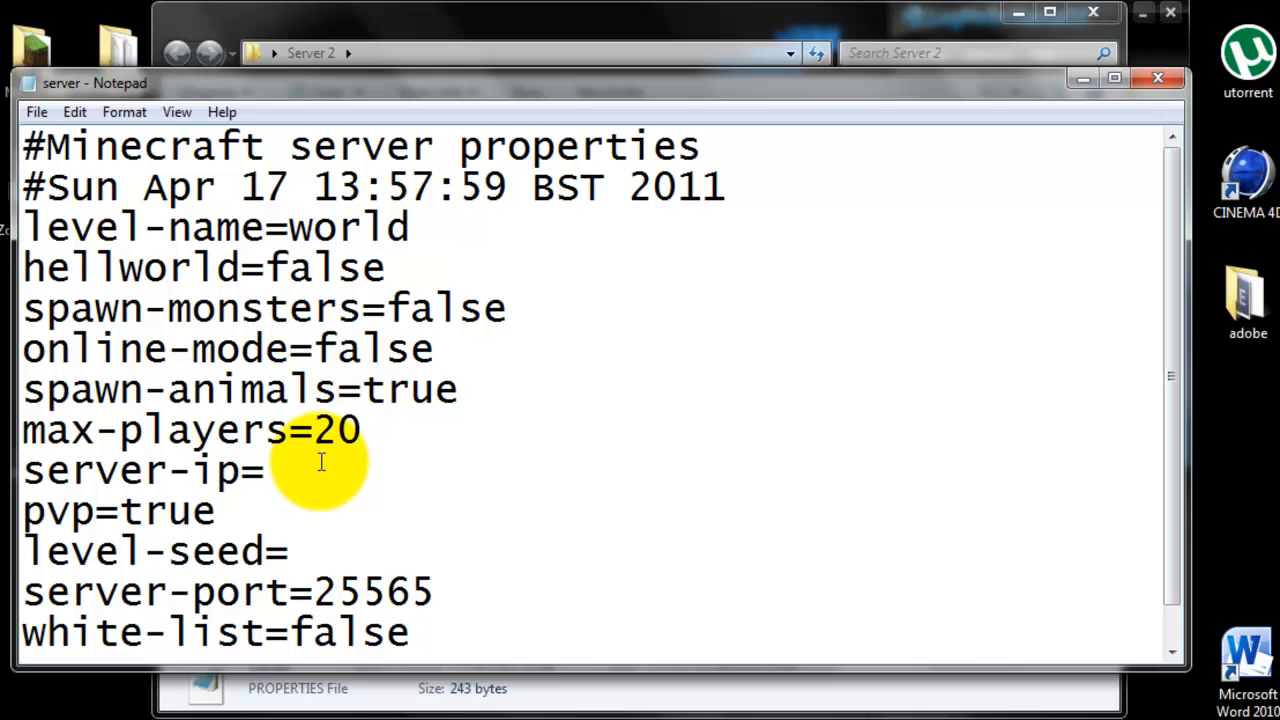
mouse_move(370, 478)
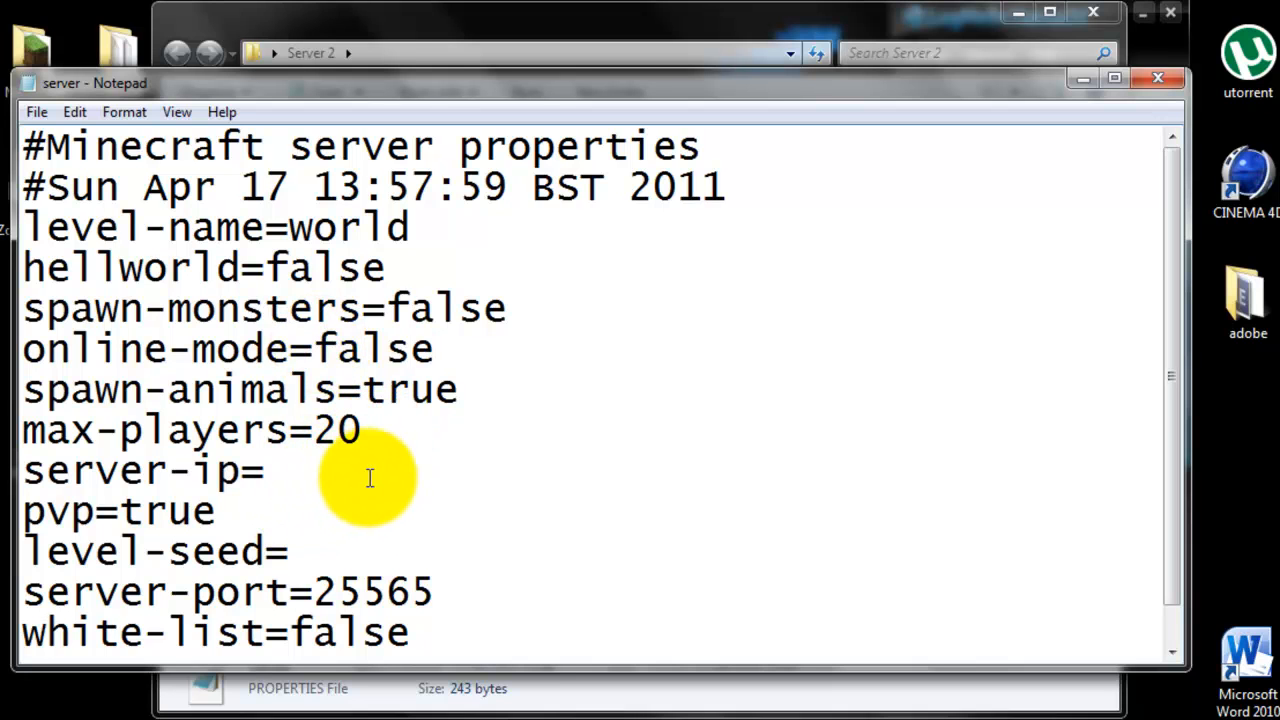
mouse_move(970, 96)
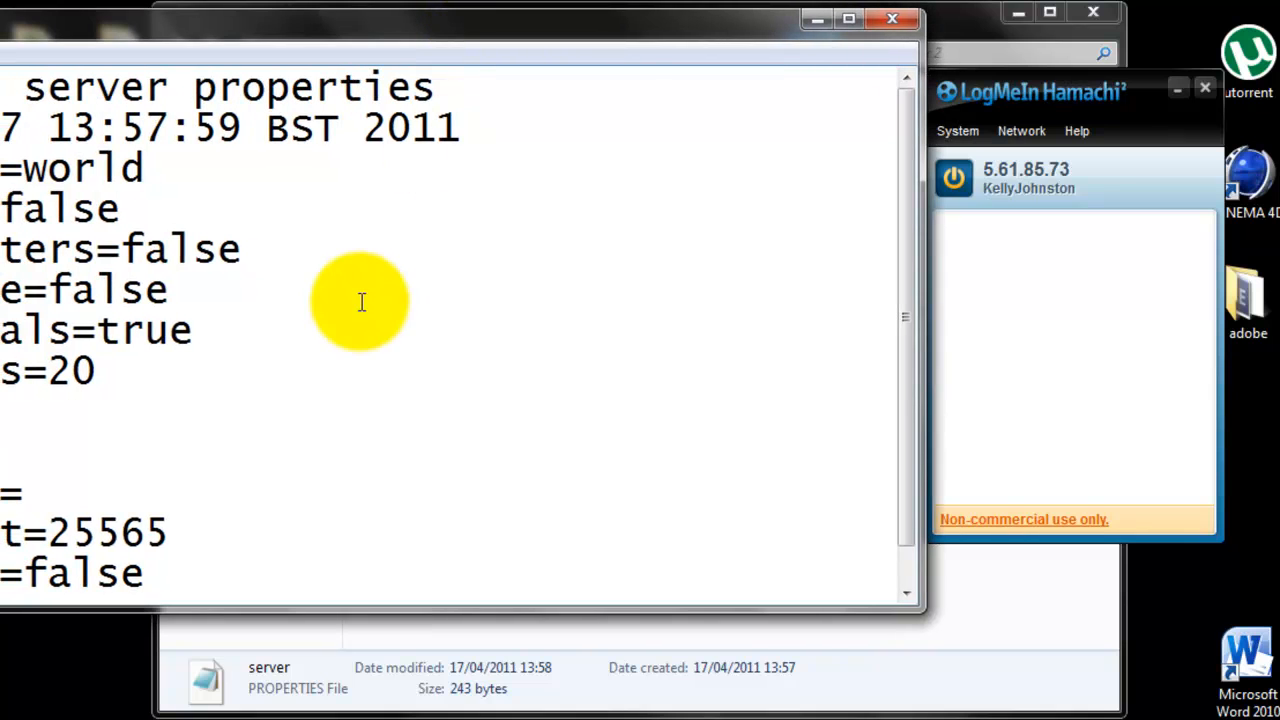
mouse_move(372, 314)
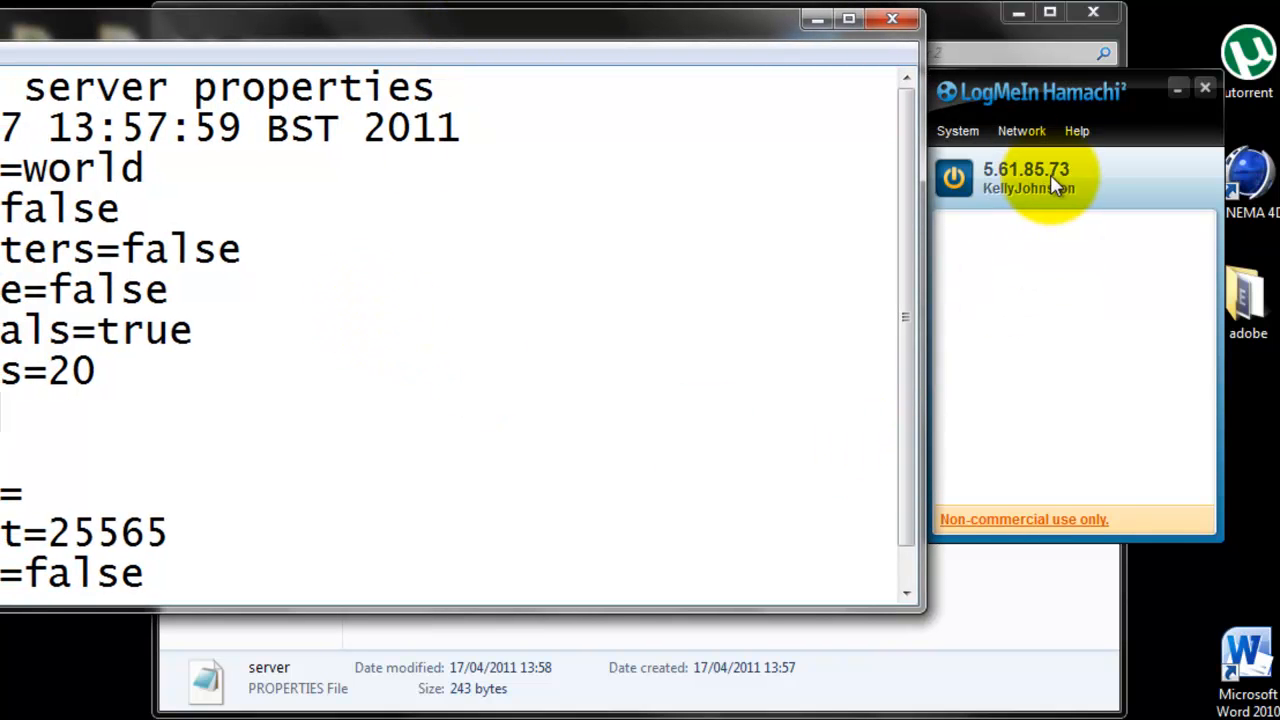
mouse_move(990, 330)
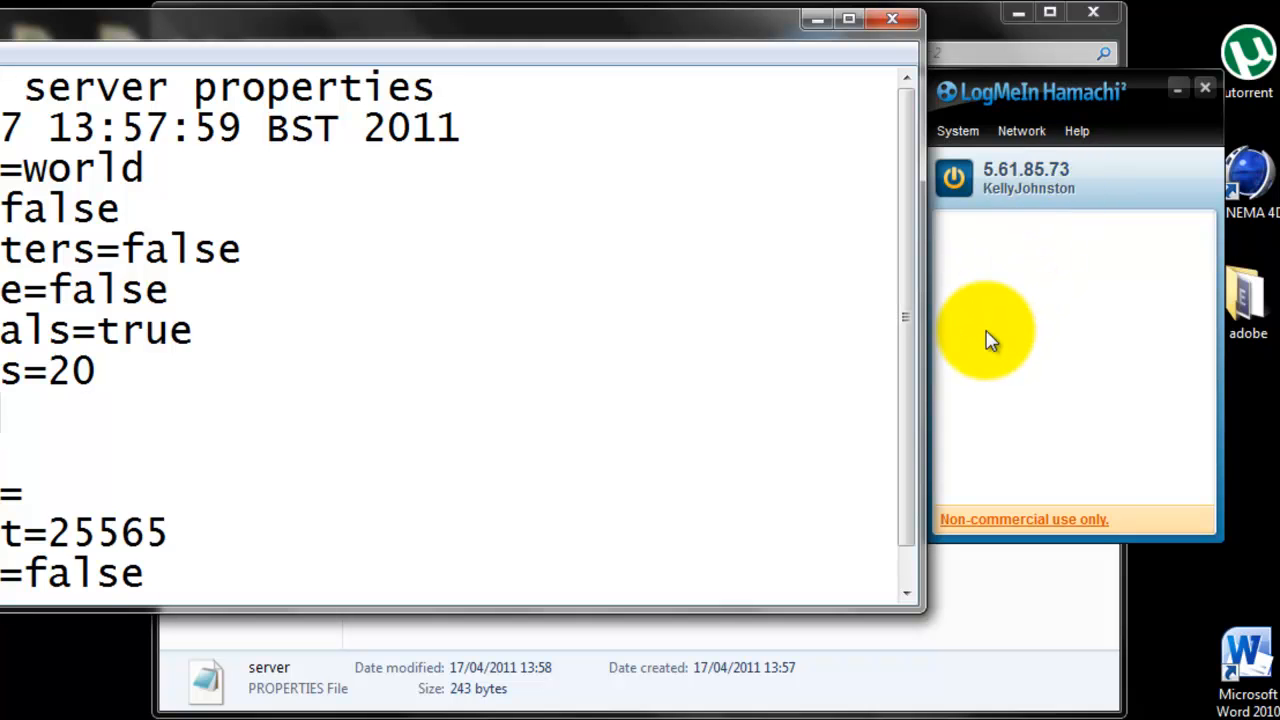
Set server-ip to 5.61.85.73, then close the properties file keeping the edits
type("5.6")
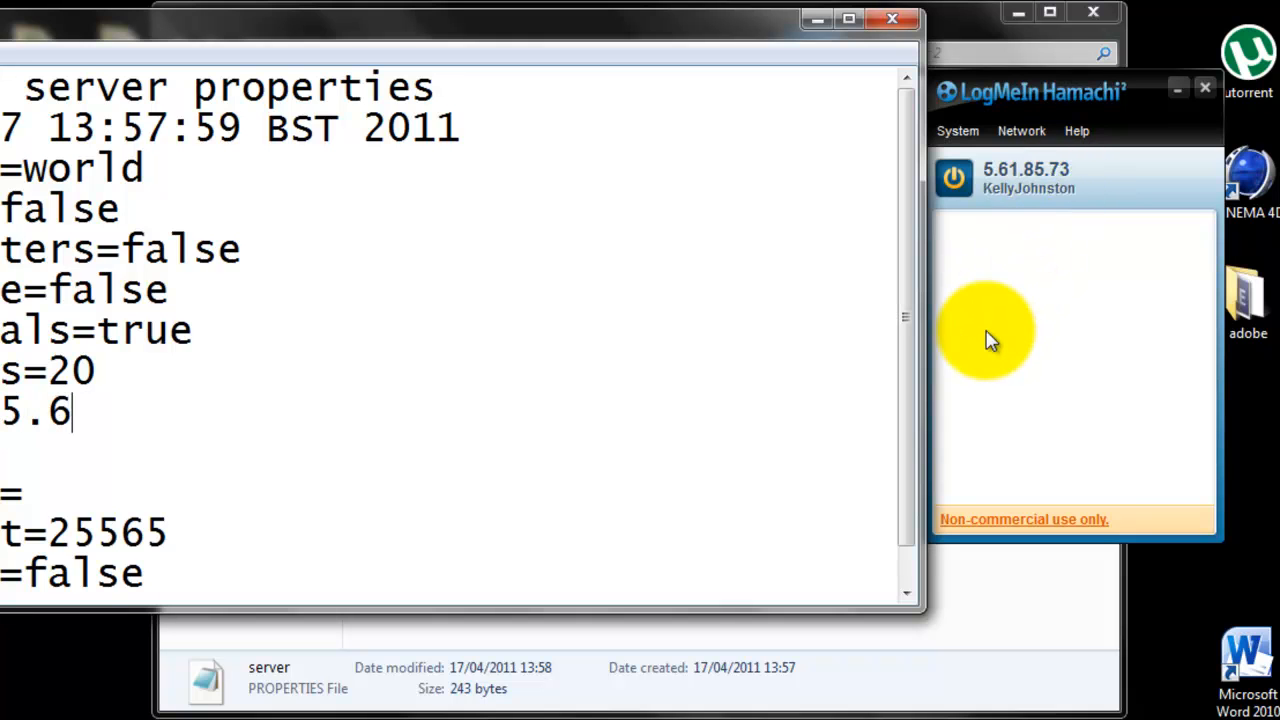
type("1.85")
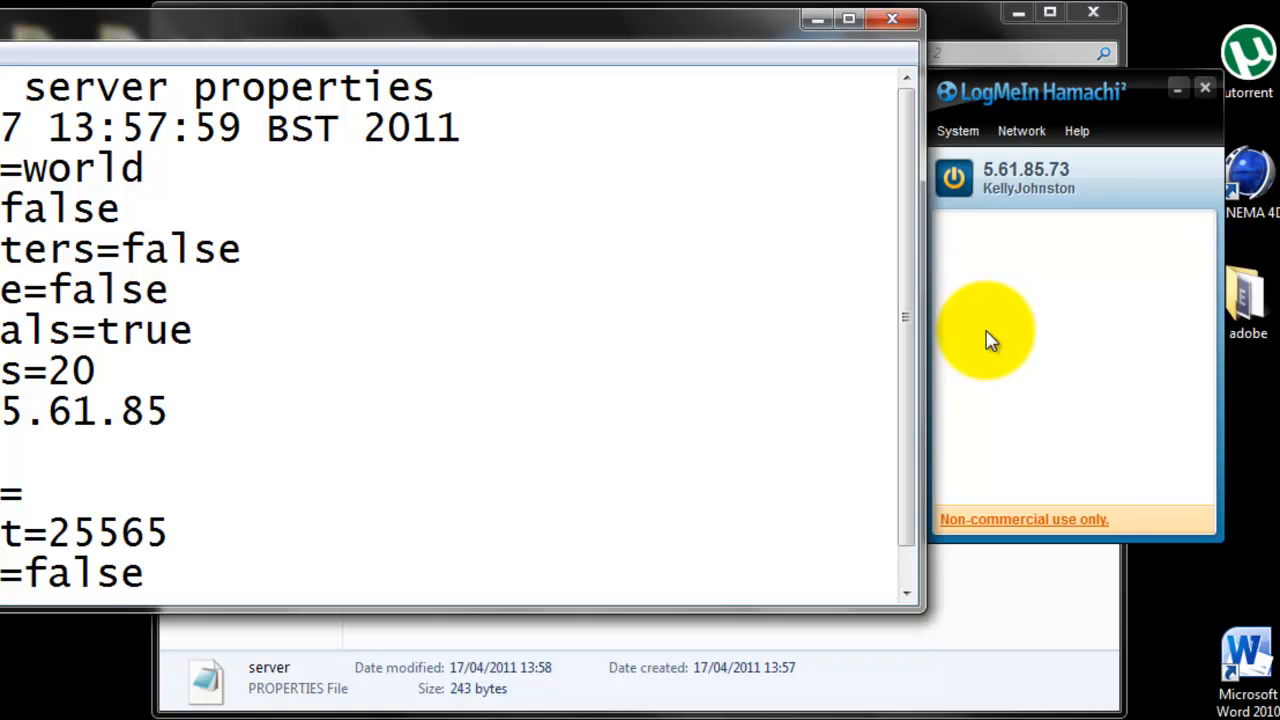
type(".73")
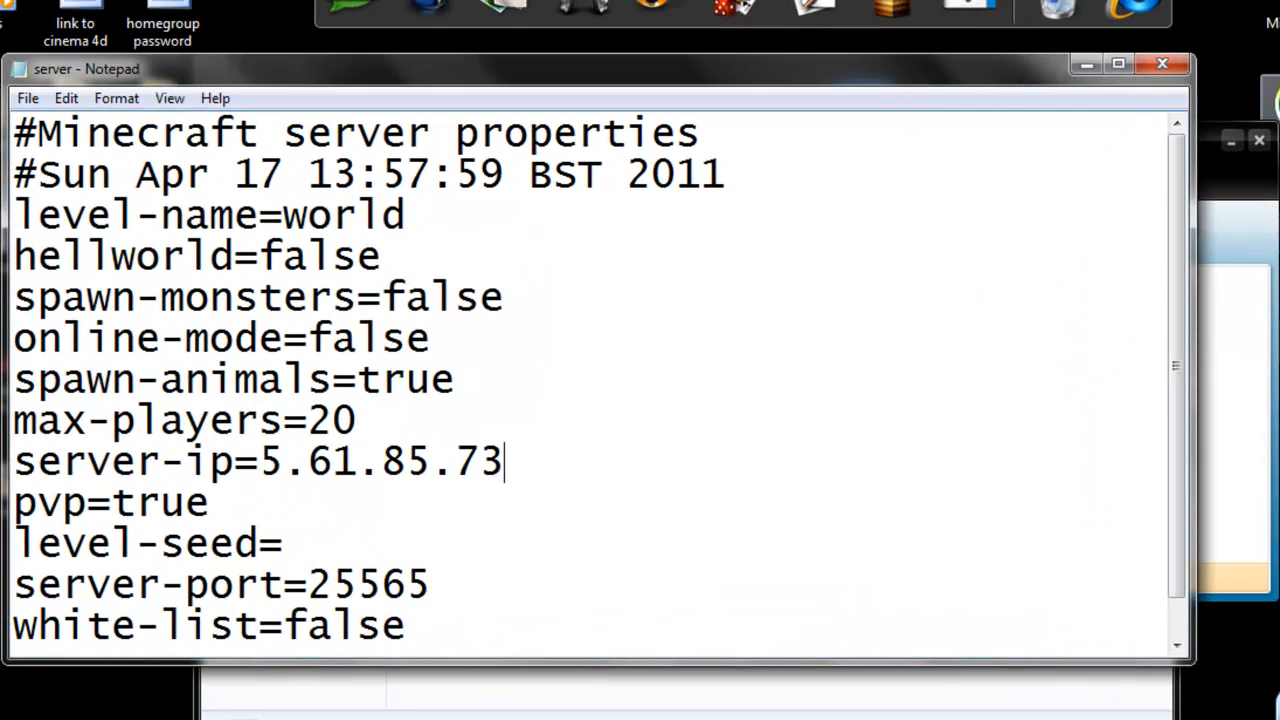
mouse_move(950, 264)
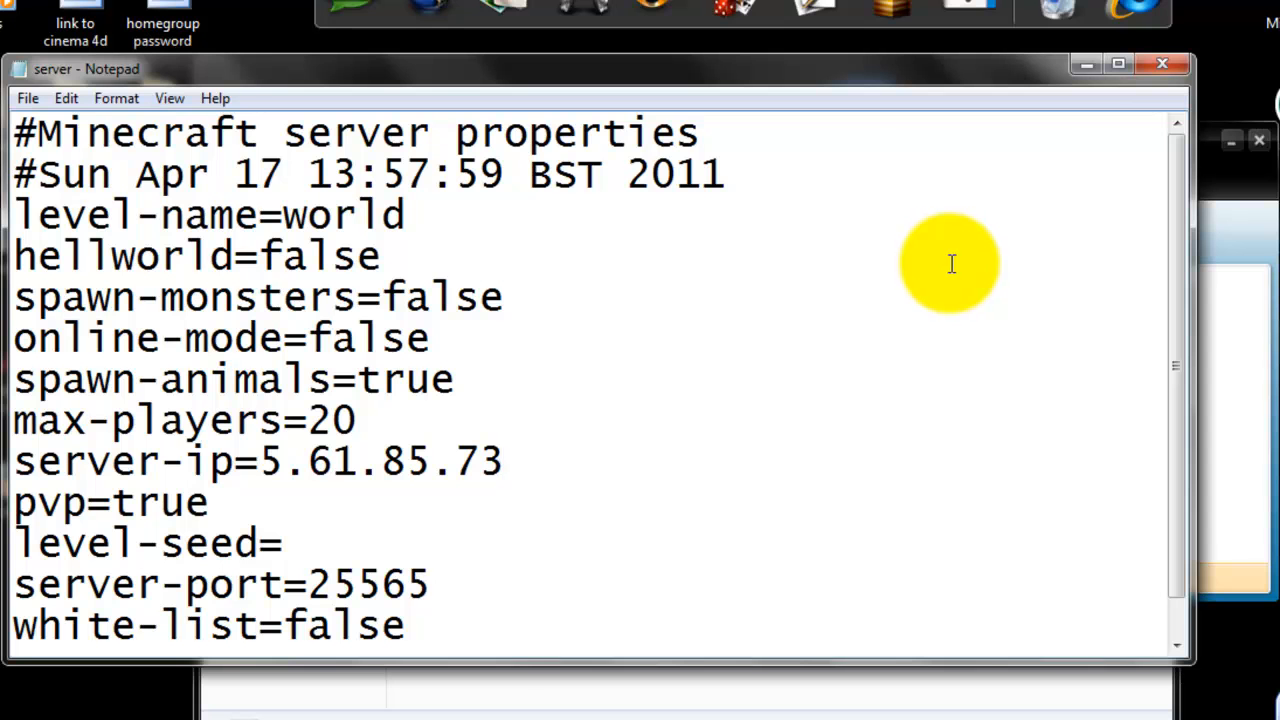
left_click(1162, 64)
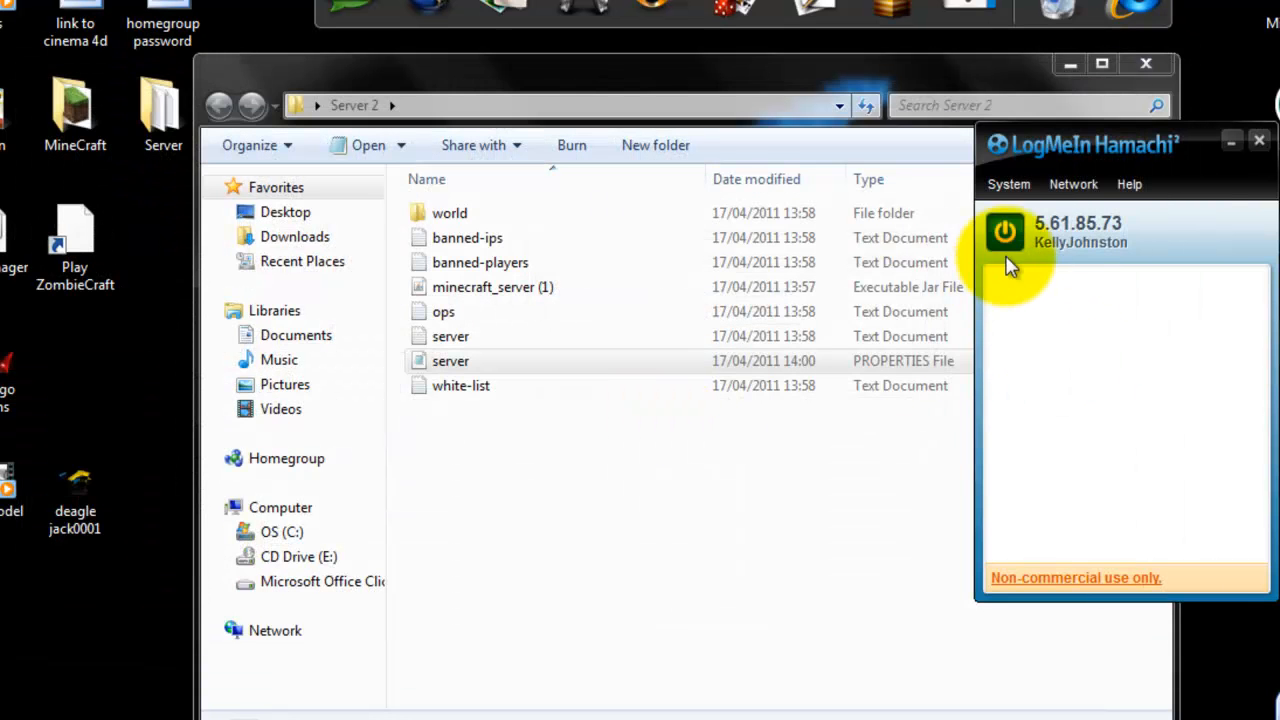
Start creating a new Hamachi network from the Network menu
left_click(1072, 184)
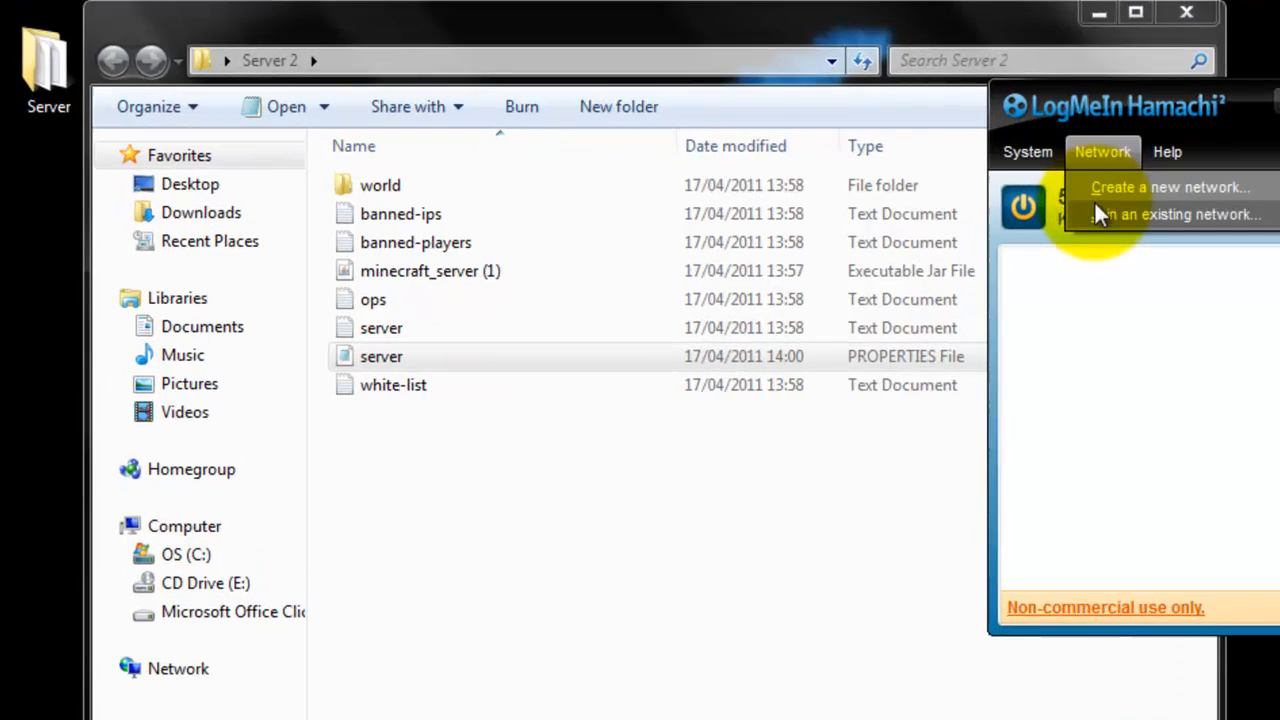
left_click(1170, 188)
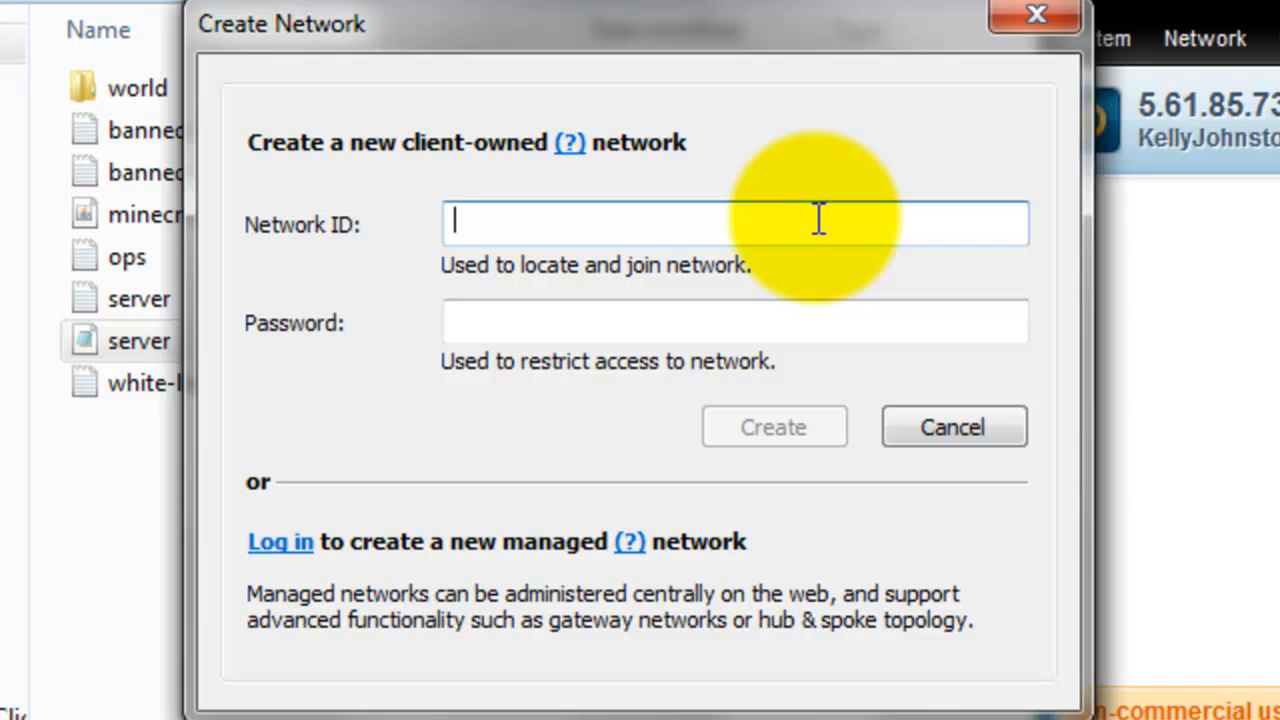
Create the network with ID Minecraft4467 and a password so it appears in the list
type("M")
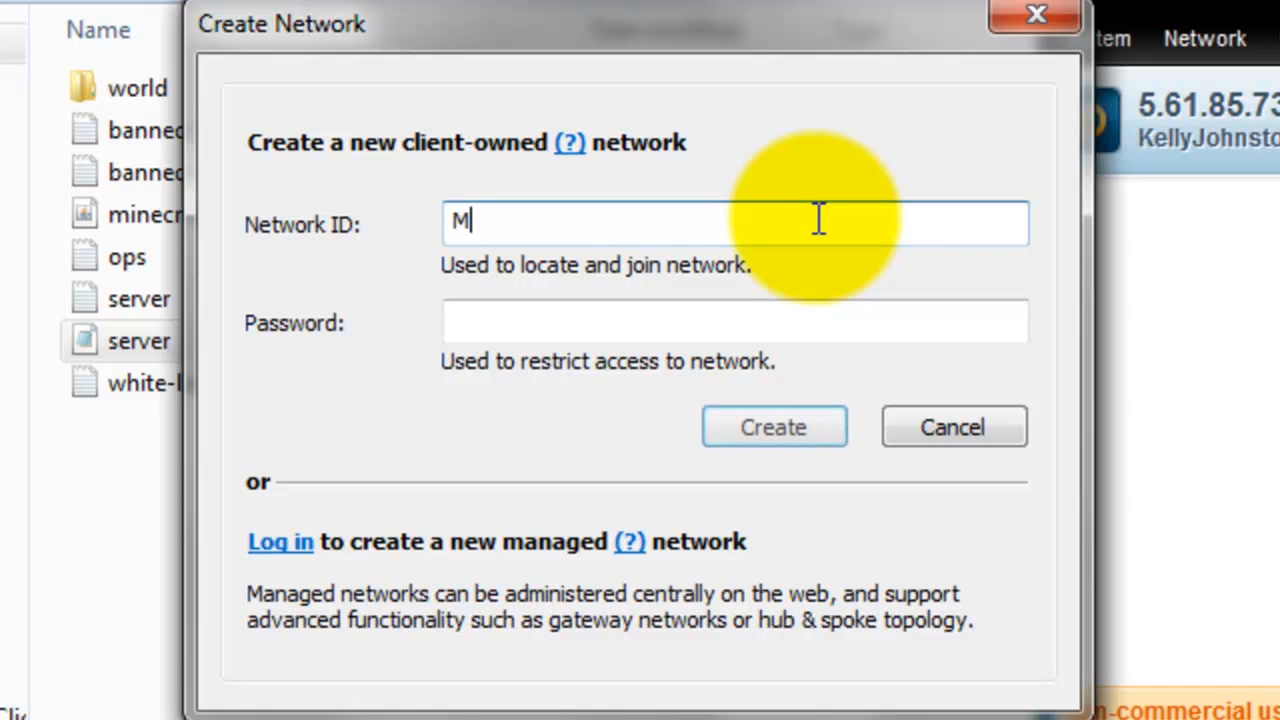
type("inecra")
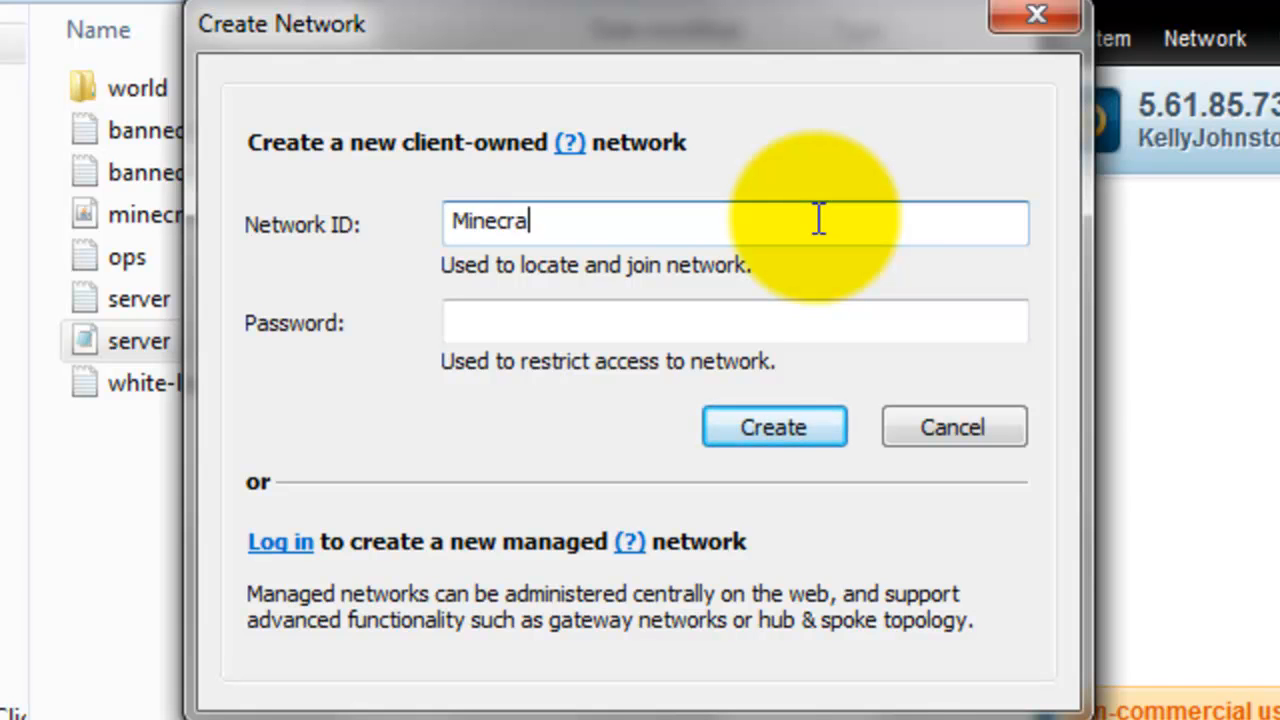
type("t")
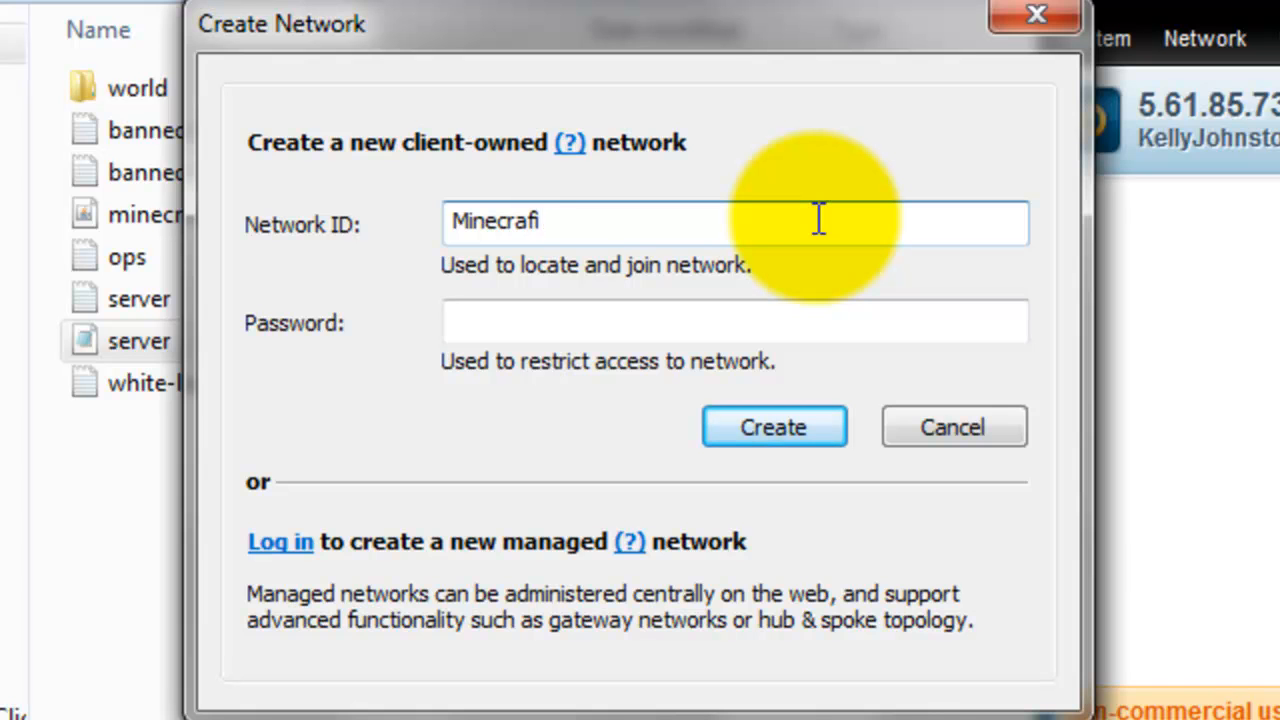
key("backspace")
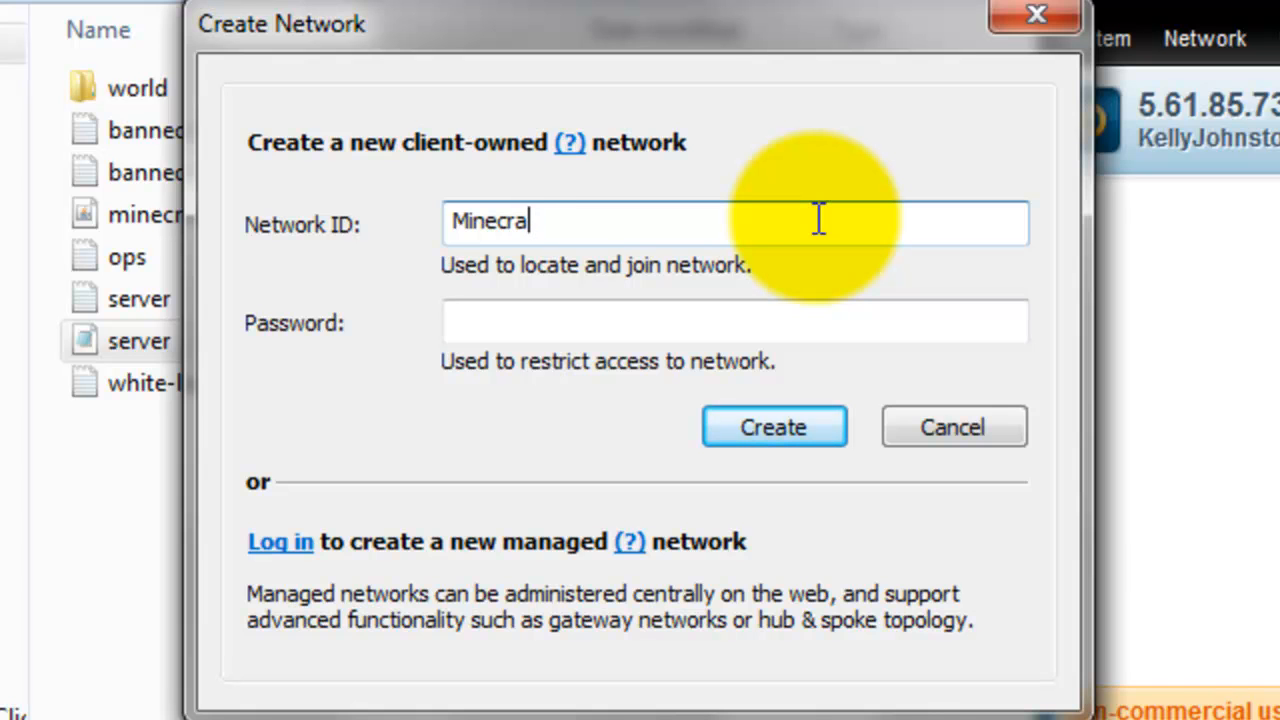
type("ft")
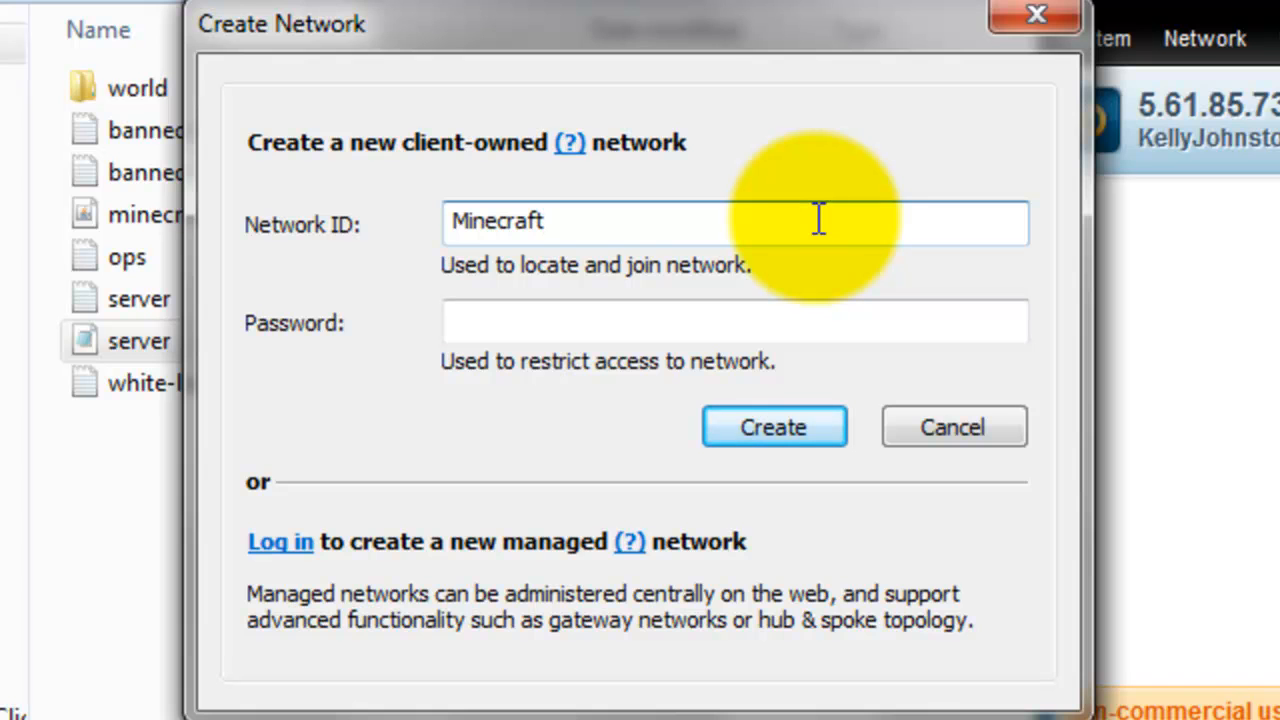
type("44")
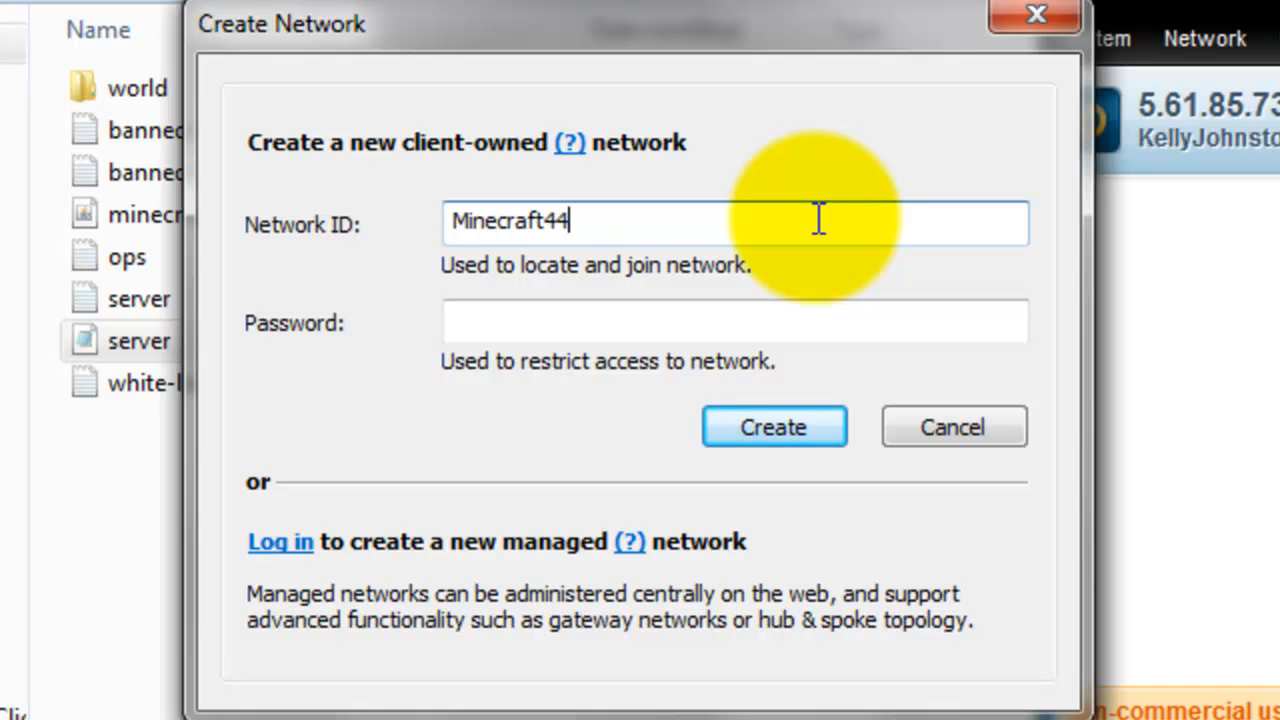
type("67")
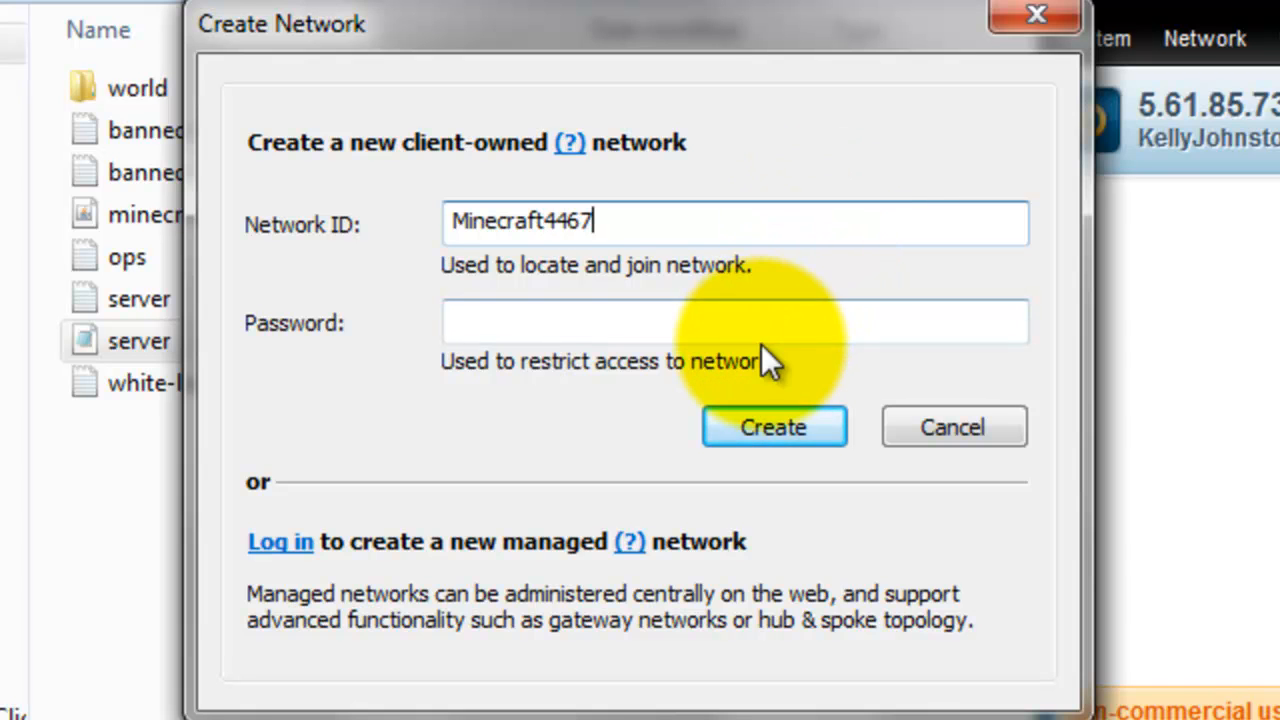
type("1")
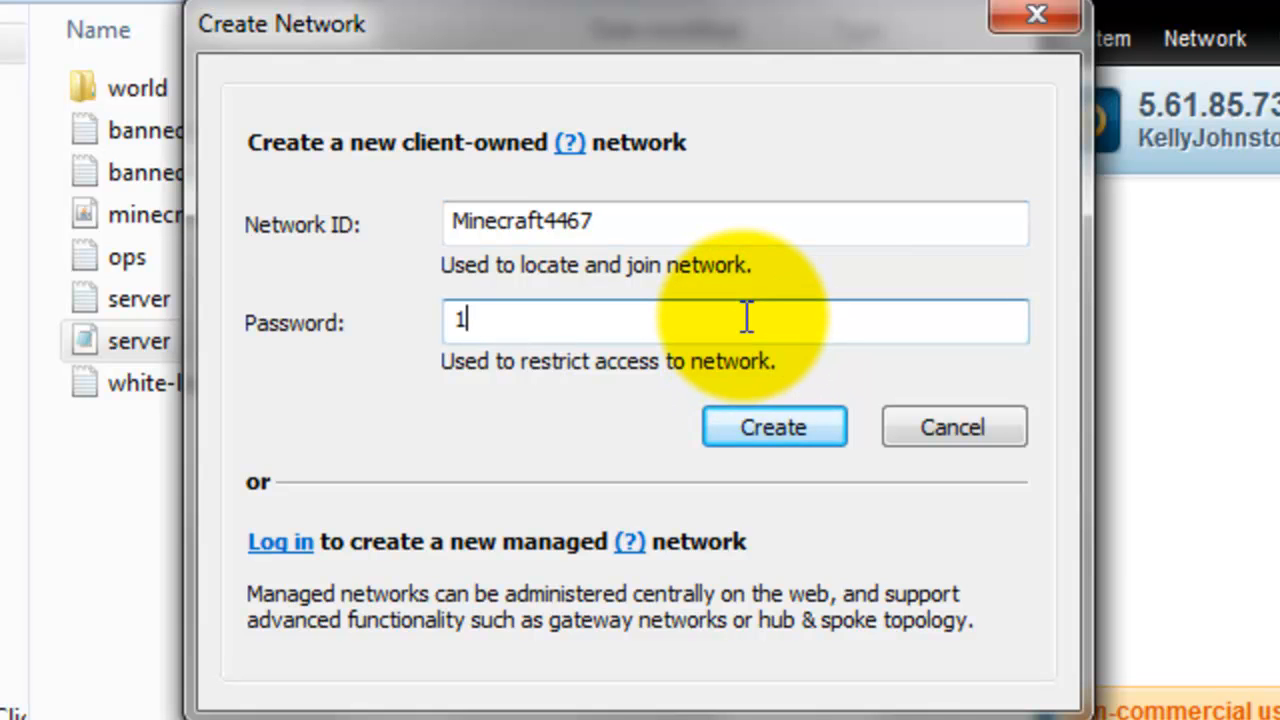
left_click(772, 426)
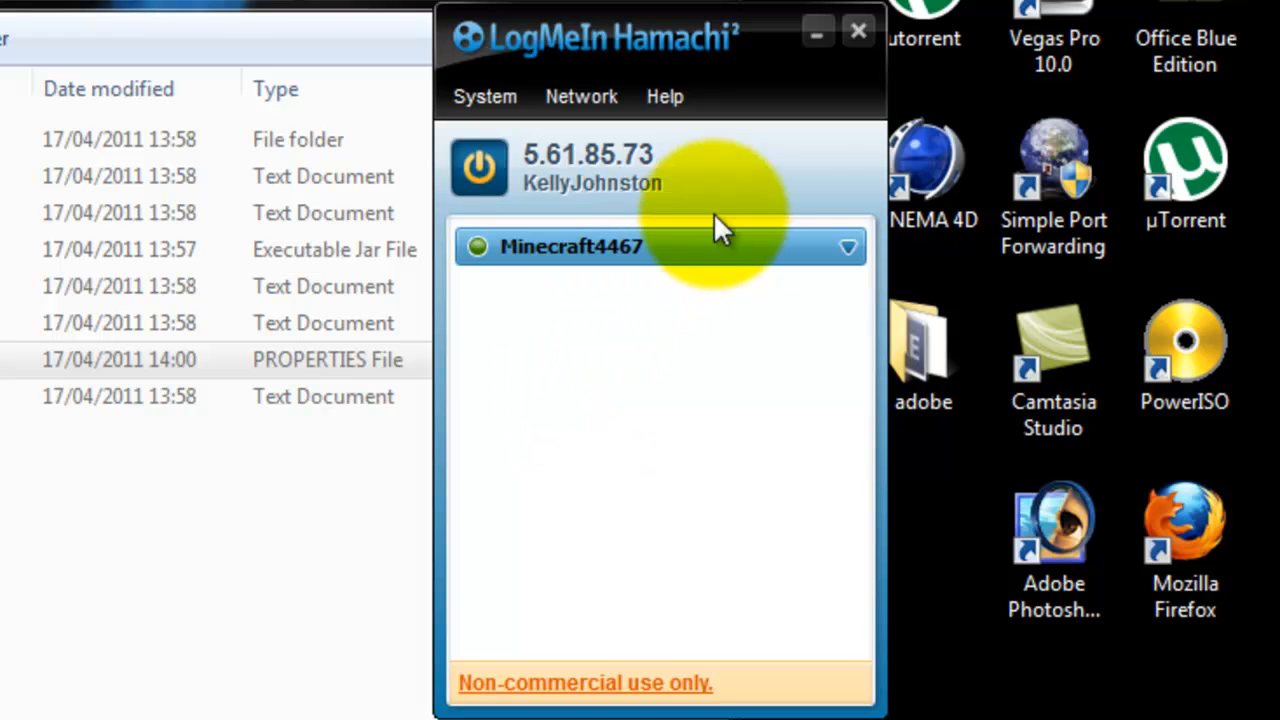
mouse_move(710, 224)
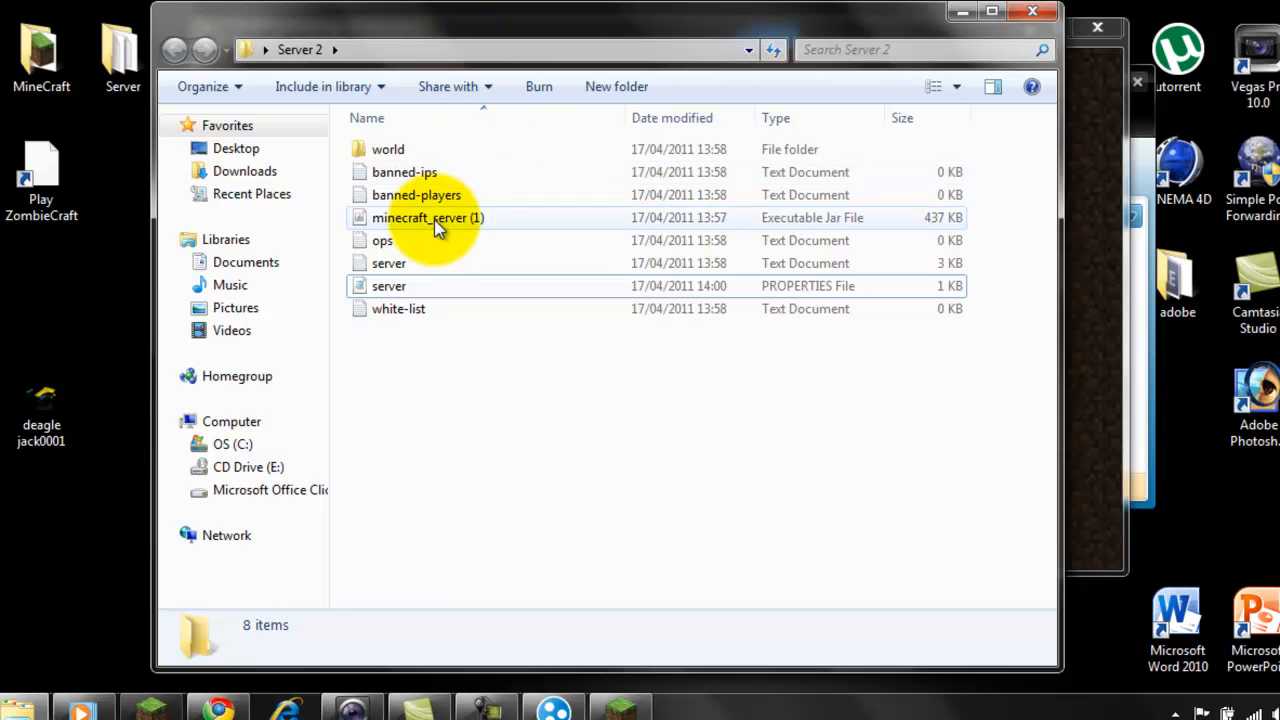
Run minecraft_server (1) from the Server 2 folder and tuck the server window away
double_click(428, 216)
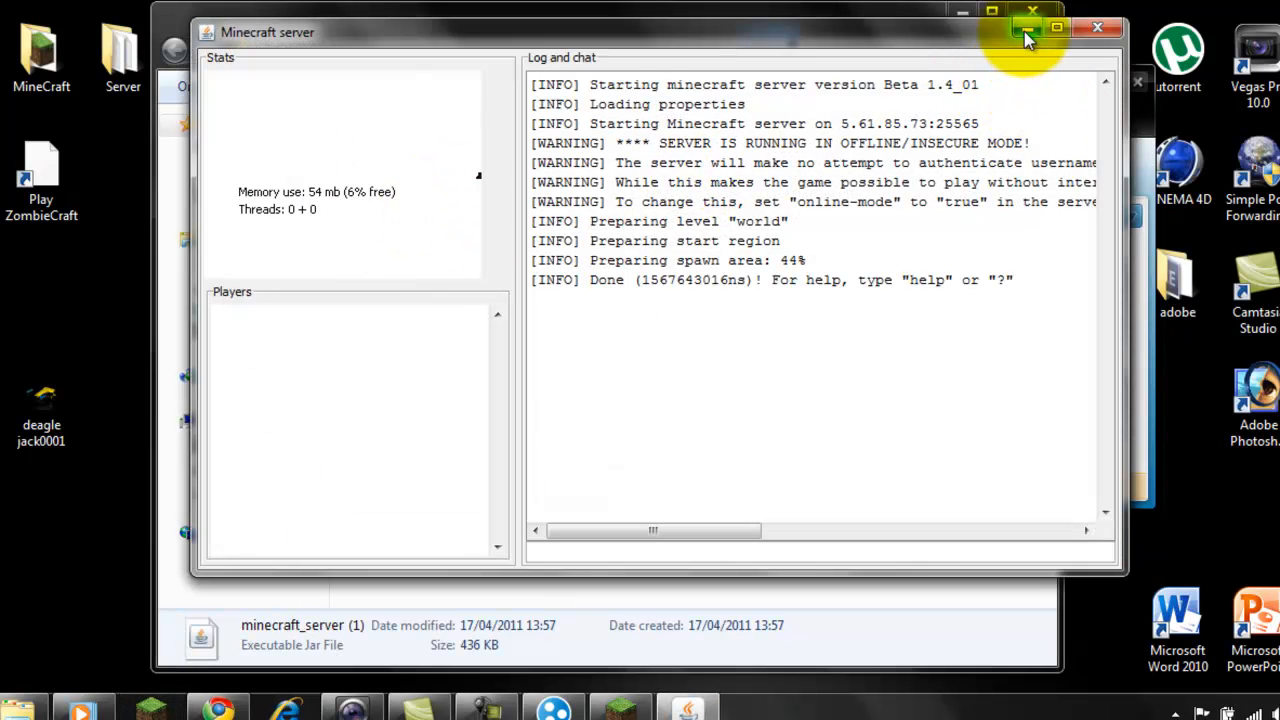
left_click(1028, 28)
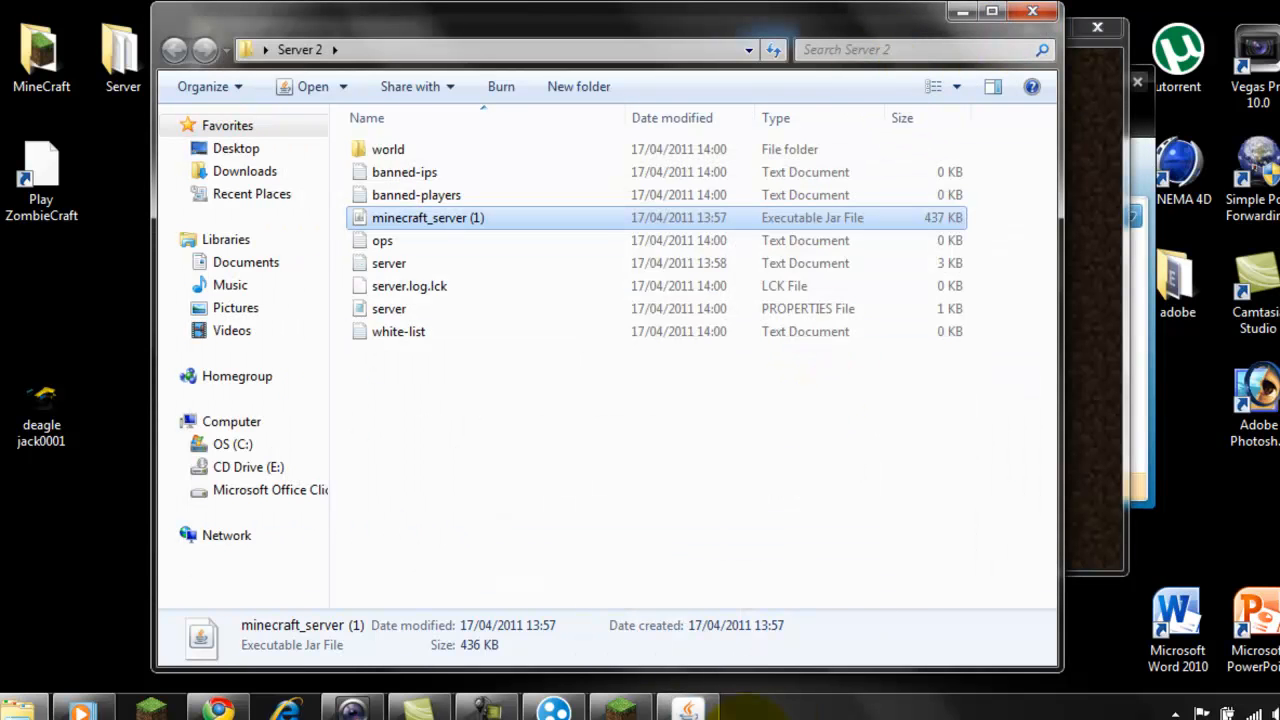
mouse_move(1112, 158)
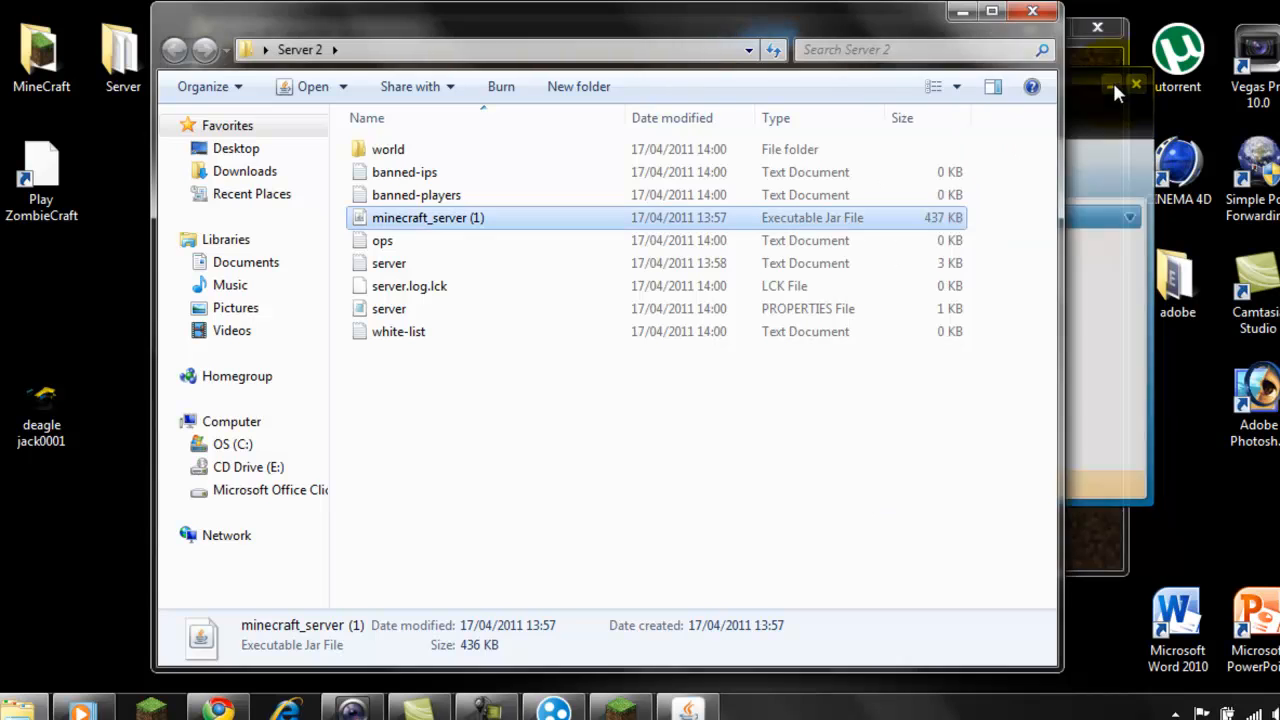
double_click(428, 216)
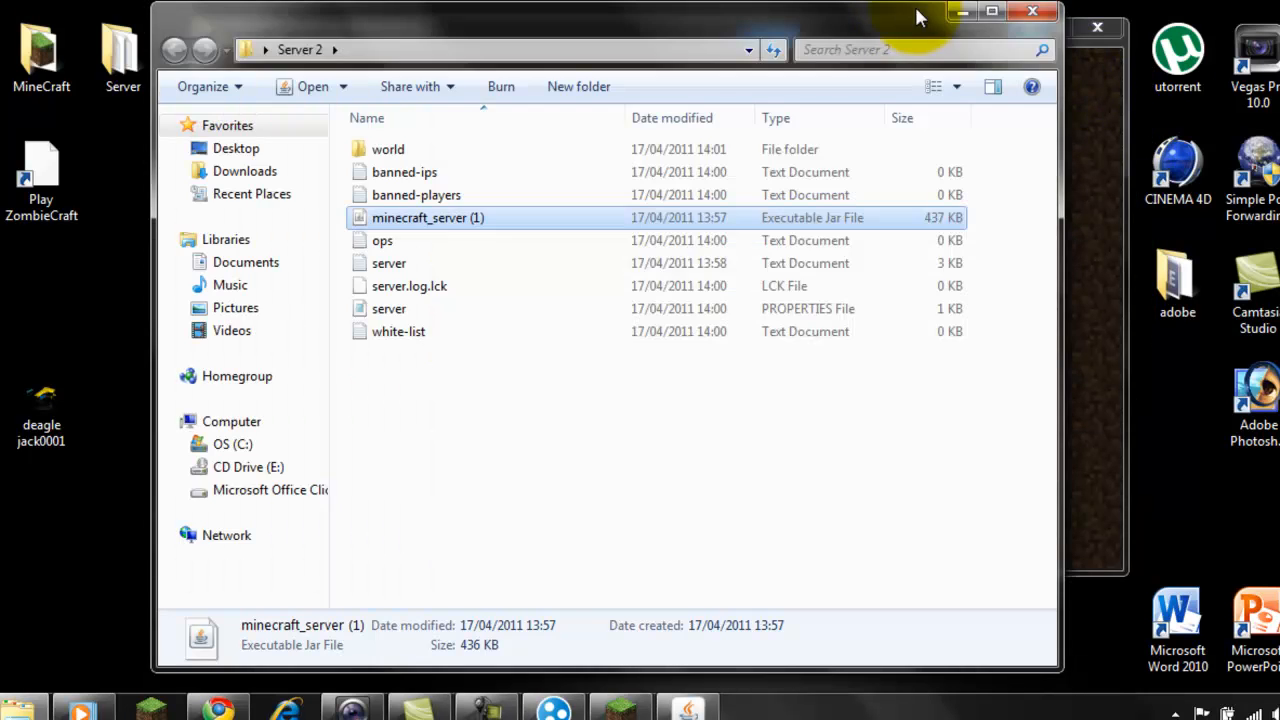
Enter the game from the Minecraft Launcher as Red_Doggie
left_click(356, 704)
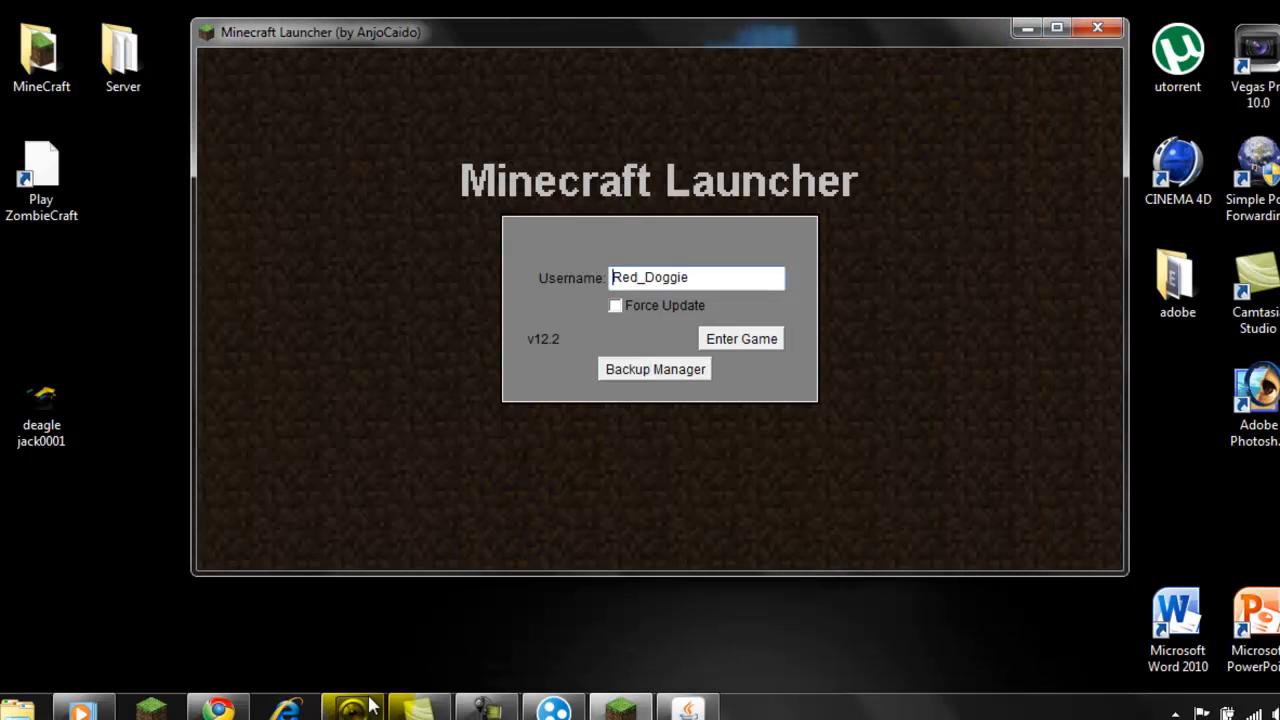
mouse_move(352, 708)
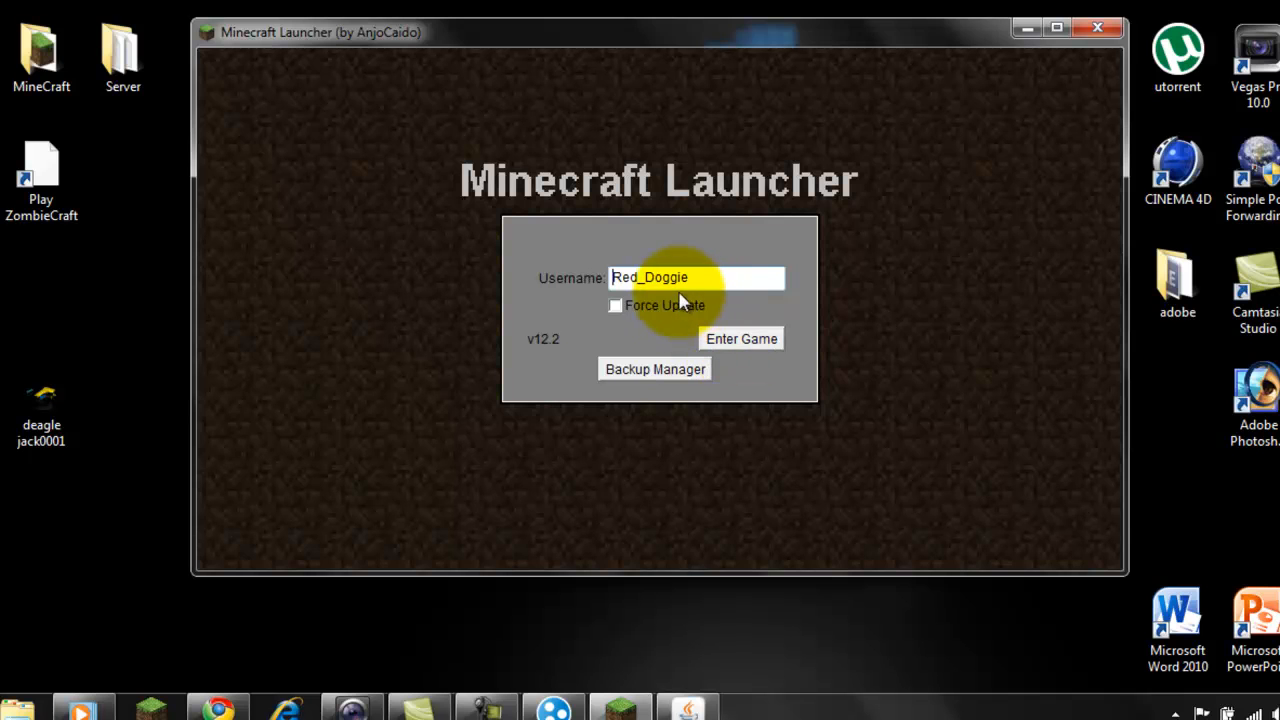
mouse_move(762, 344)
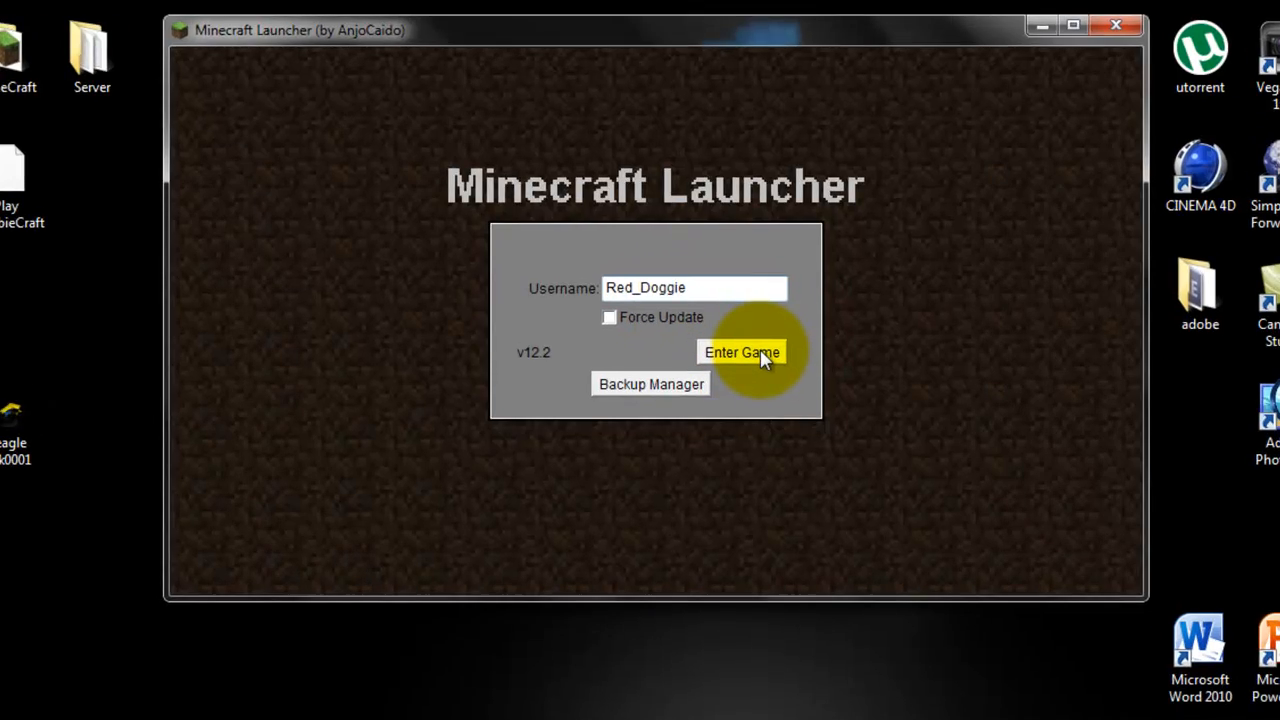
left_click(740, 352)
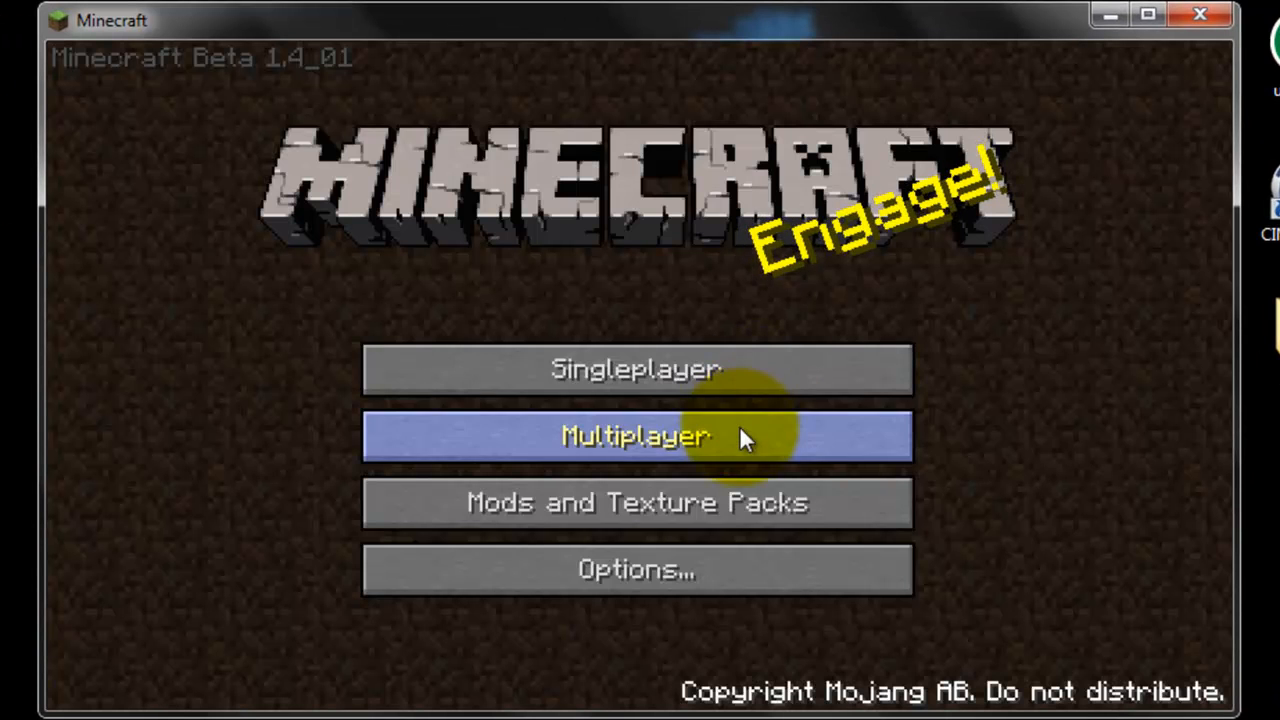
Join the multiplayer server, then pause to bring up the in-game menu
left_click(636, 436)
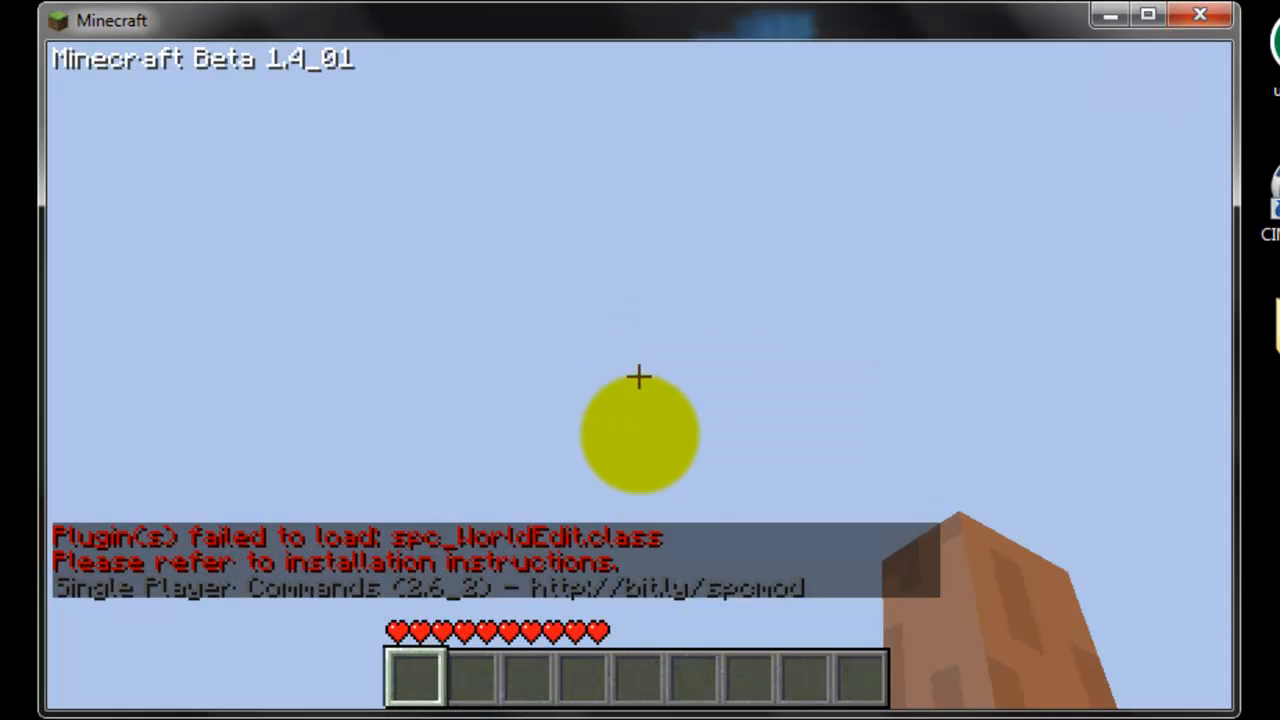
mouse_move(640, 378)
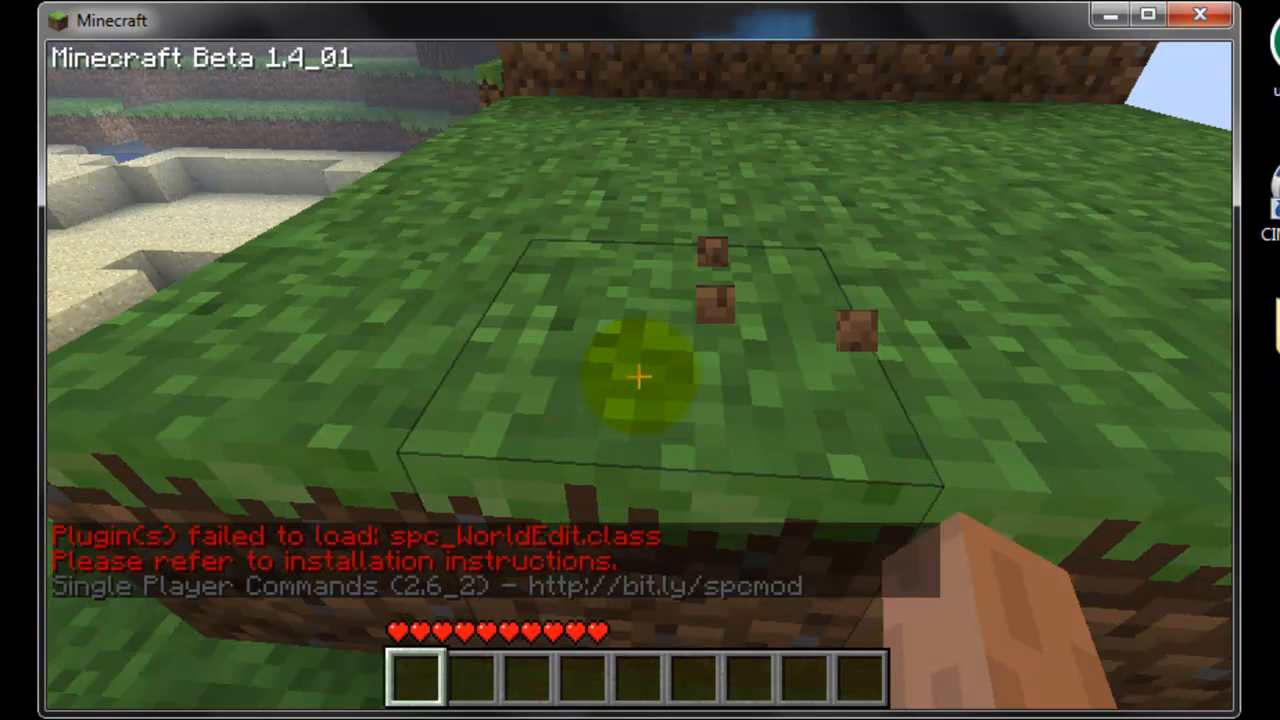
mouse_move(640, 360)
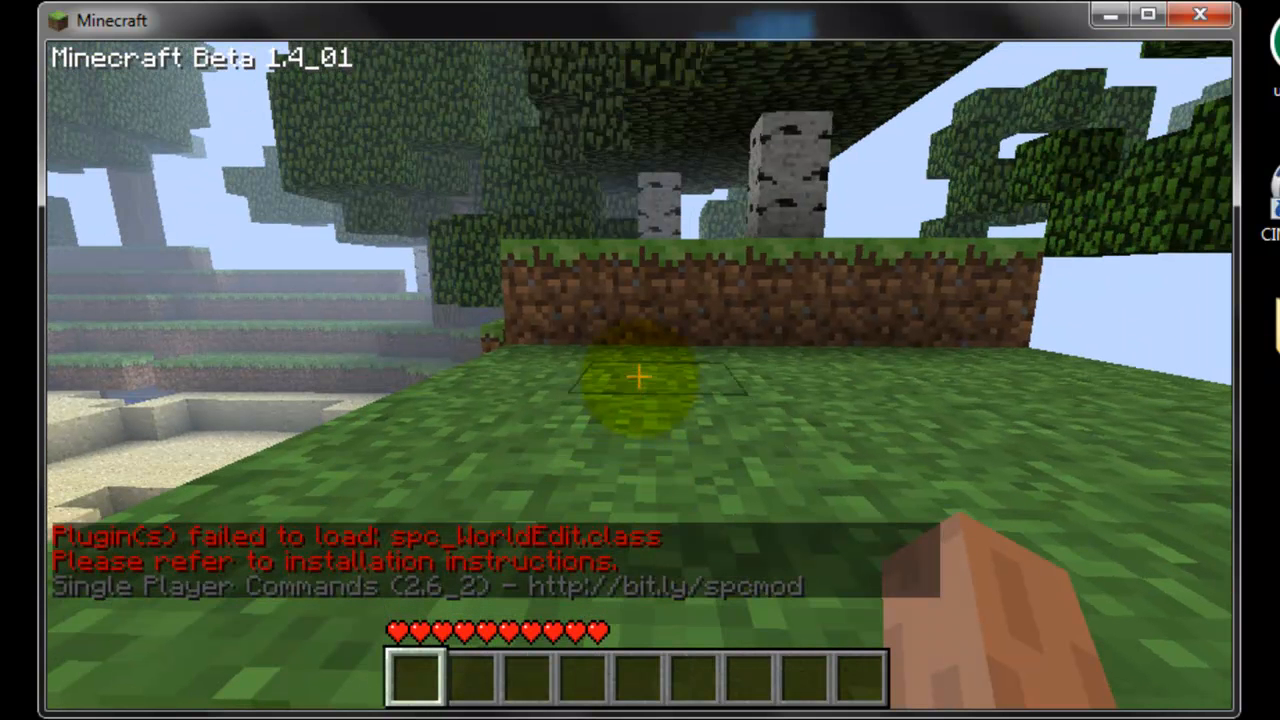
mouse_move(640, 380)
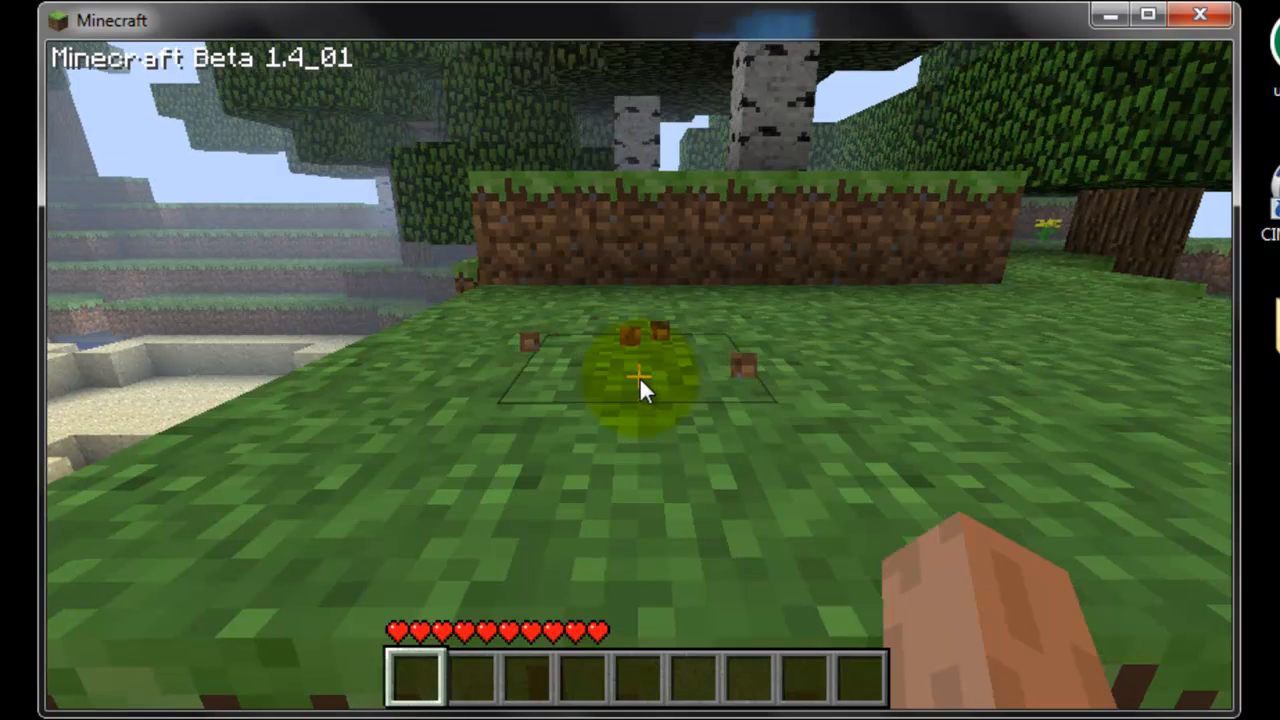
key("Escape")
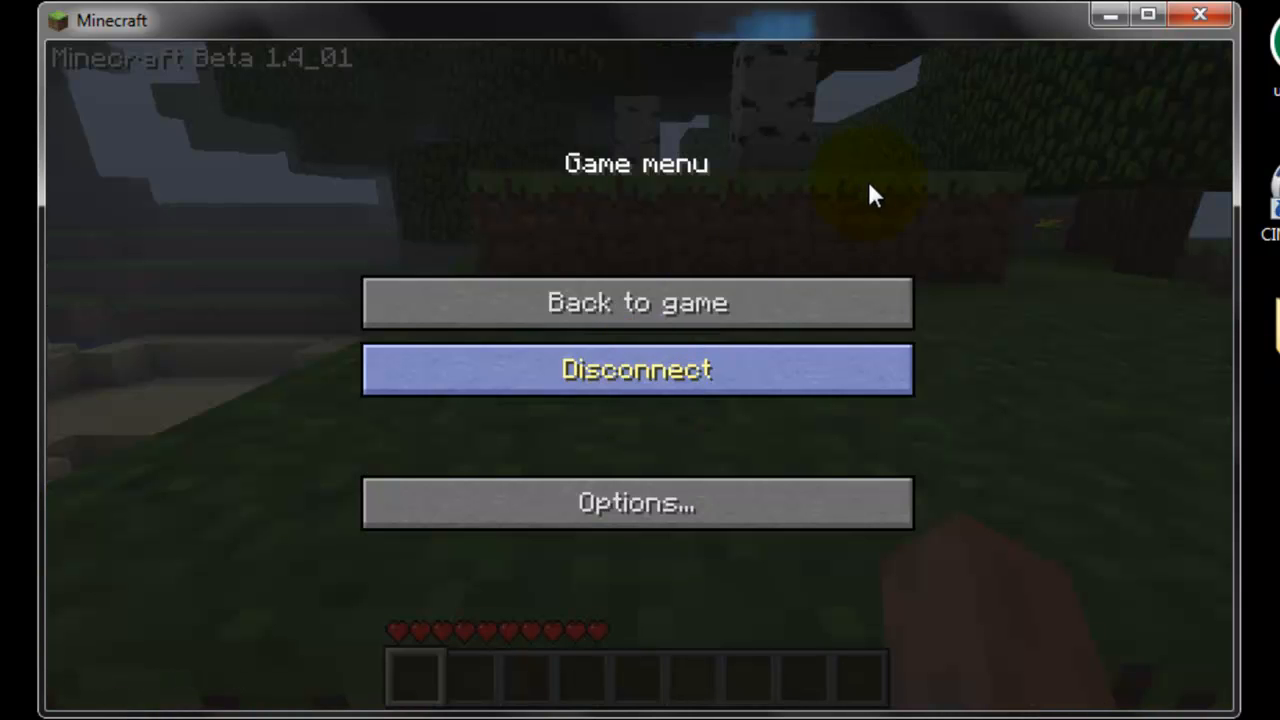
Disconnect Red_Doggie, close the game and shut down the Minecraft server
left_click(636, 368)
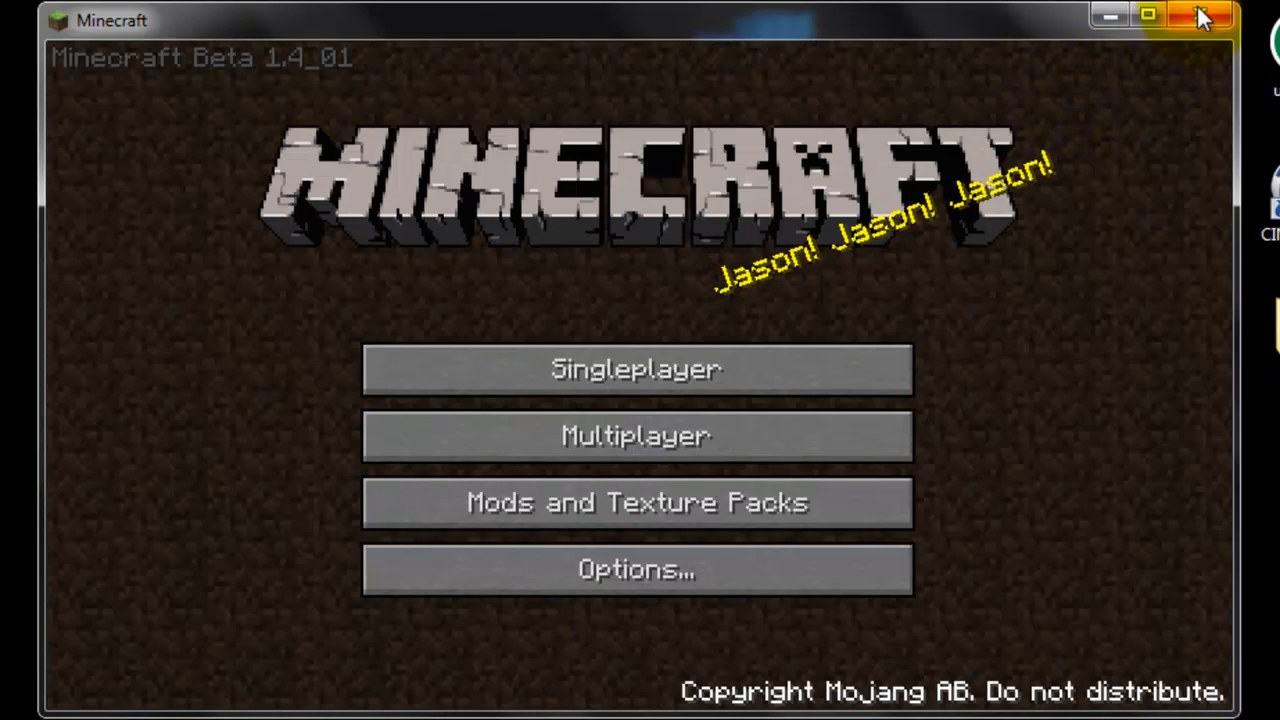
left_click(1204, 16)
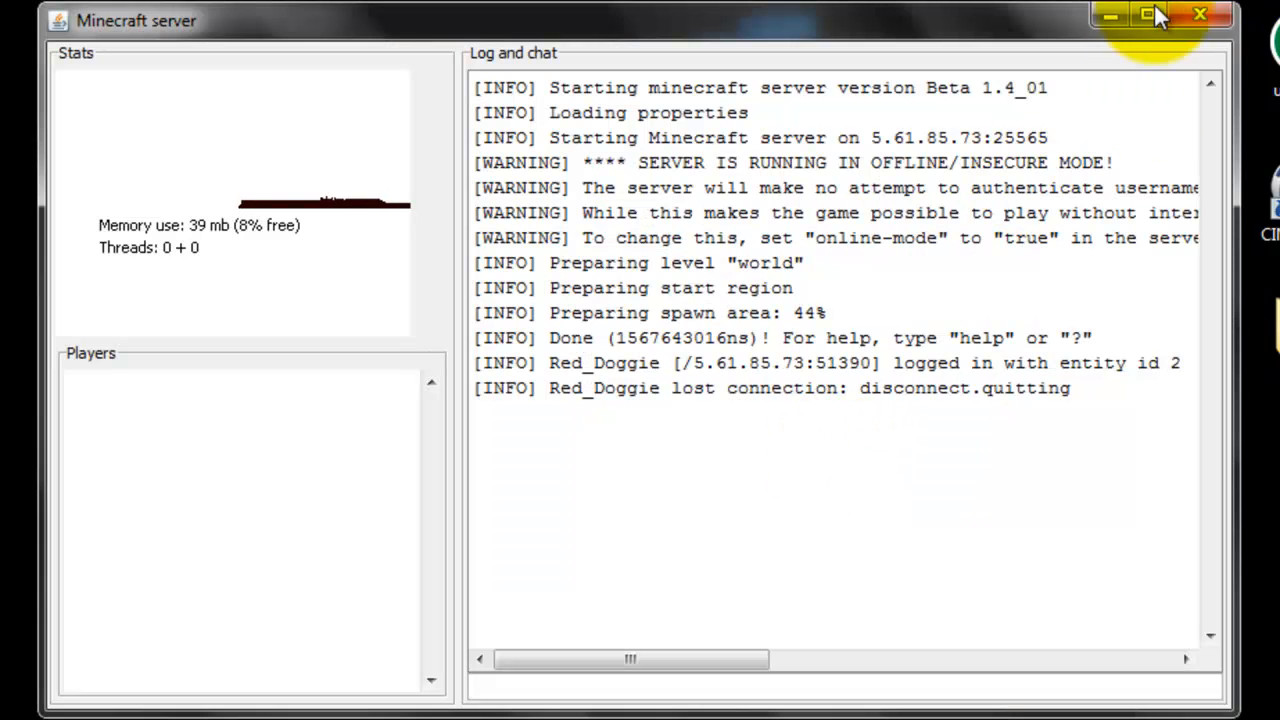
type("s")
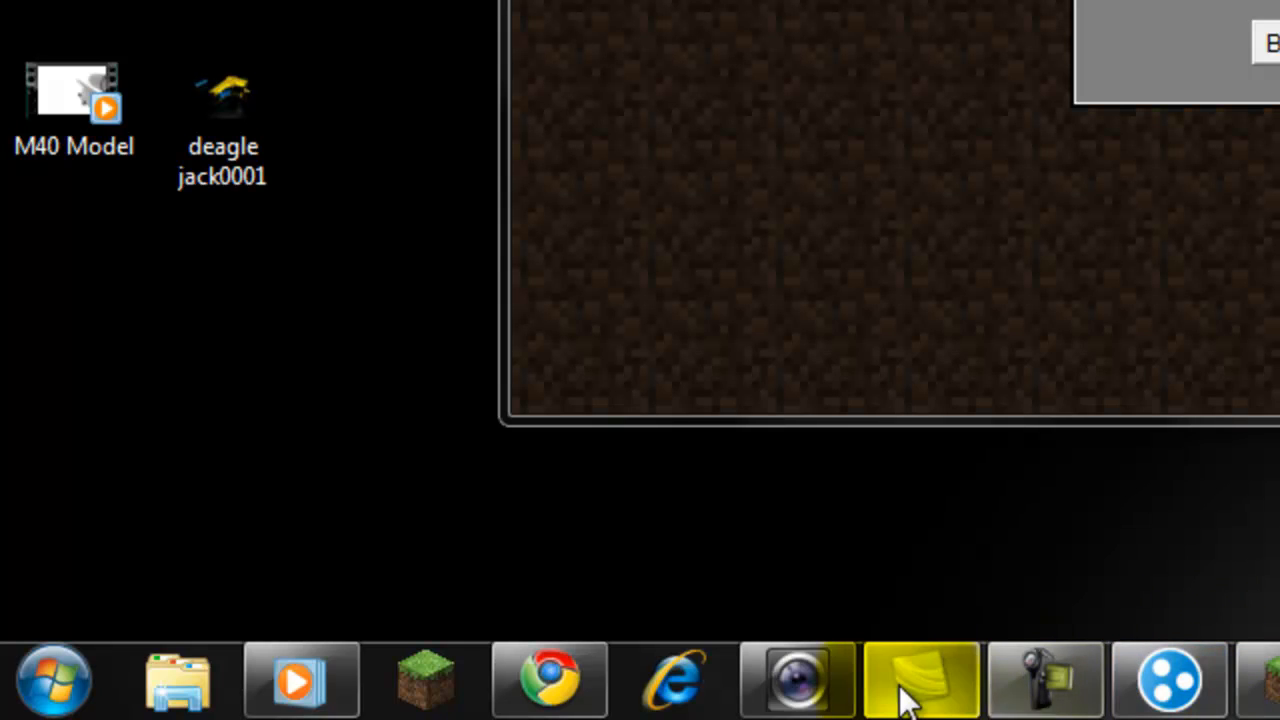
mouse_move(276, 610)
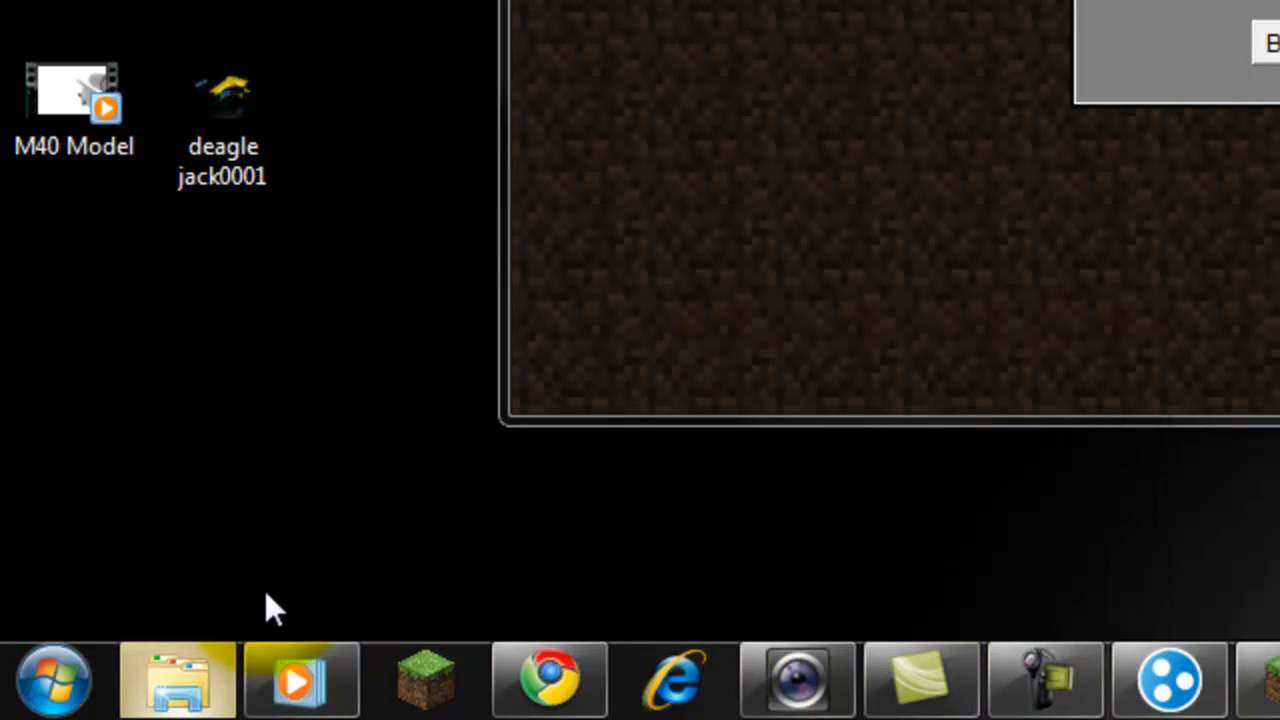
Open the ops file from the Server 2 folder in Notepad
left_click(176, 680)
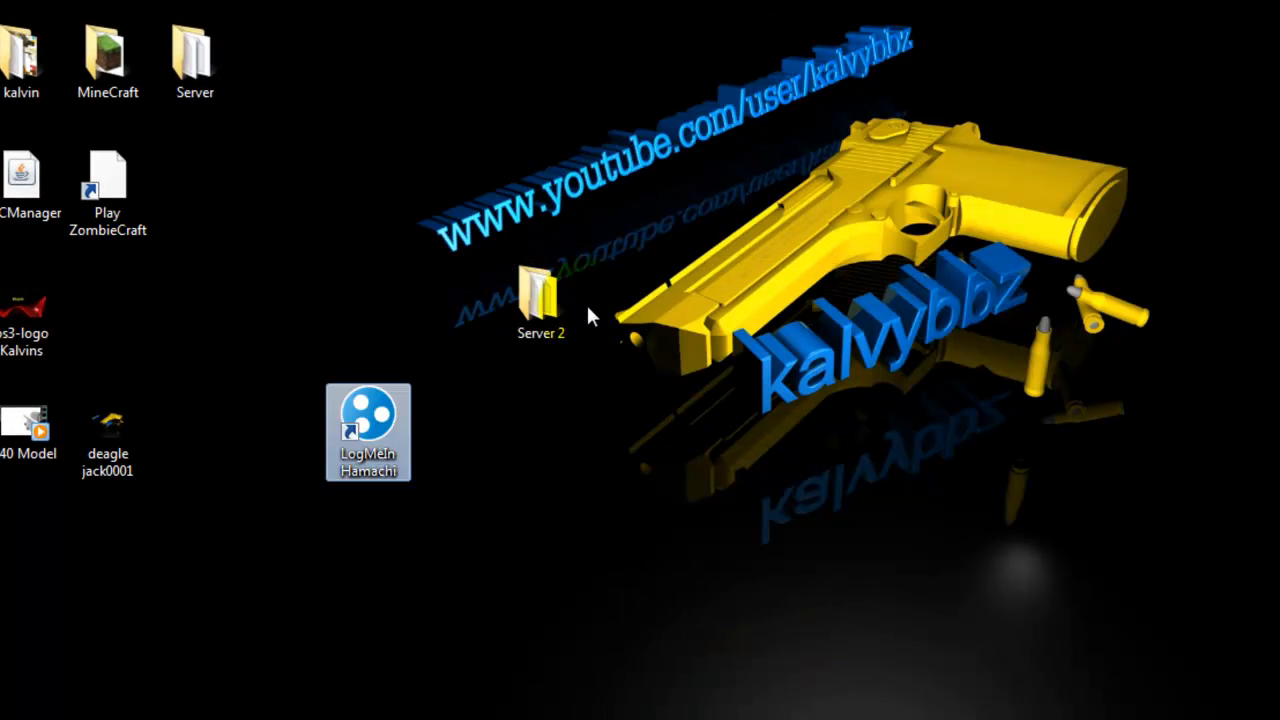
double_click(540, 290)
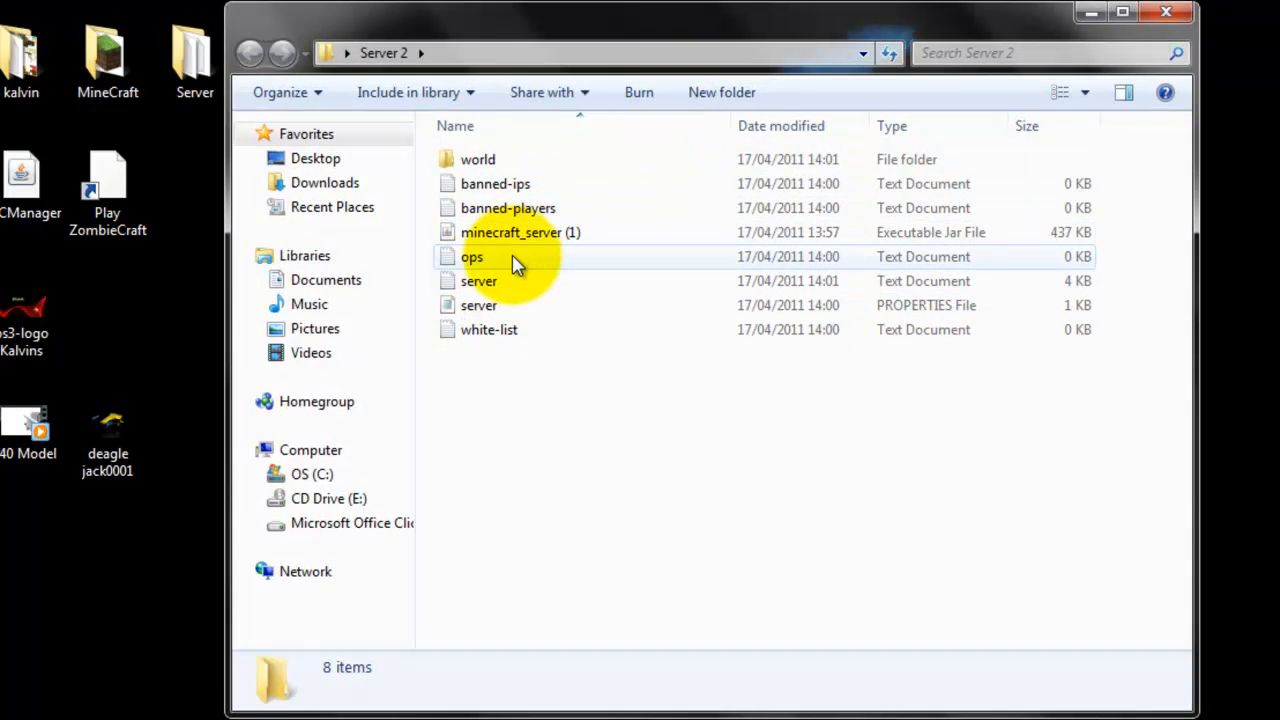
double_click(472, 256)
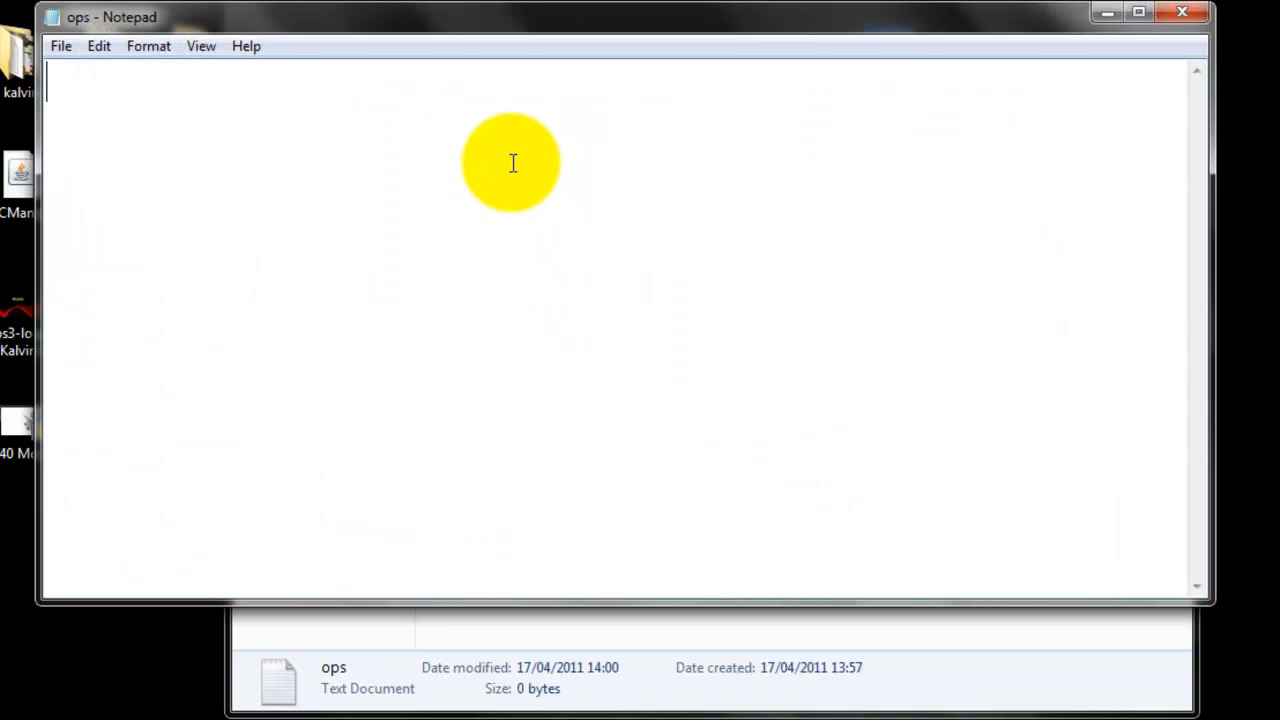
Enter Red_Doggie as the first line of the ops list
type("Red")
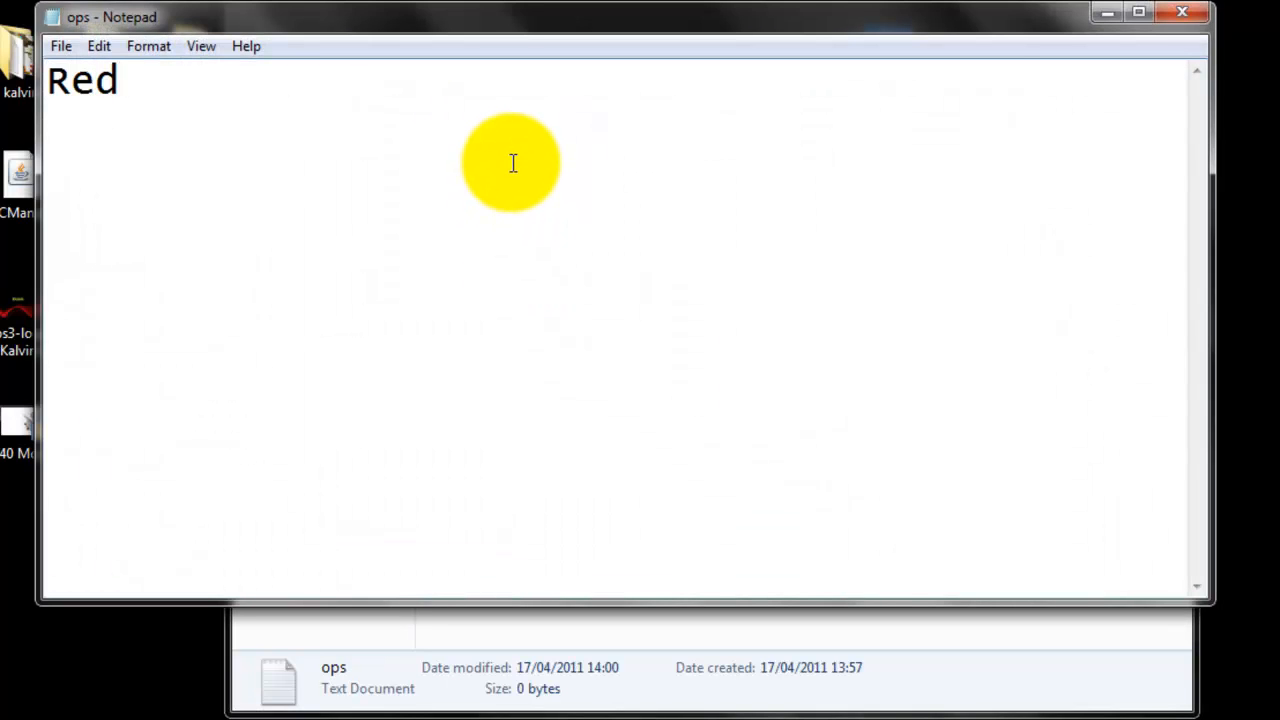
type("_Doggi")
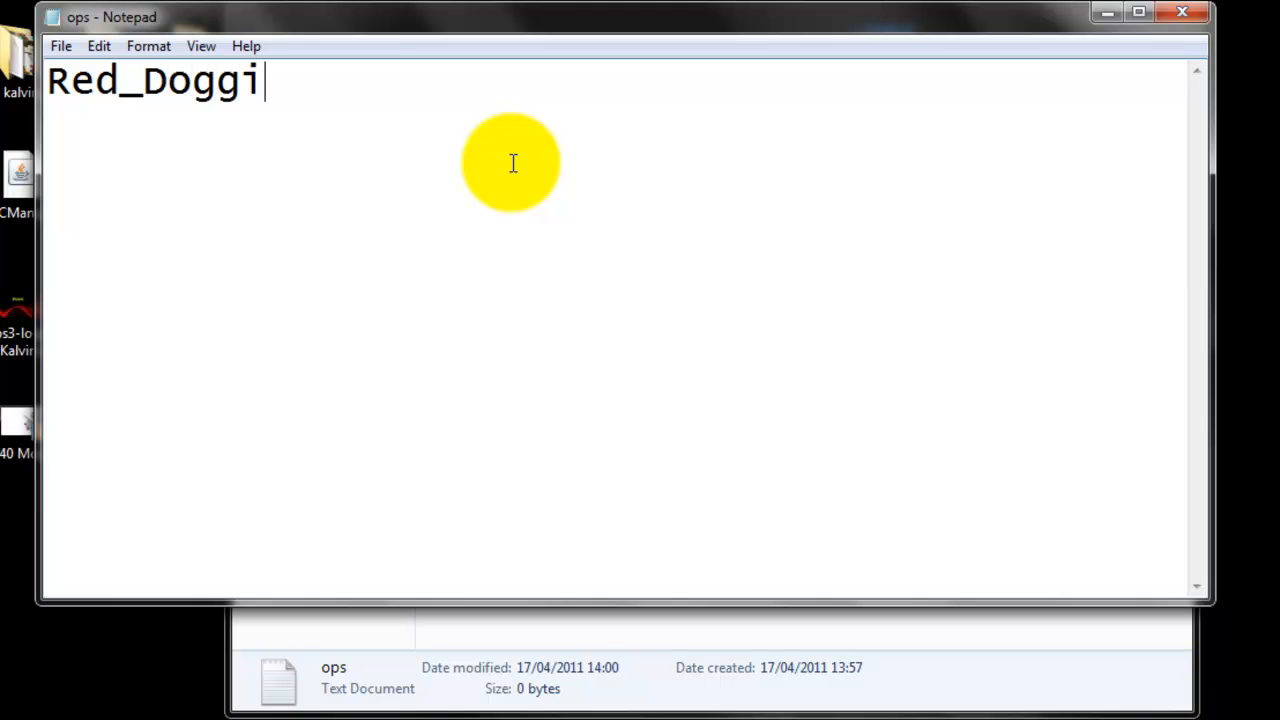
type("e")
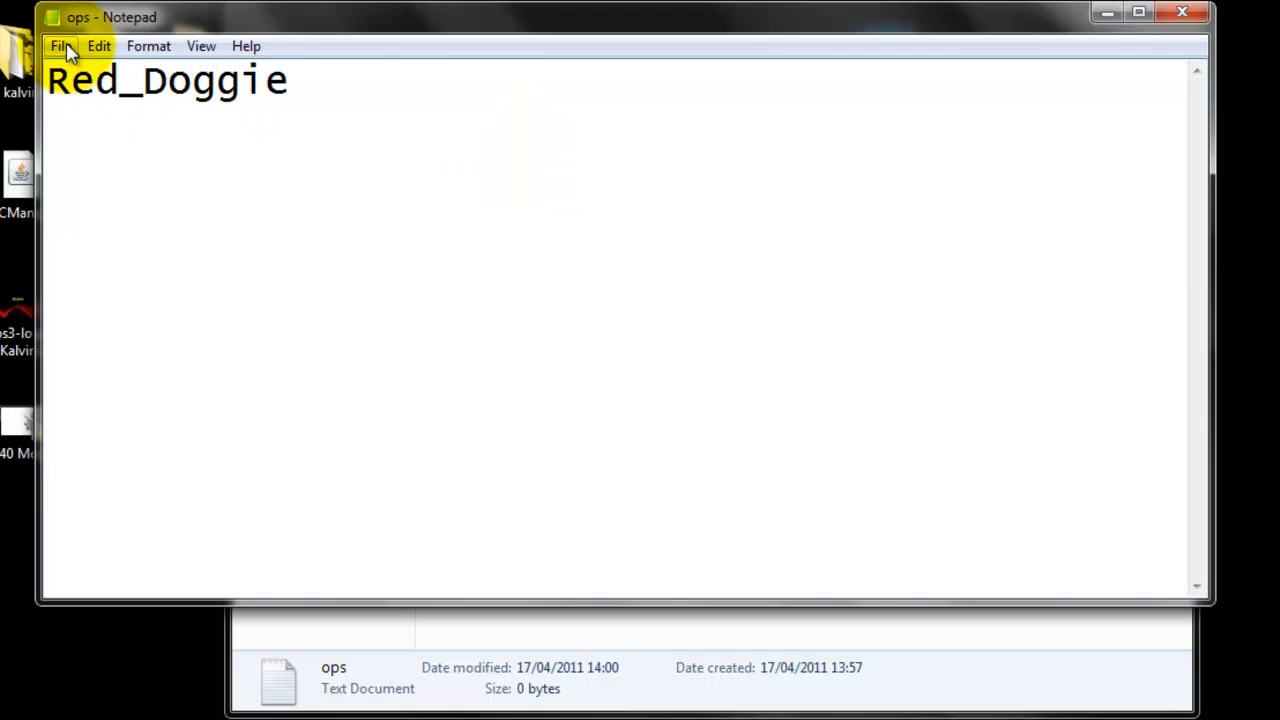
mouse_move(1108, 28)
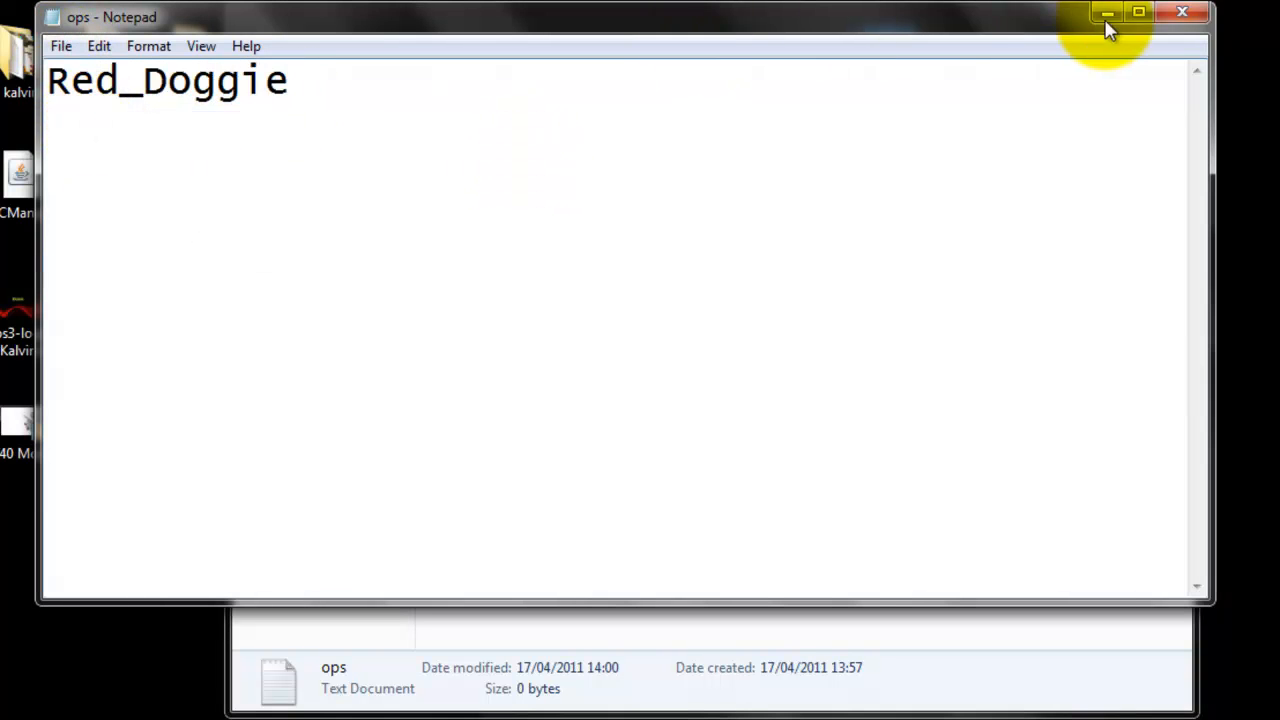
Close the saved ops list, restart minecraft_server and minimize its window
left_click(1182, 12)
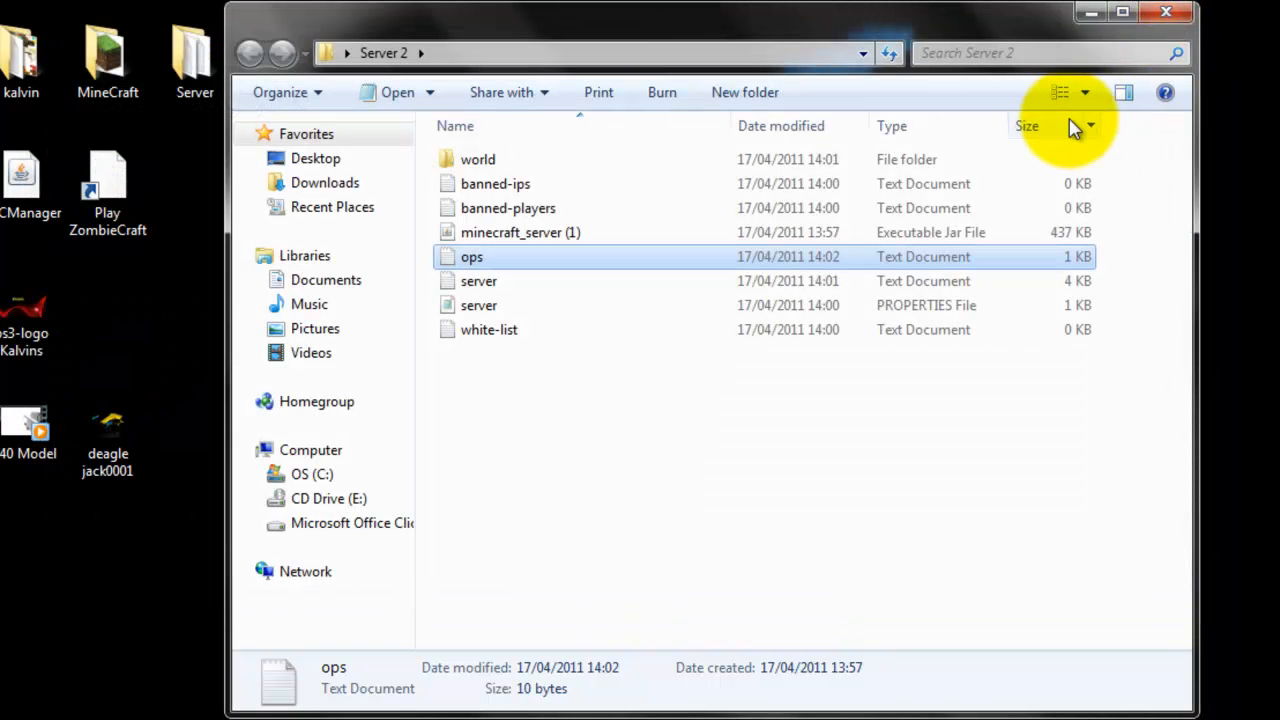
mouse_move(1128, 48)
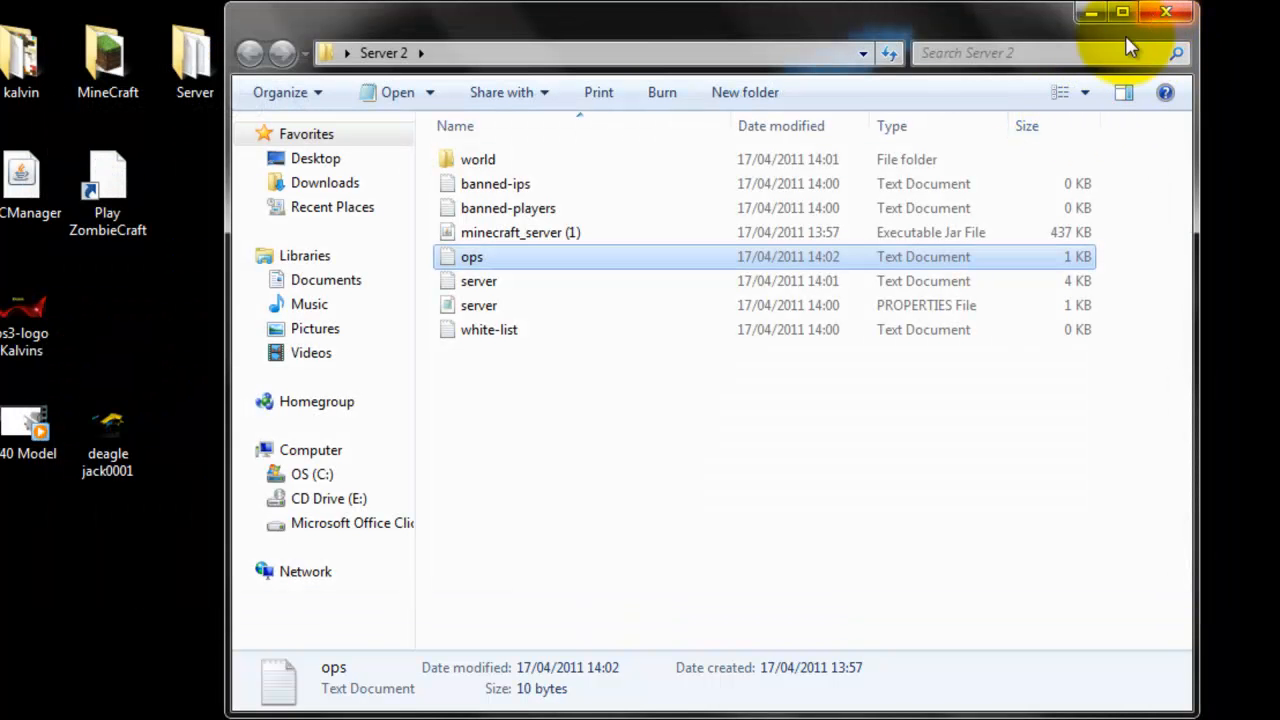
mouse_move(576, 420)
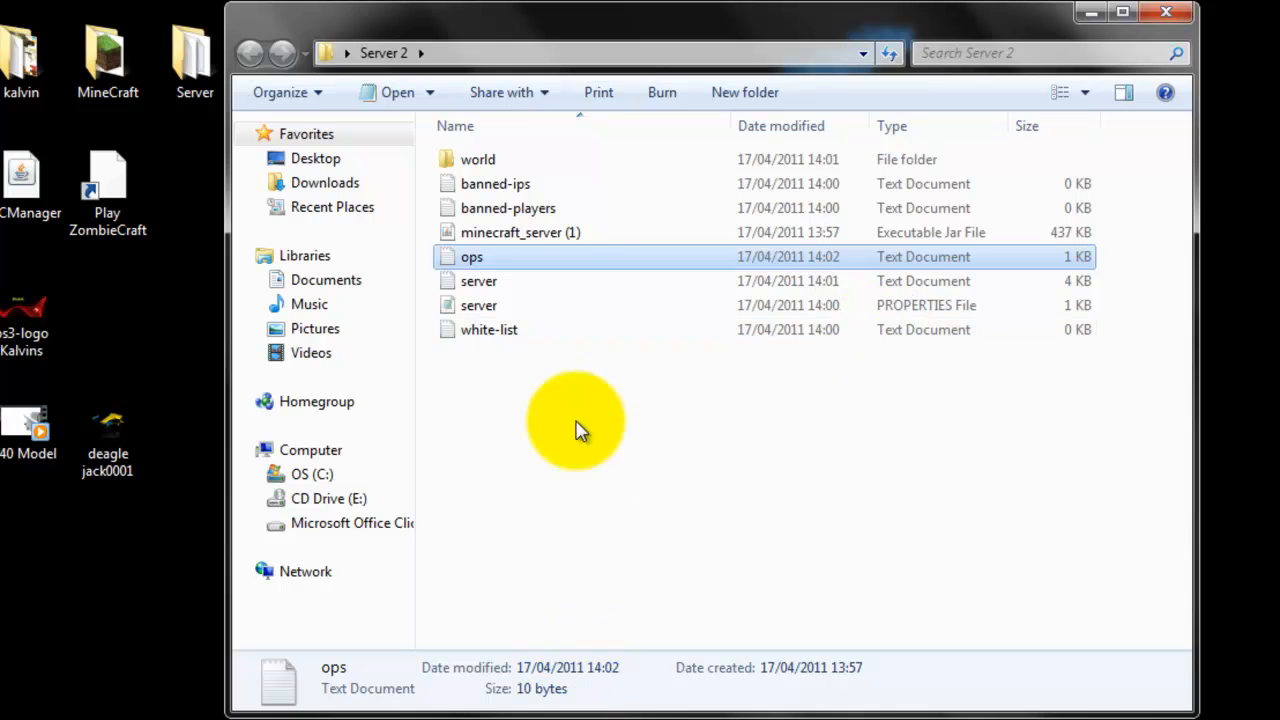
double_click(520, 232)
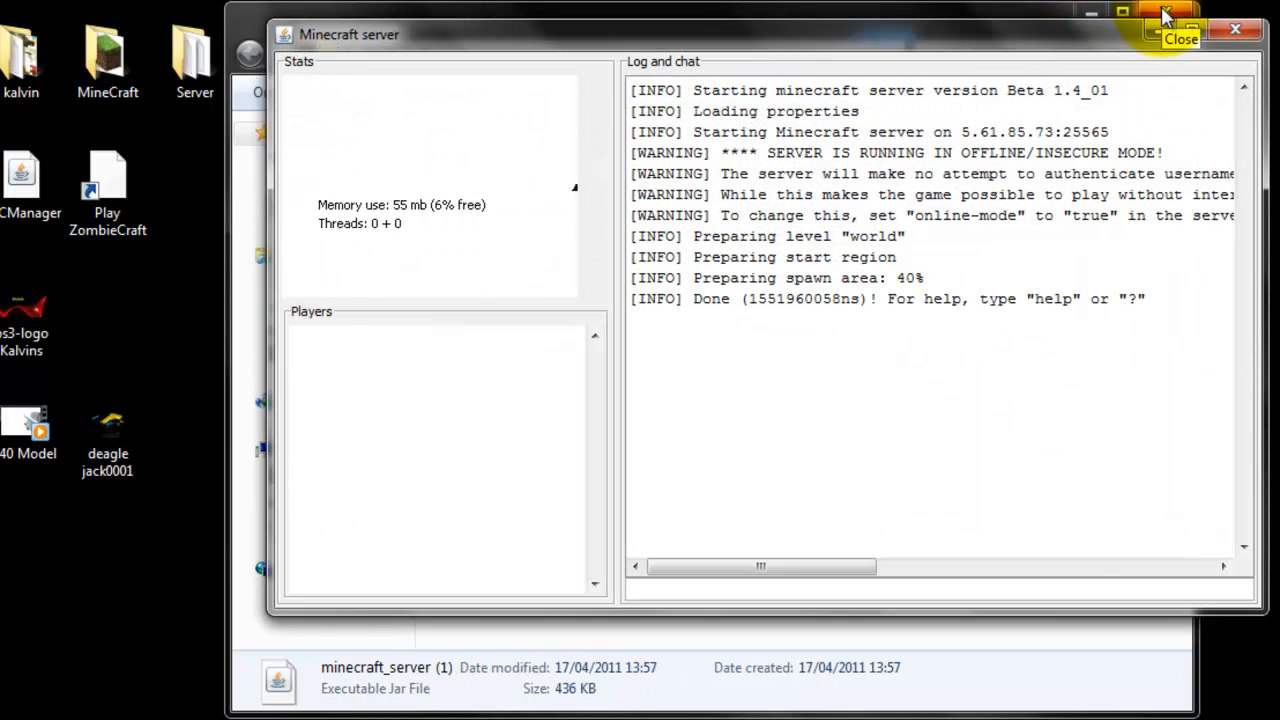
left_click(1122, 12)
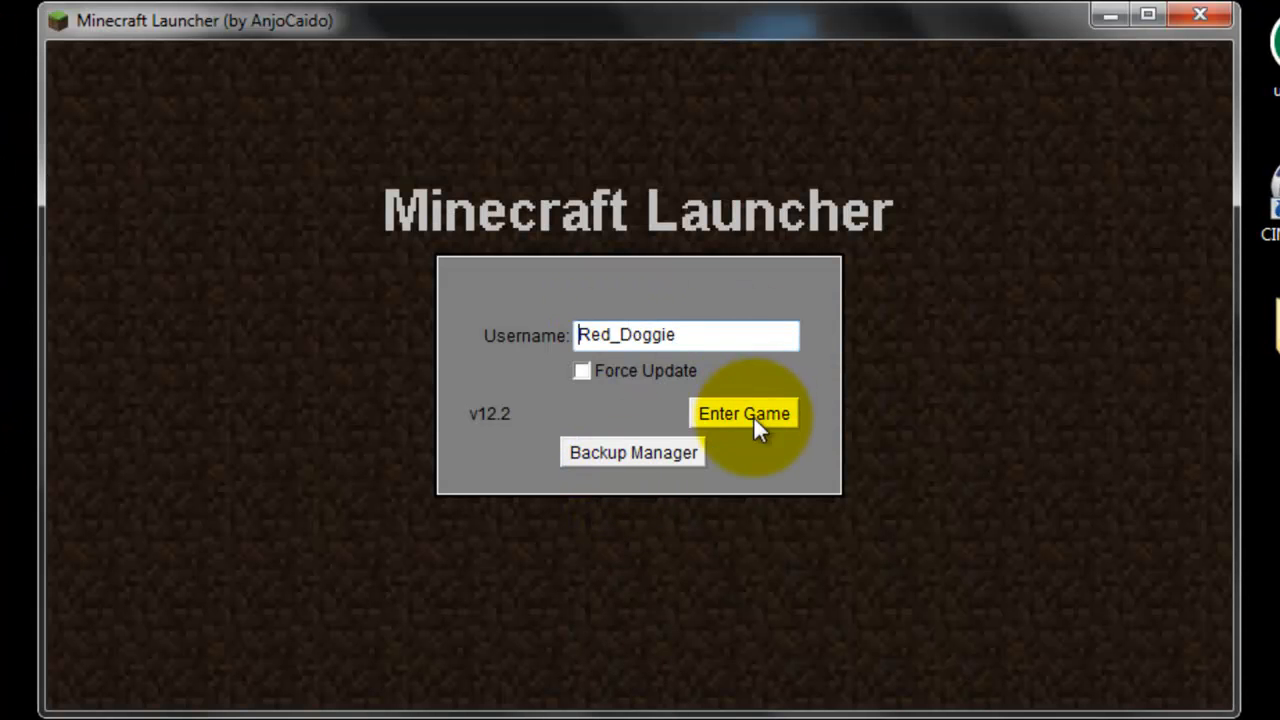
Enter the game as Red_Doggie and load into the world
left_click(744, 412)
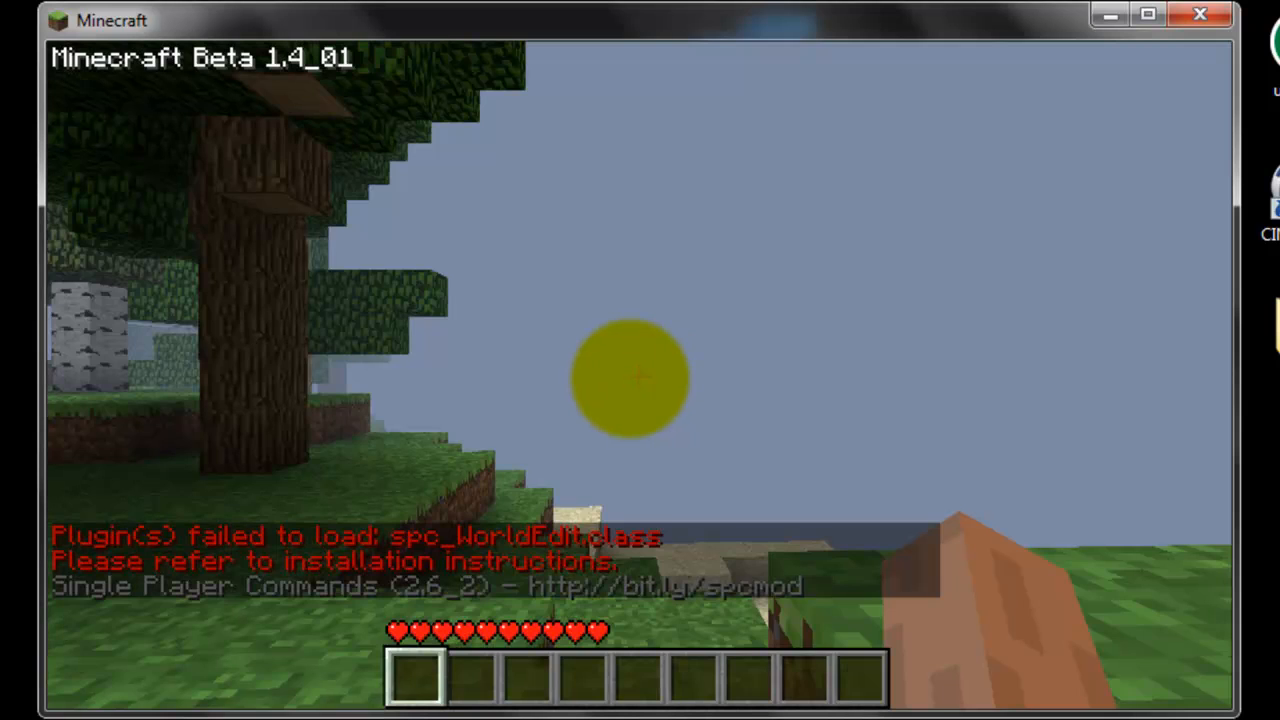
mouse_move(640, 360)
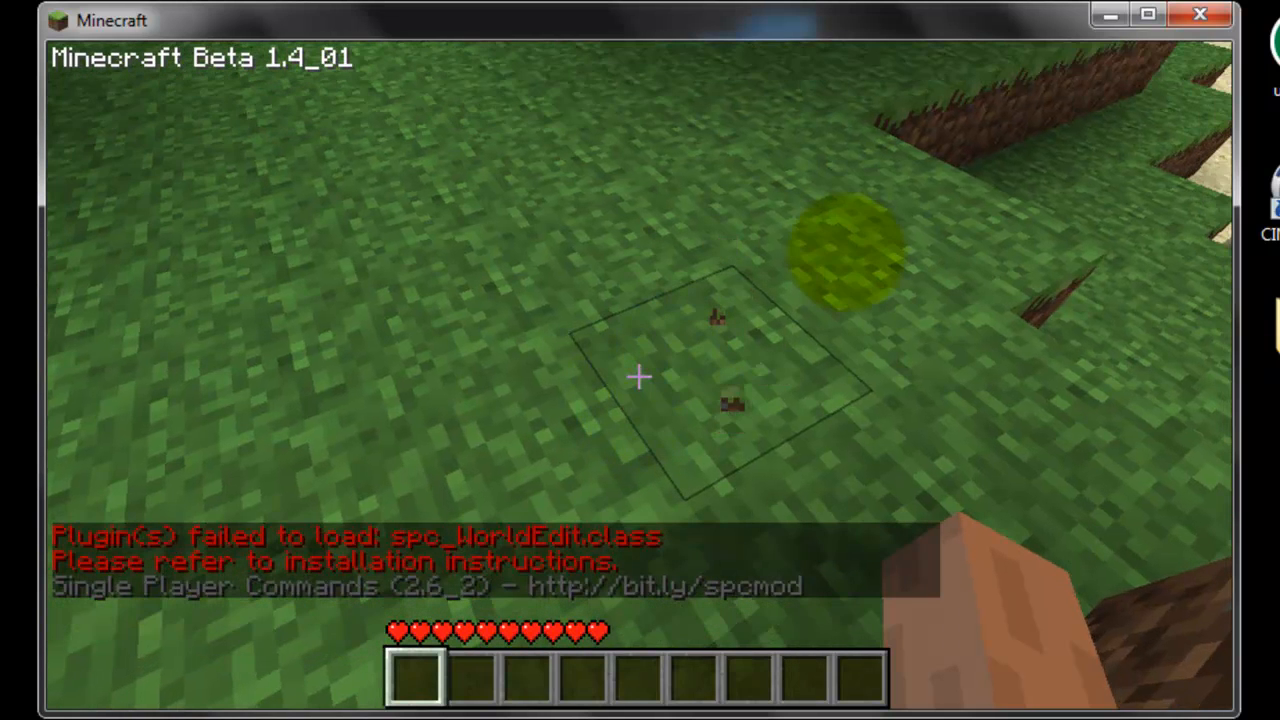
mouse_move(640, 360)
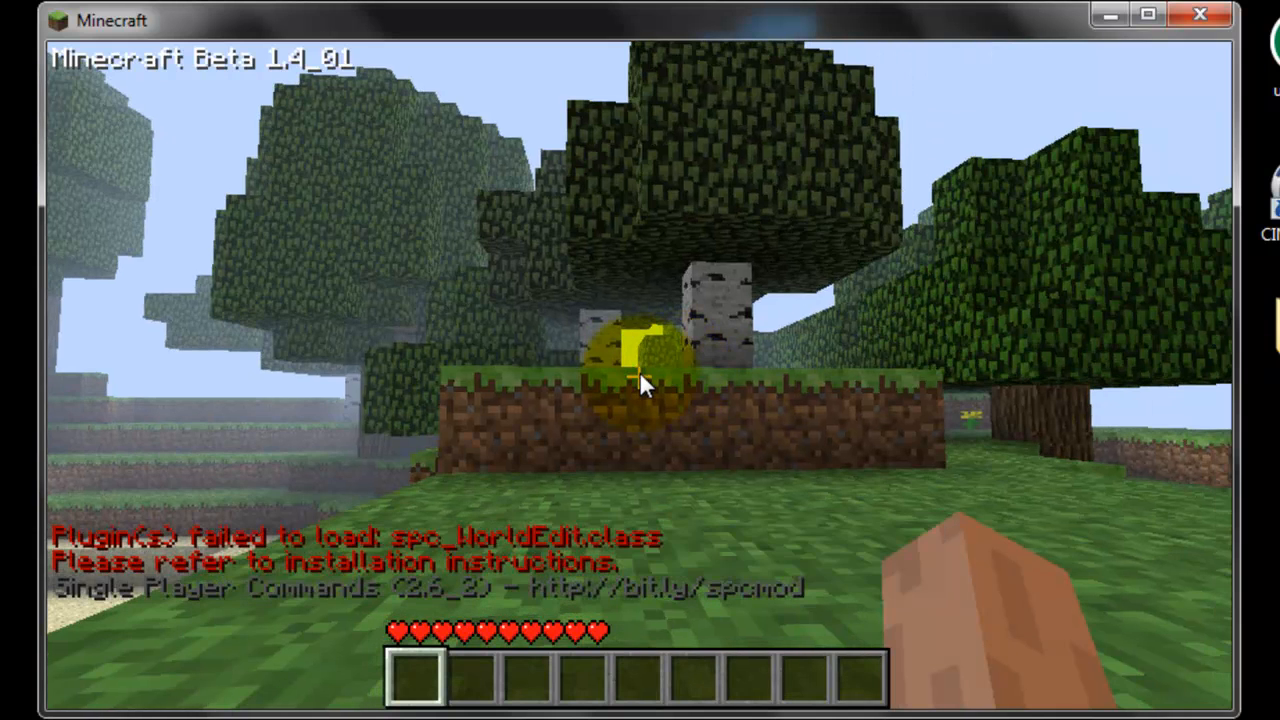
key("Escape")
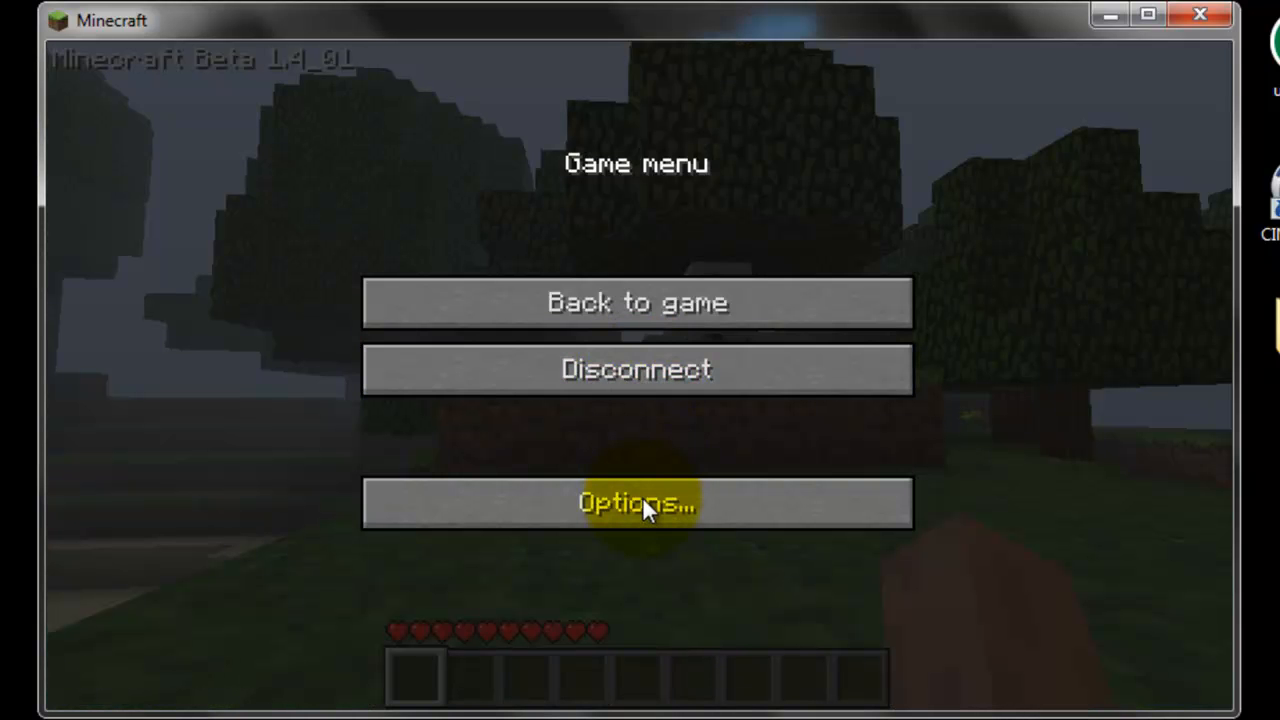
left_click(636, 502)
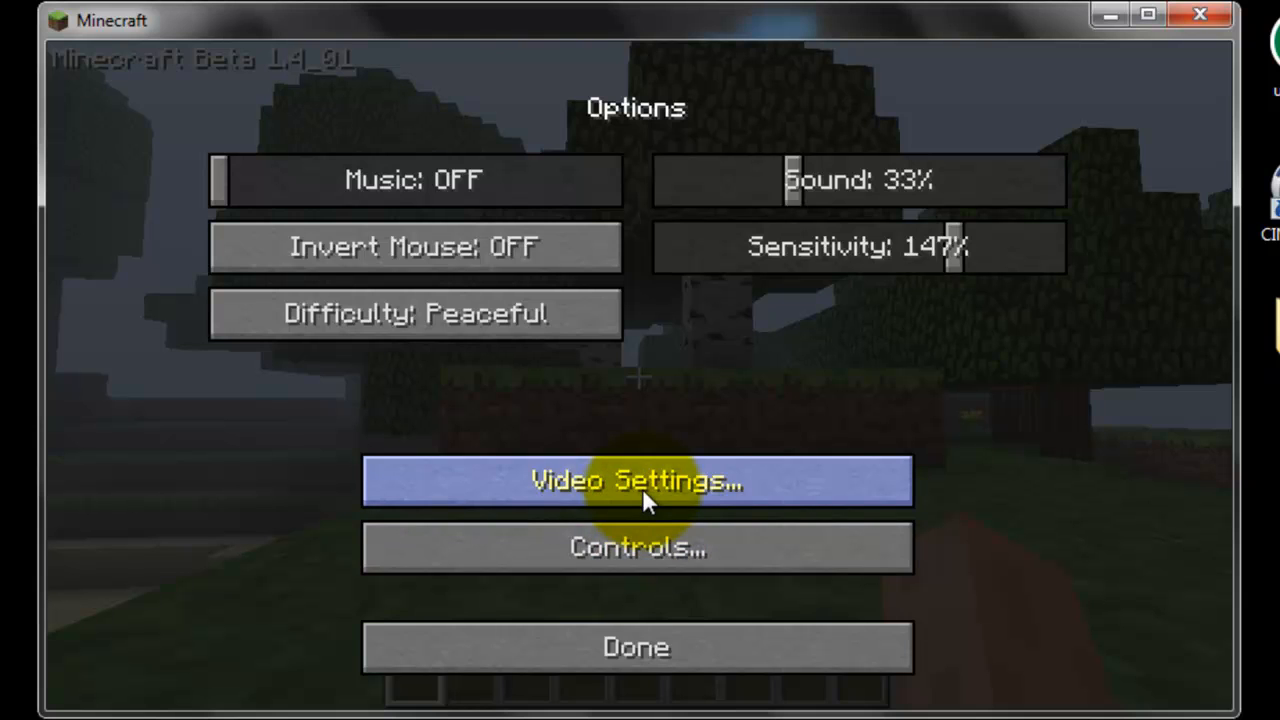
left_click(636, 480)
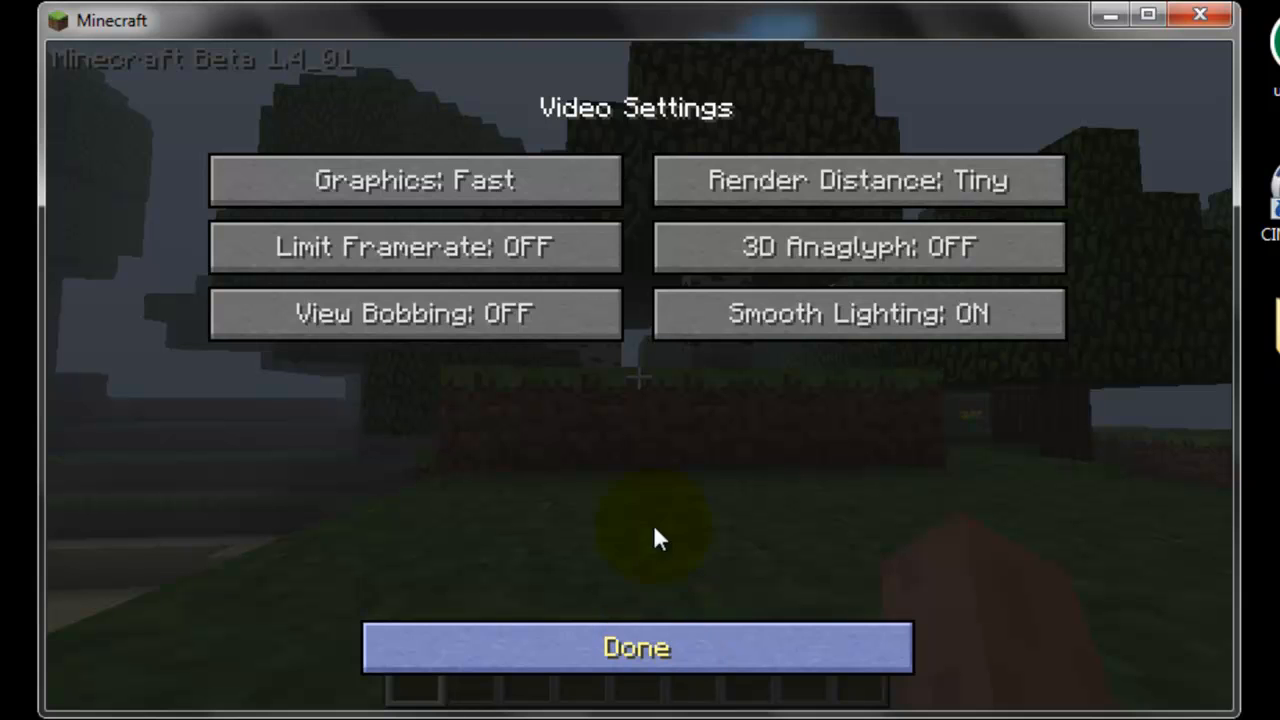
left_click(636, 648)
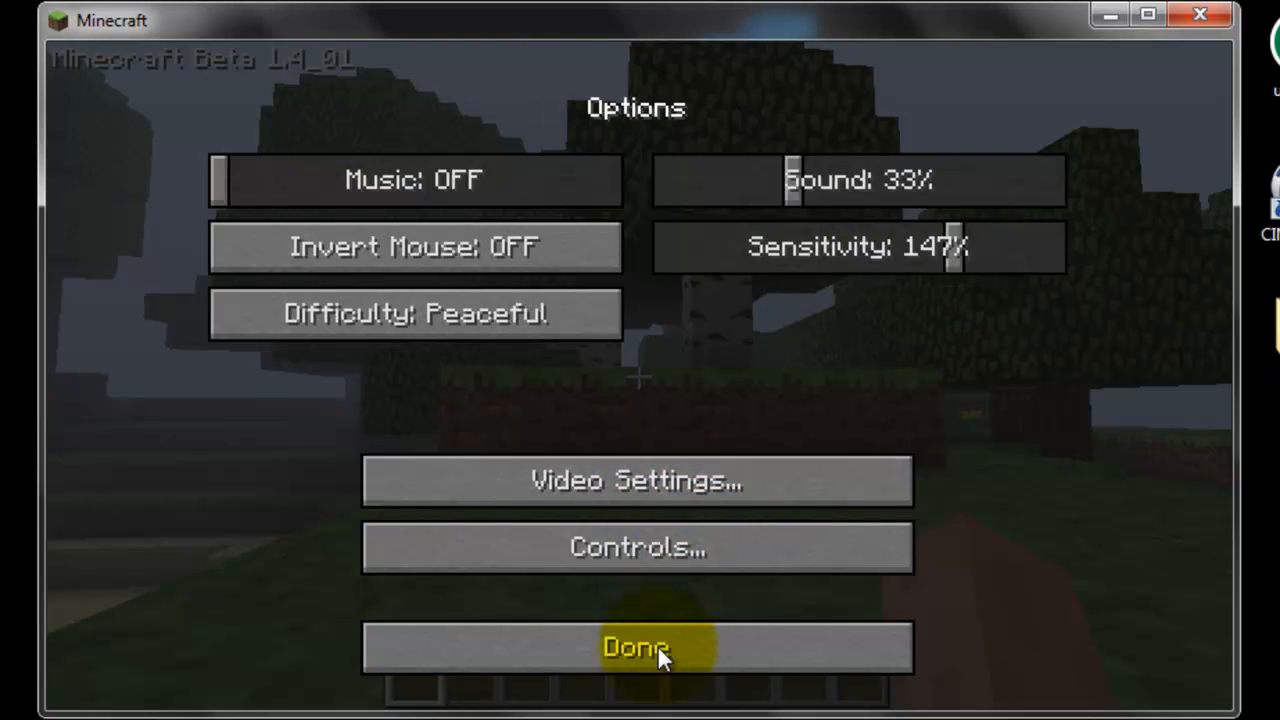
mouse_move(790, 164)
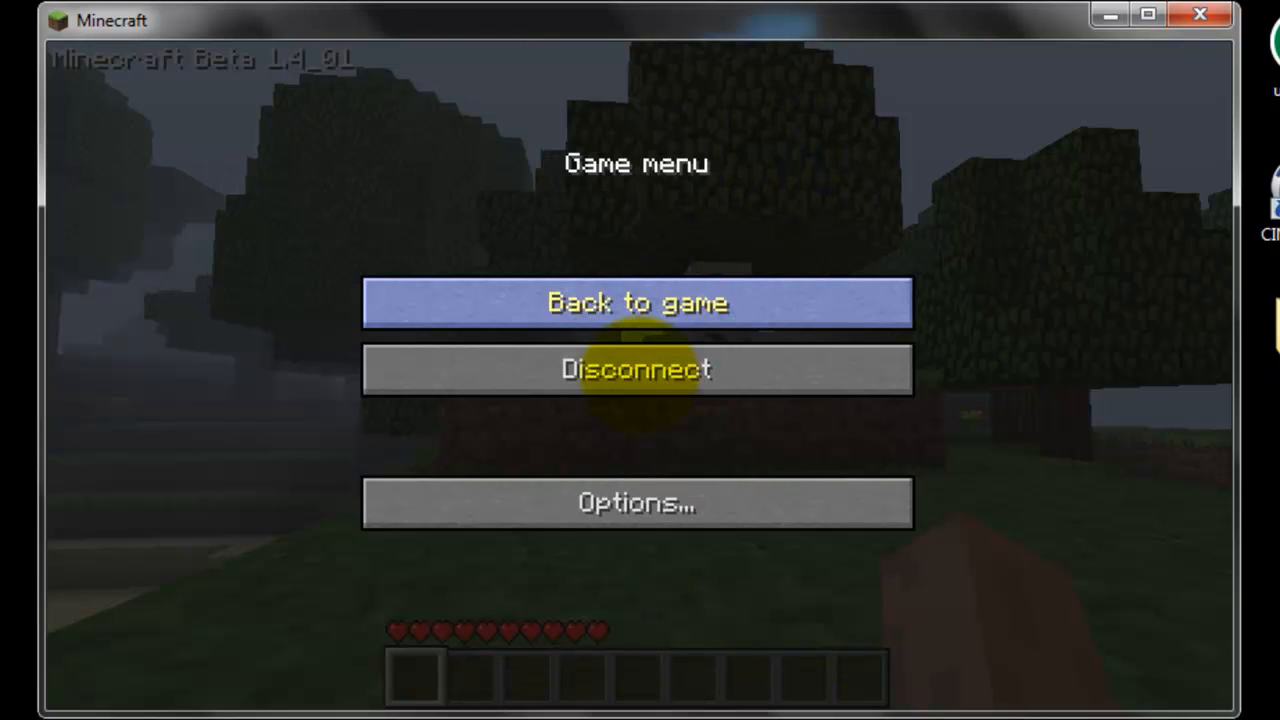
left_click(636, 302)
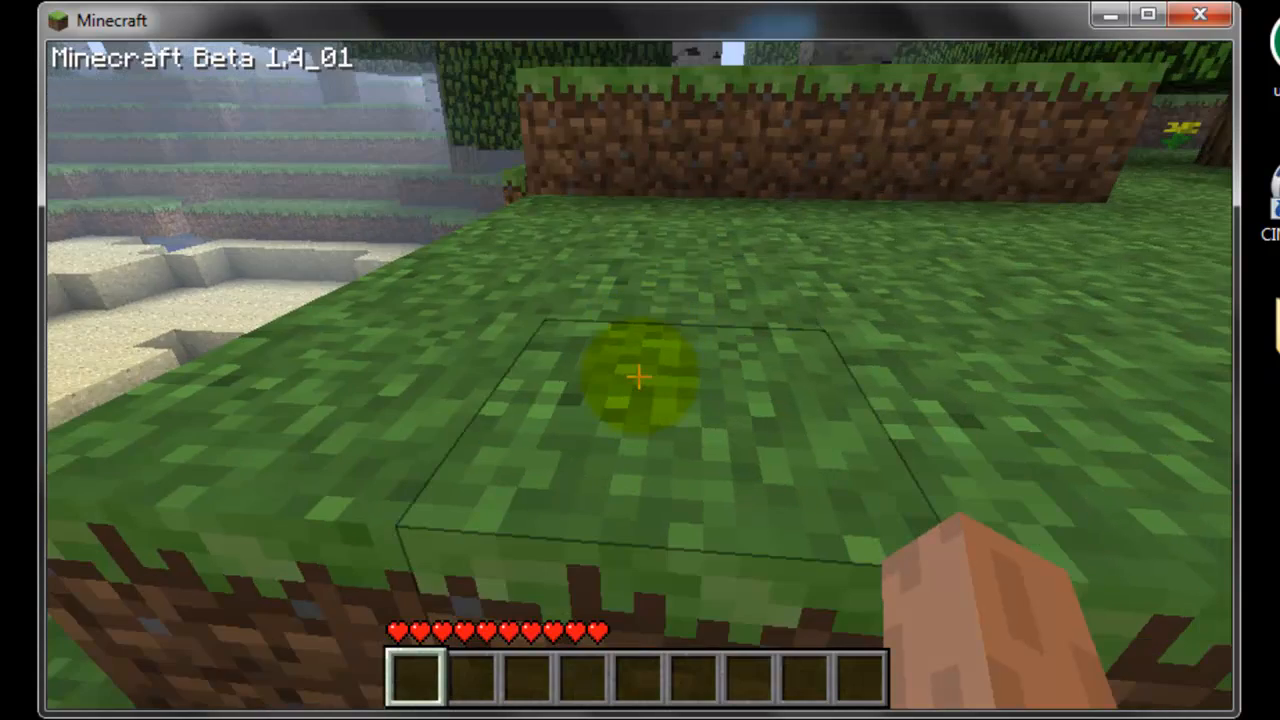
Dig up two dirt blocks and take Flint and Steel from the TooManyItems inventory list
left_click(636, 378)
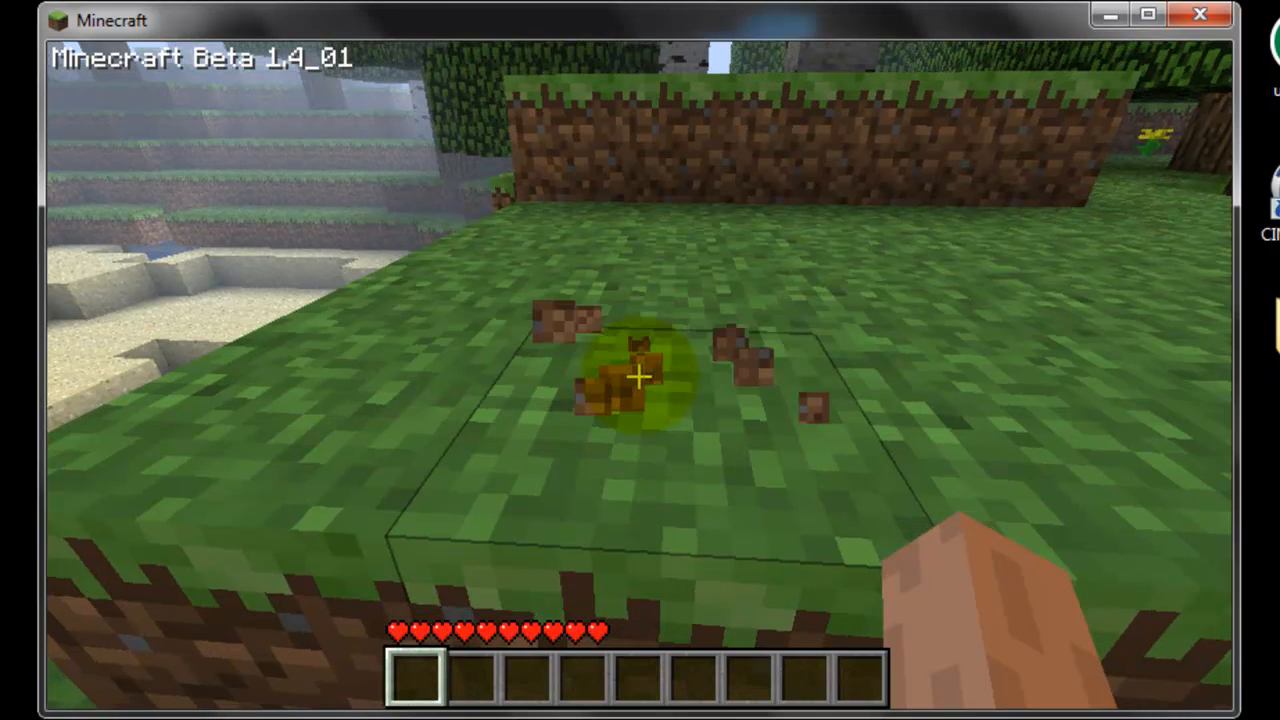
key("e")
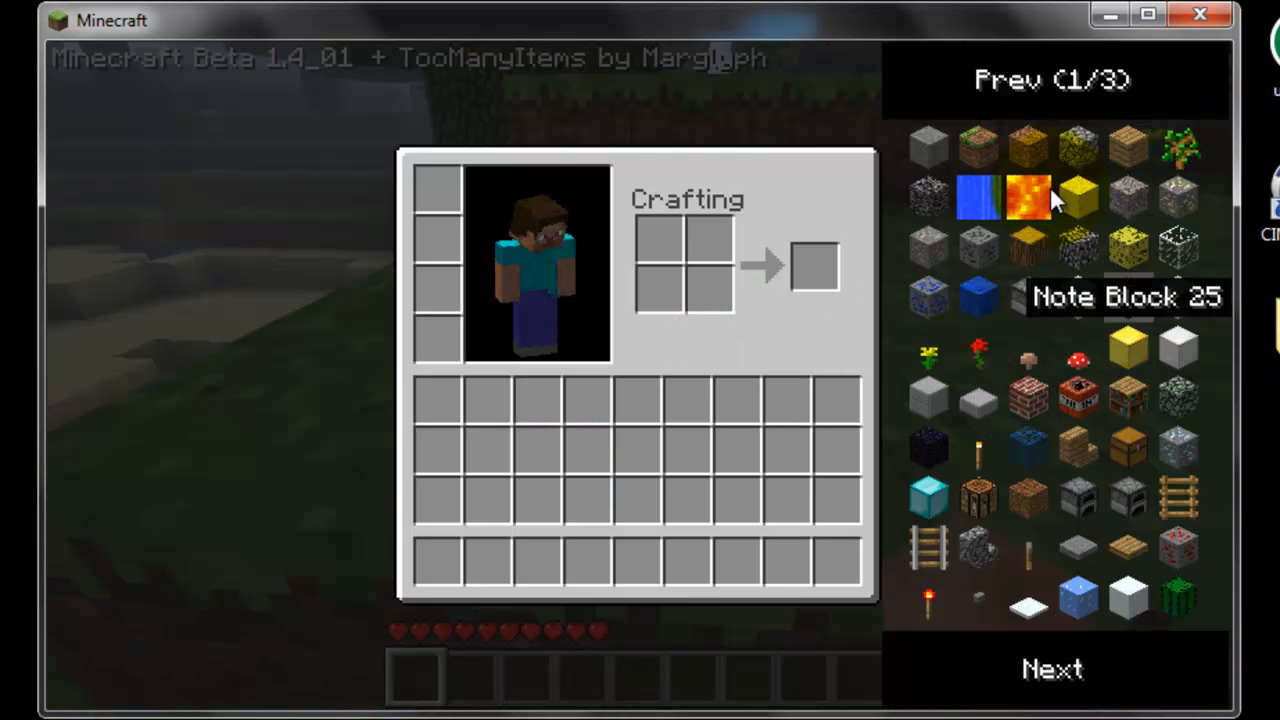
mouse_move(1016, 80)
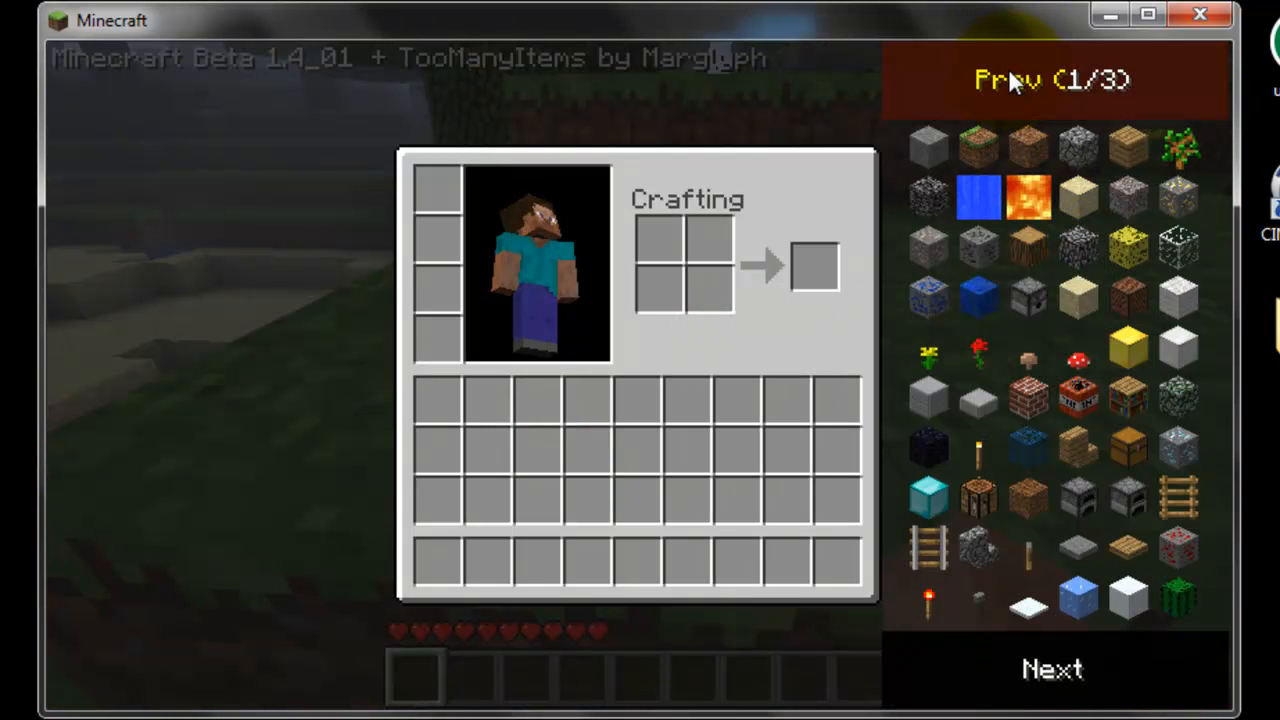
left_click(1050, 80)
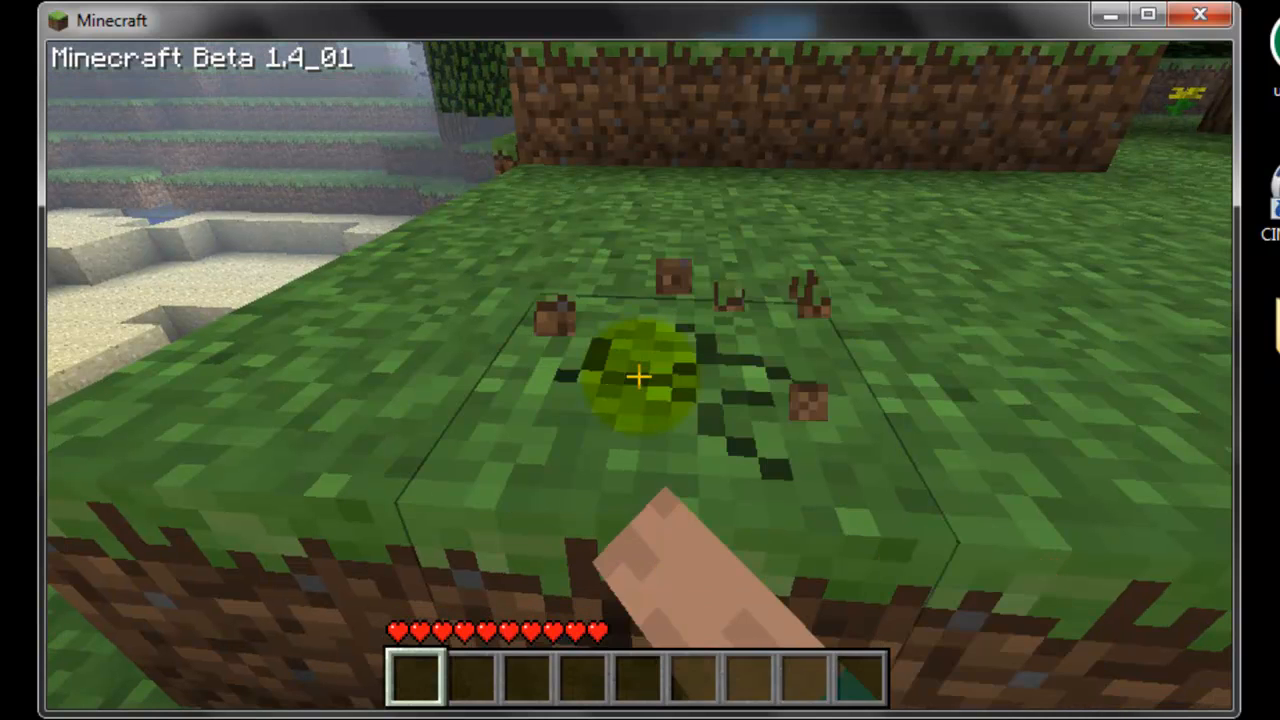
left_click(640, 378)
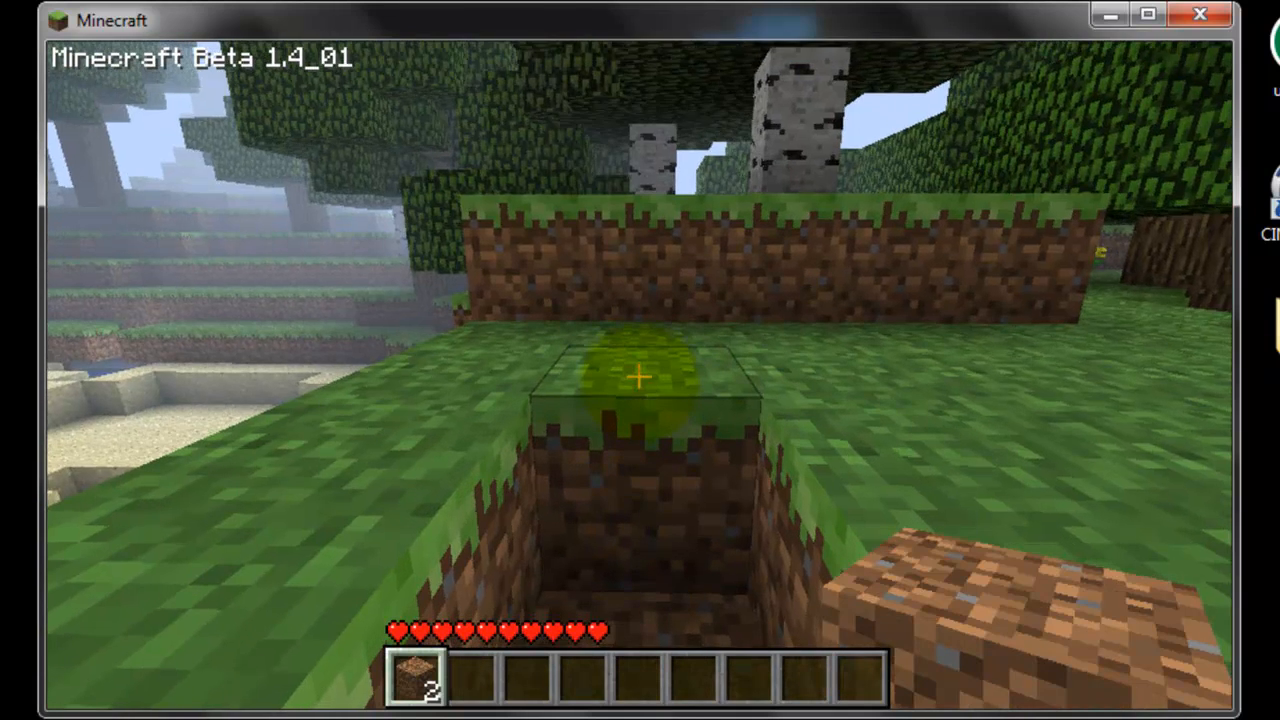
key("e")
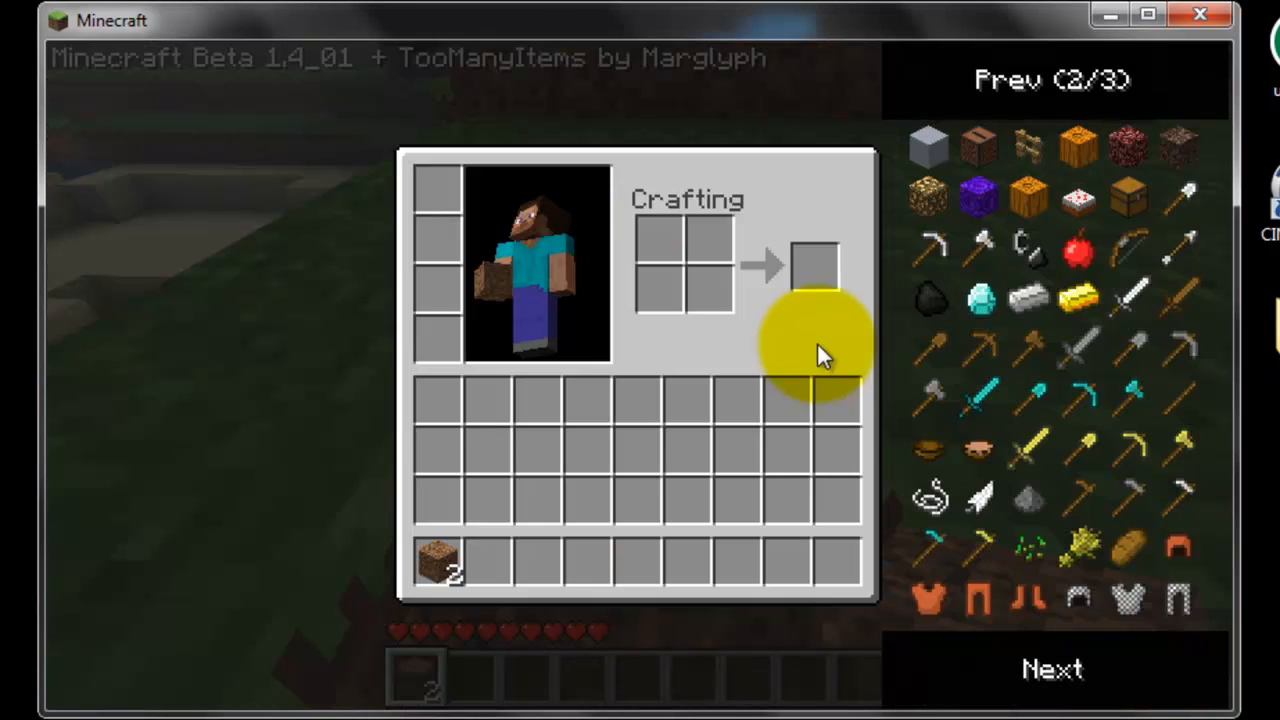
mouse_move(1028, 248)
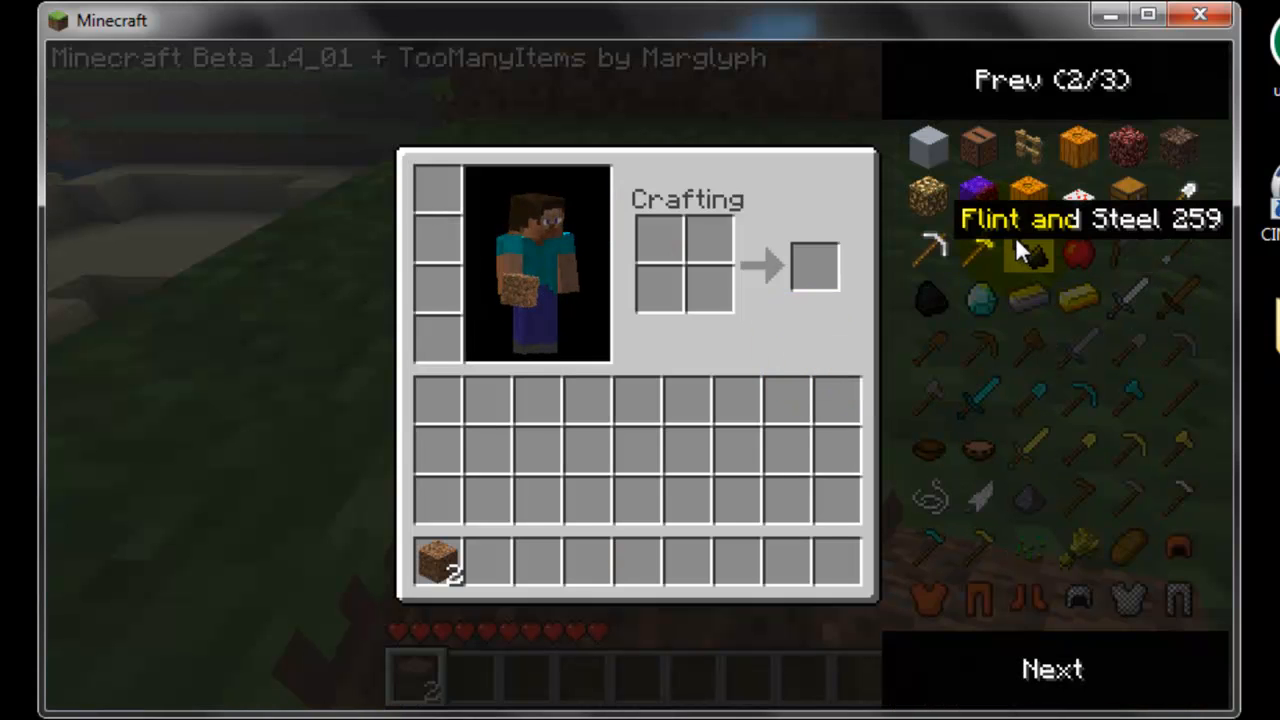
mouse_move(1036, 256)
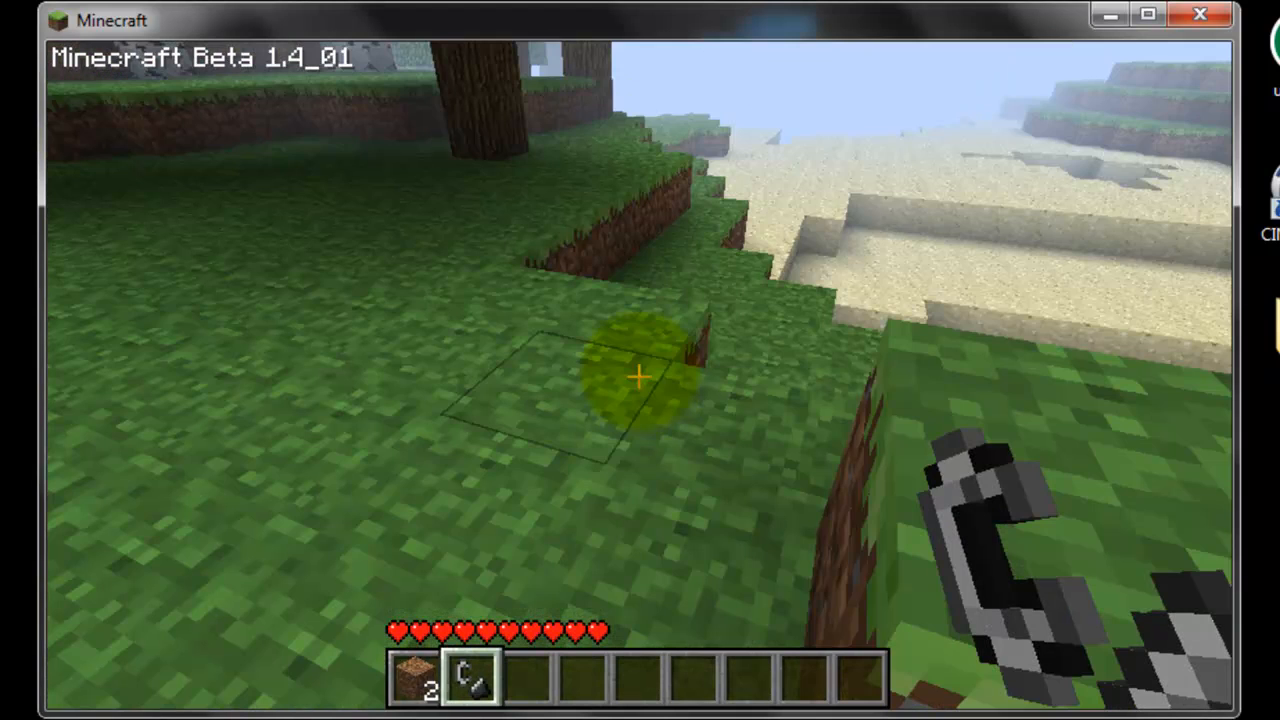
Disconnect from the current multiplayer world
key("Escape")
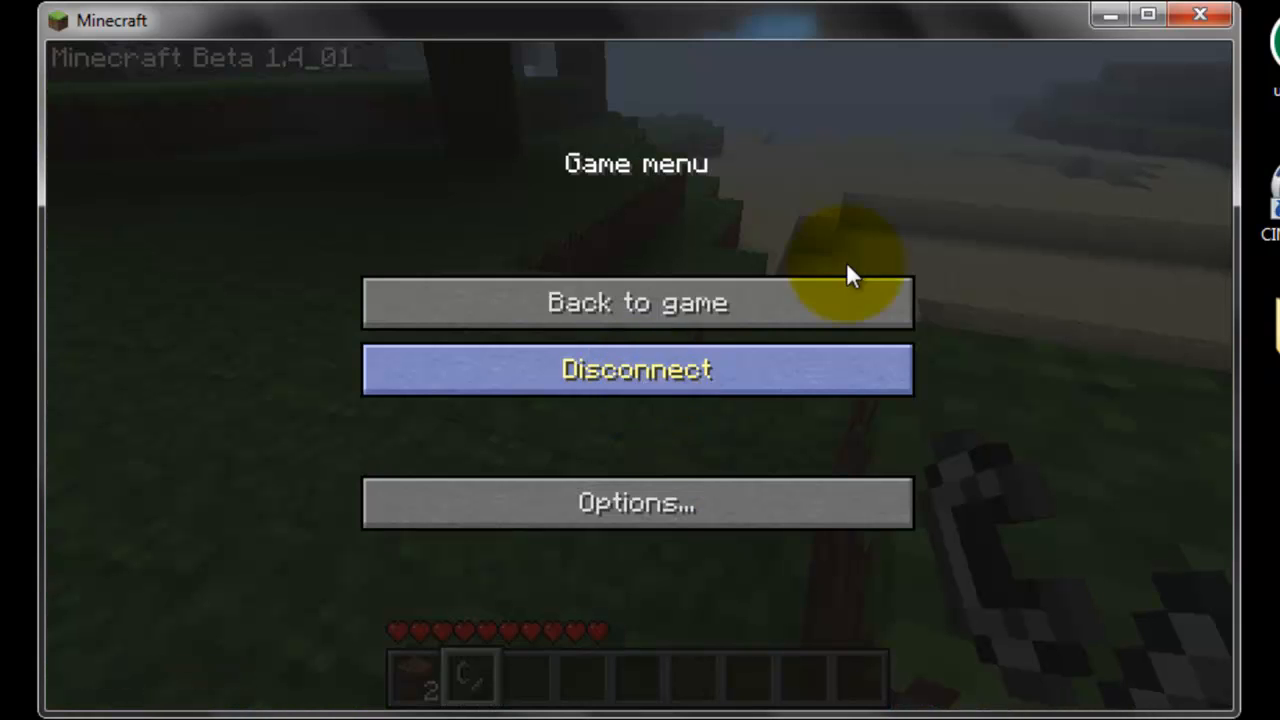
left_click(636, 368)
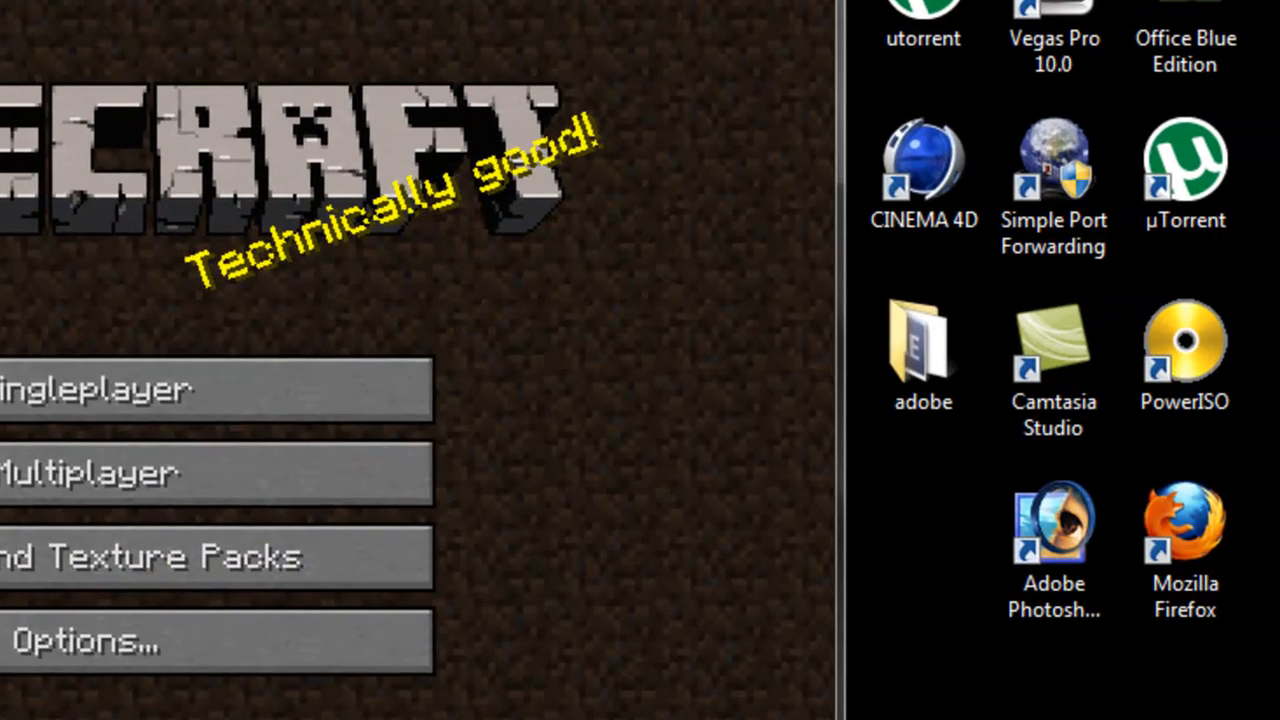
In Hamachi, bring up the Join an existing network form
left_click(1066, 52)
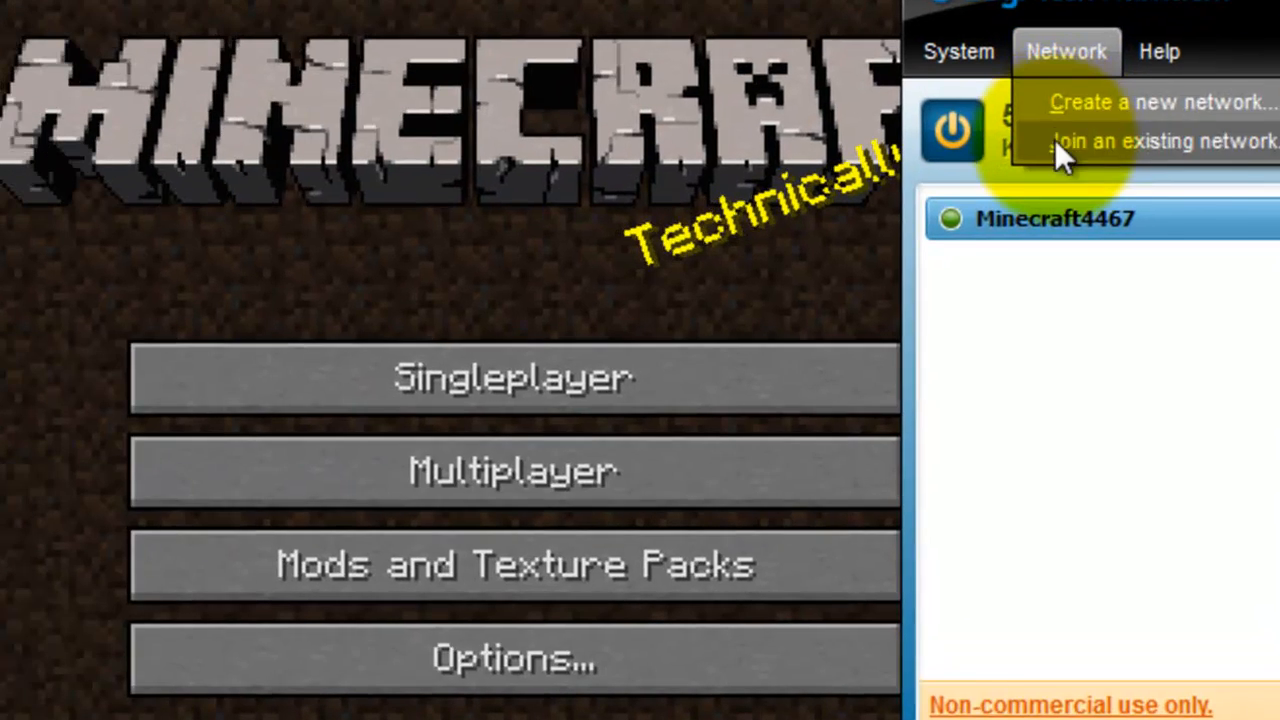
left_click(1160, 140)
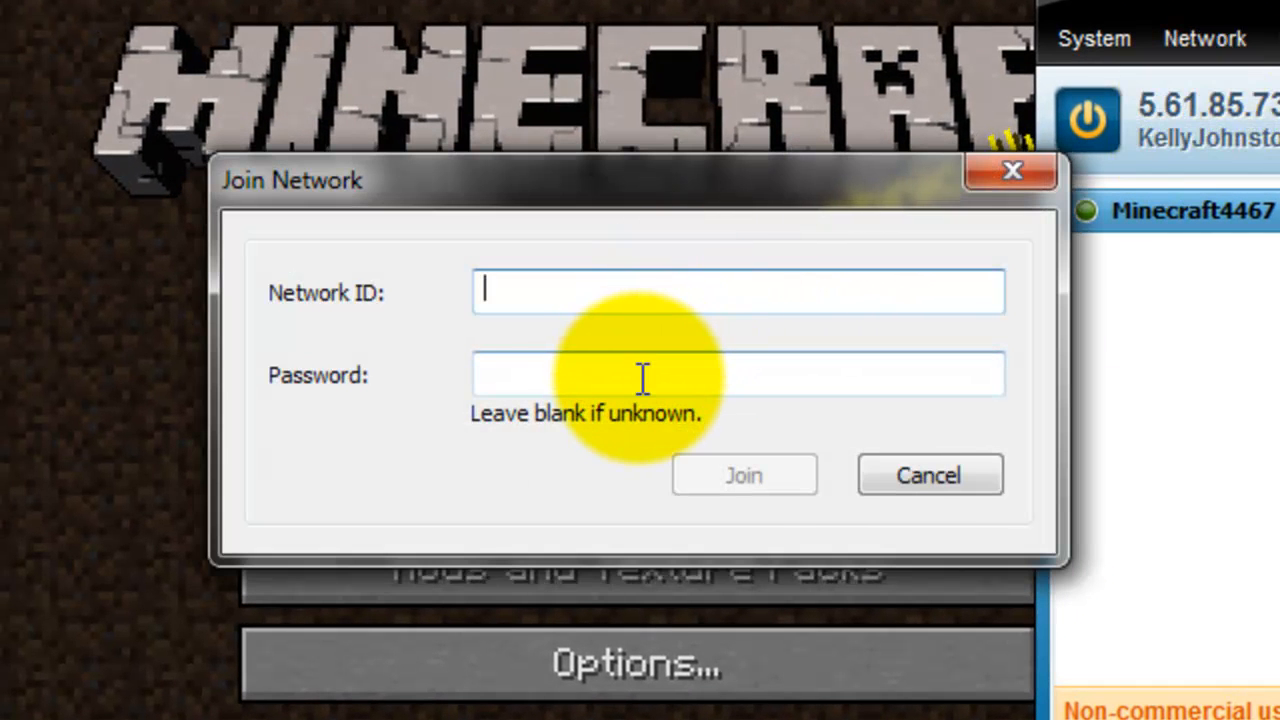
left_click(738, 374)
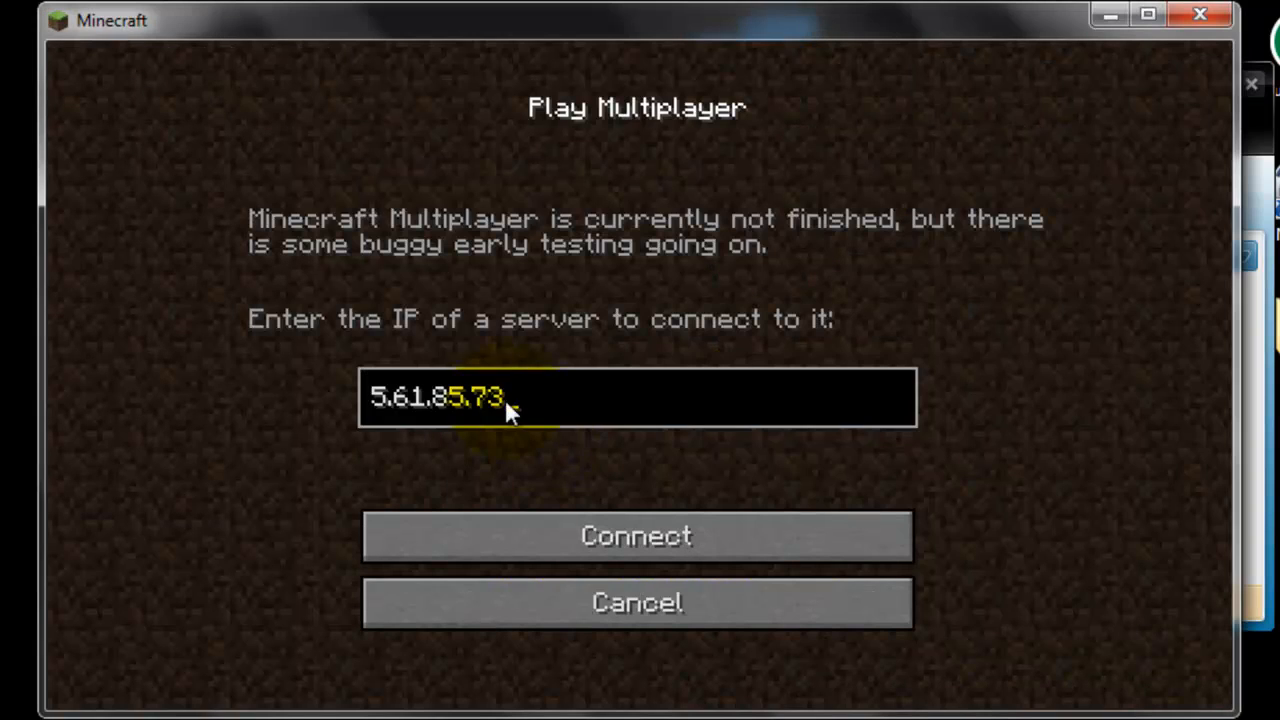
mouse_move(1164, 36)
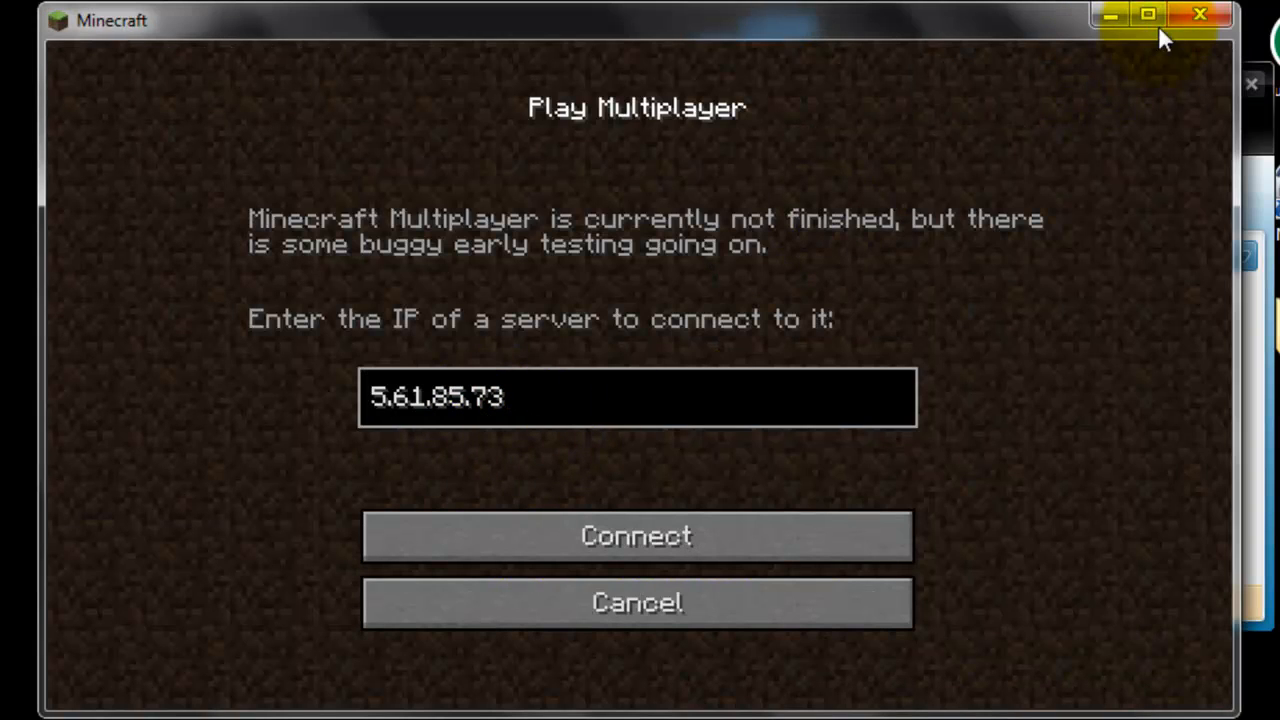